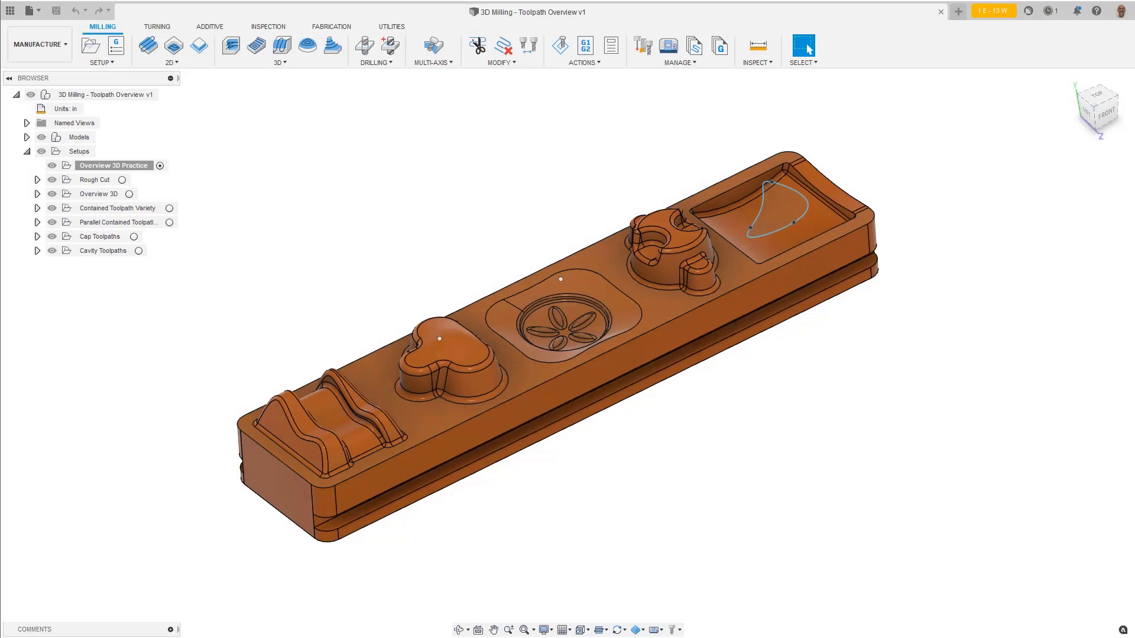
{"action": "mouse_move", "coordinate": [8, 12]}
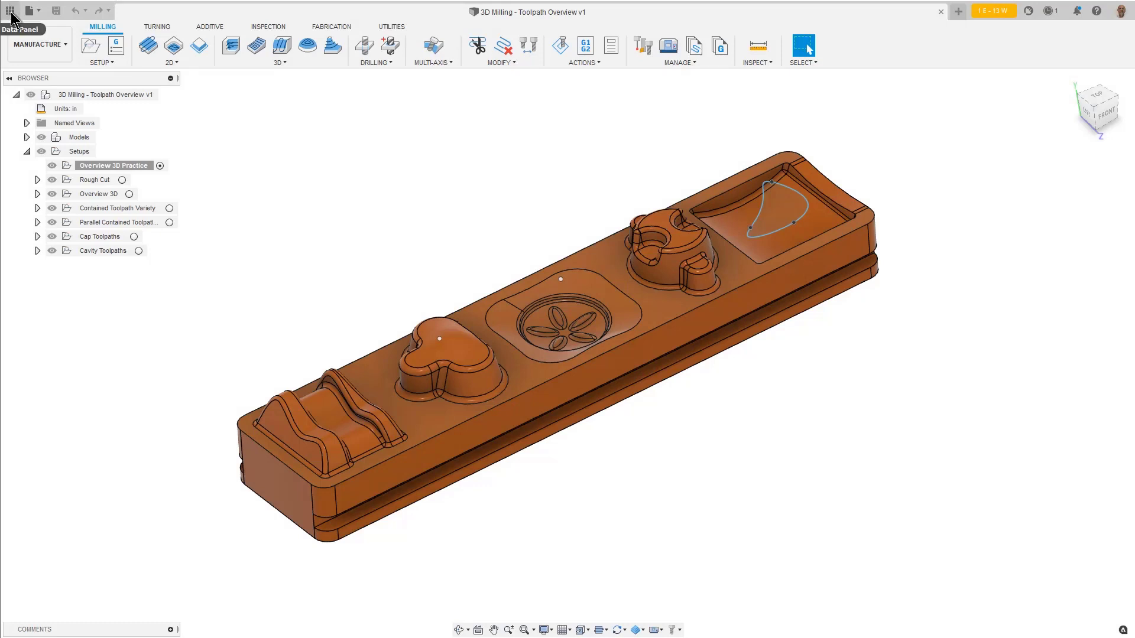
Preview Cap Toolpaths operations: Bot1 Fillet, Bot2 Fillet, Bottom Flats, Cap, Sides, Bosses
{"action": "left_click", "coordinate": [8, 11]}
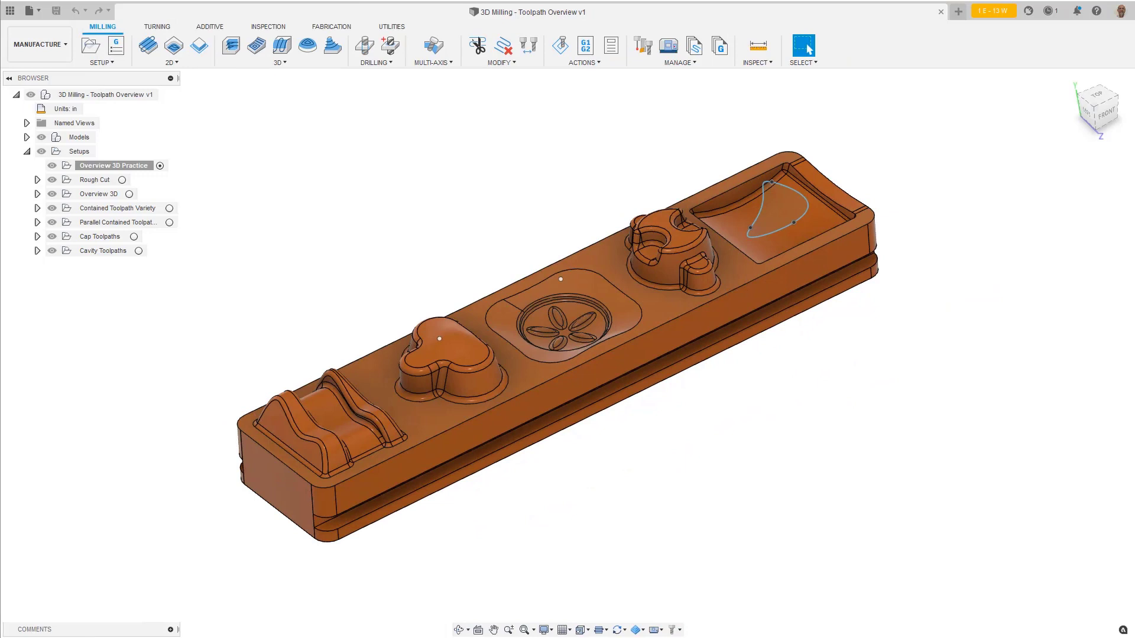
{"action": "mouse_move", "coordinate": [37, 237]}
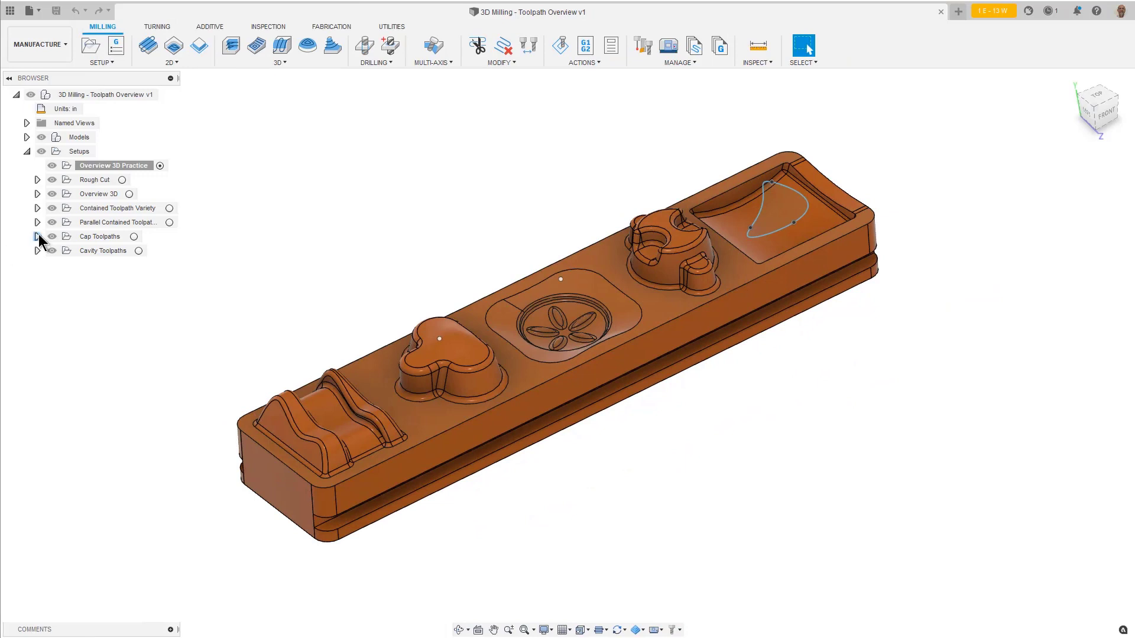
{"action": "left_click", "coordinate": [38, 236]}
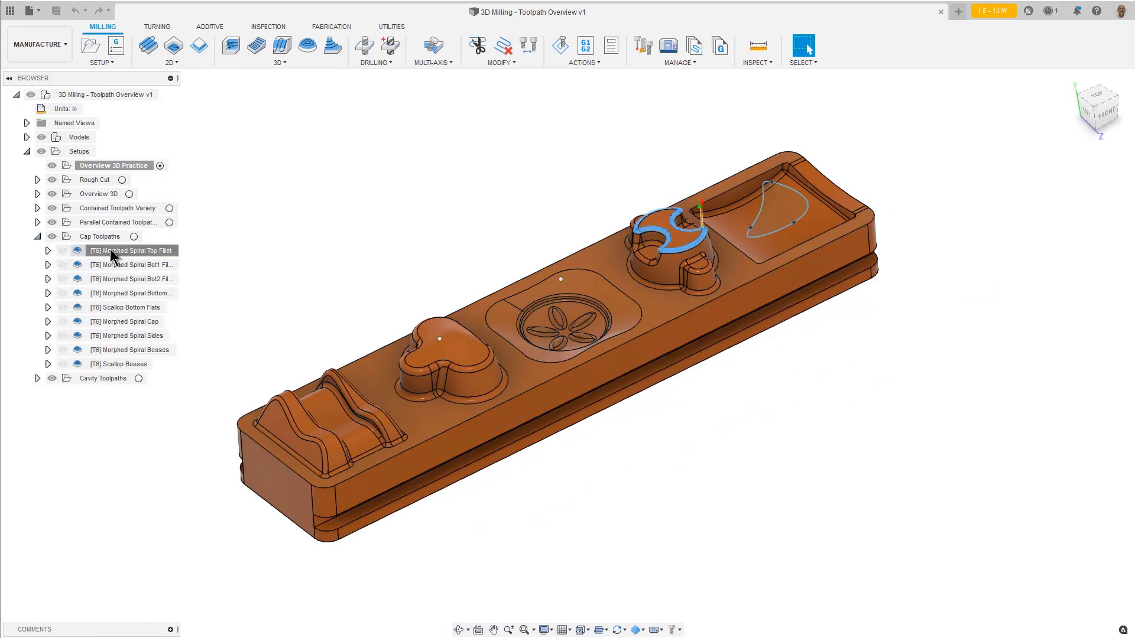
{"action": "left_click", "coordinate": [124, 265]}
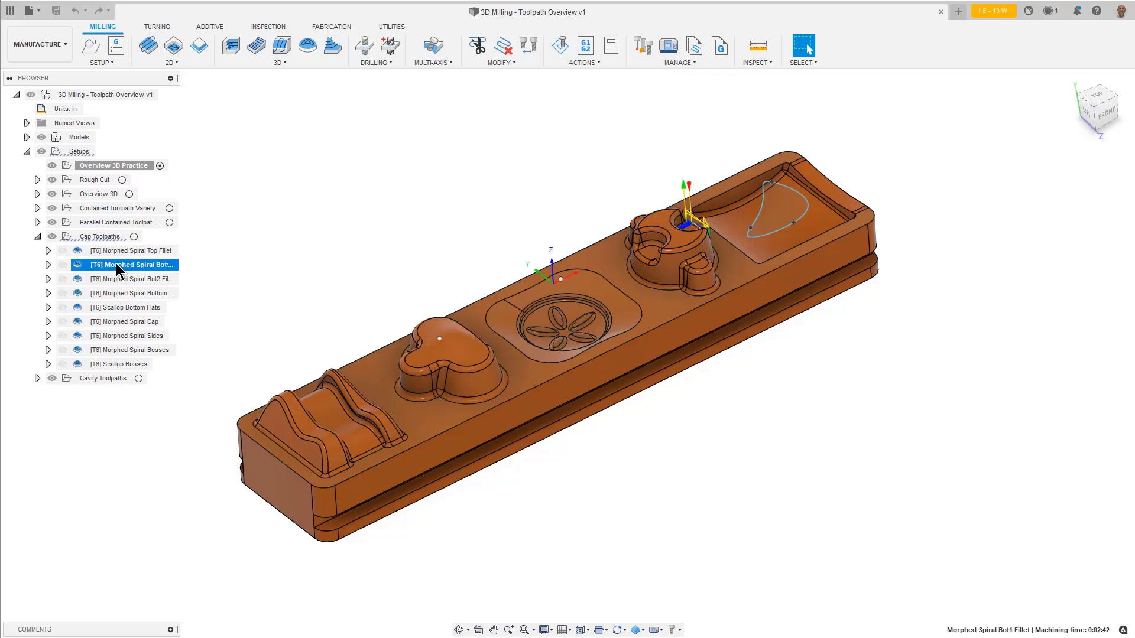
{"action": "left_click", "coordinate": [124, 279]}
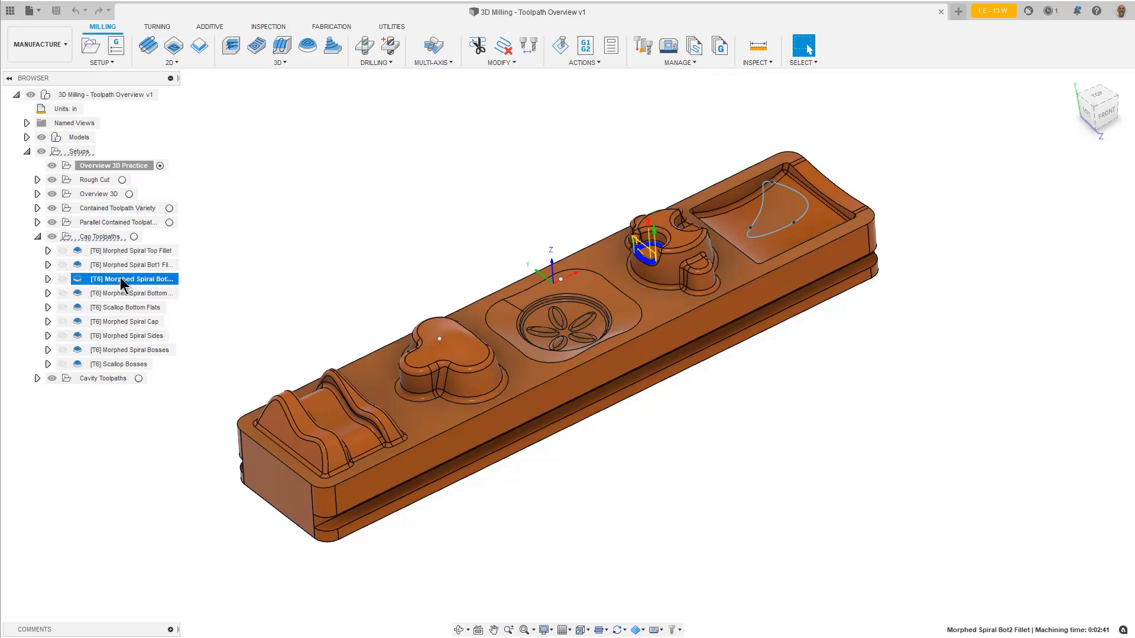
{"action": "left_click", "coordinate": [131, 292]}
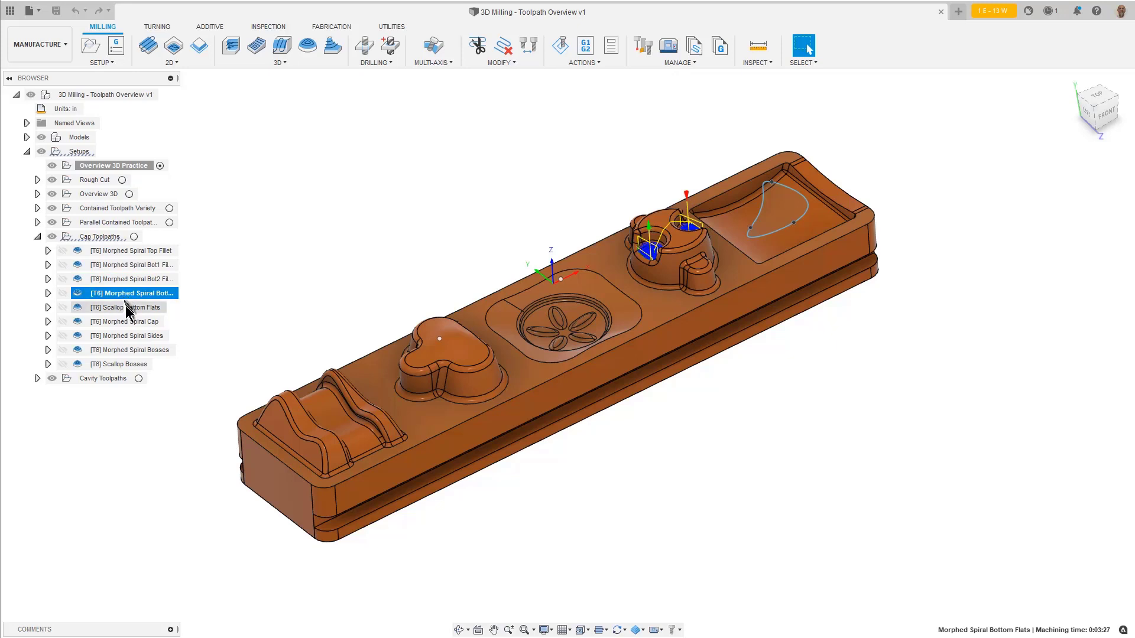
{"action": "left_click", "coordinate": [124, 322]}
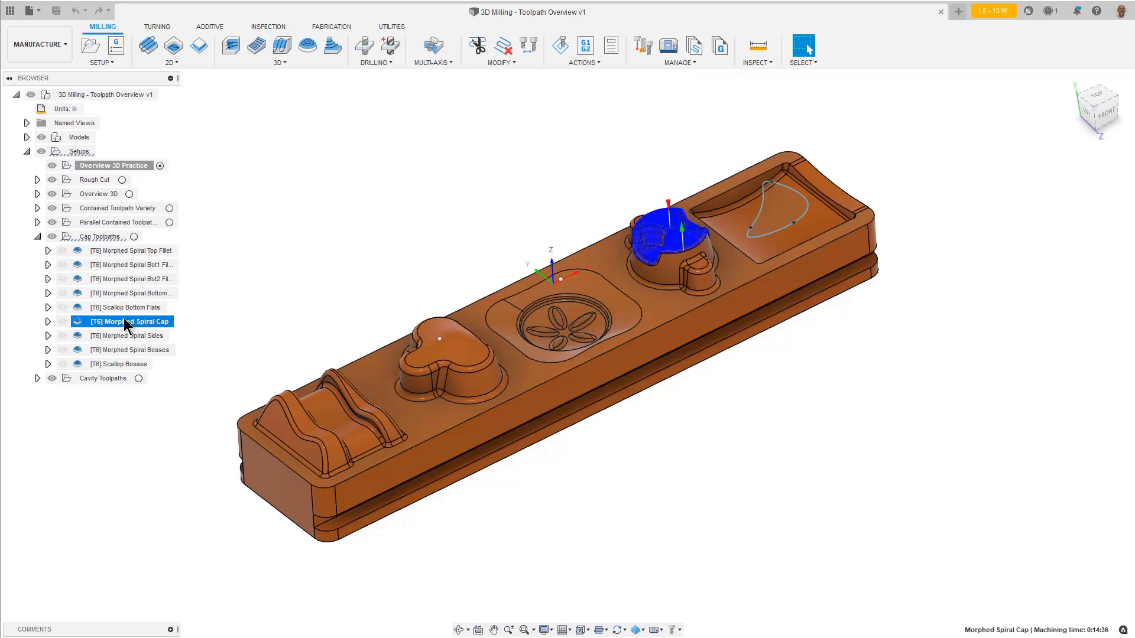
{"action": "left_click", "coordinate": [124, 336]}
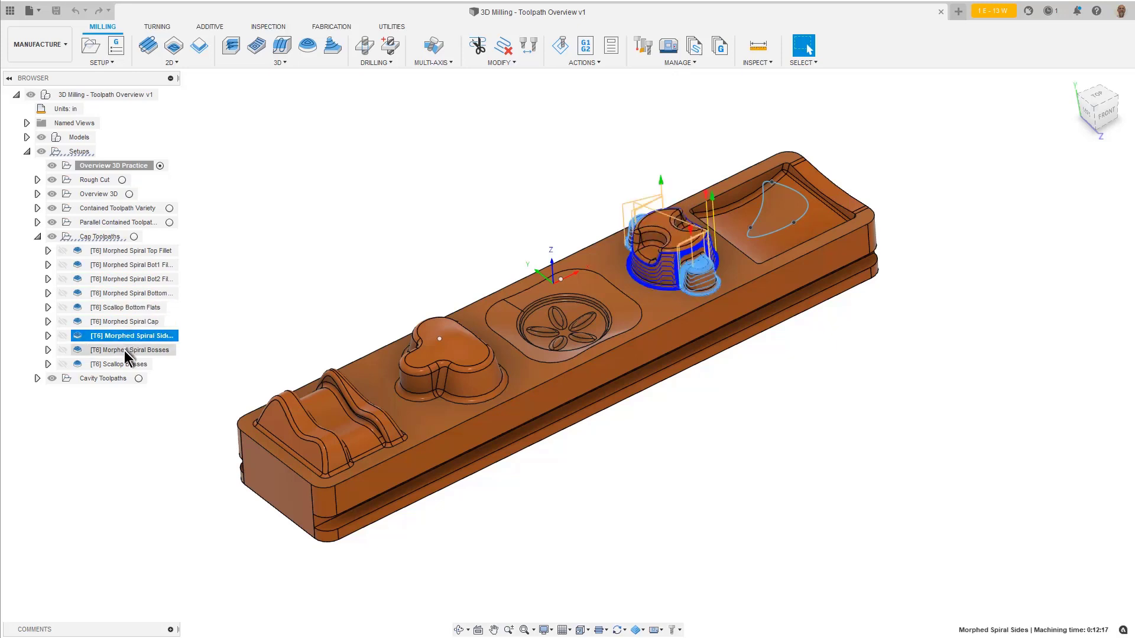
{"action": "left_click", "coordinate": [118, 364]}
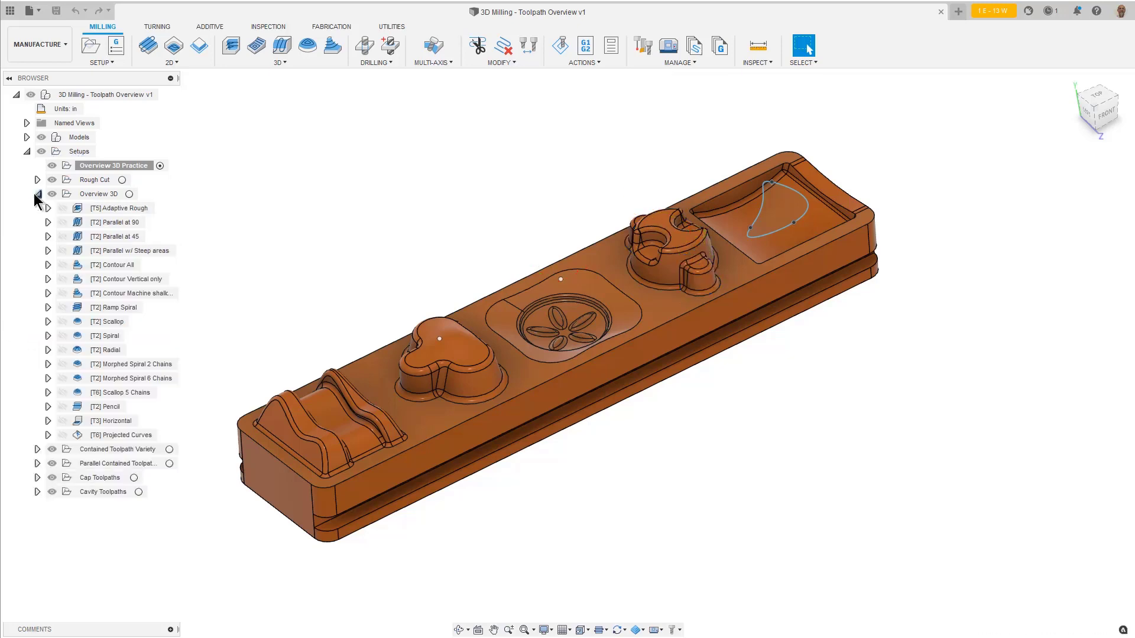
Preview Adaptive Rough, Contour, Ramp Spiral, Spiral, Pencil and Horizontal, then collapse Overview 3D
{"action": "left_click", "coordinate": [120, 207]}
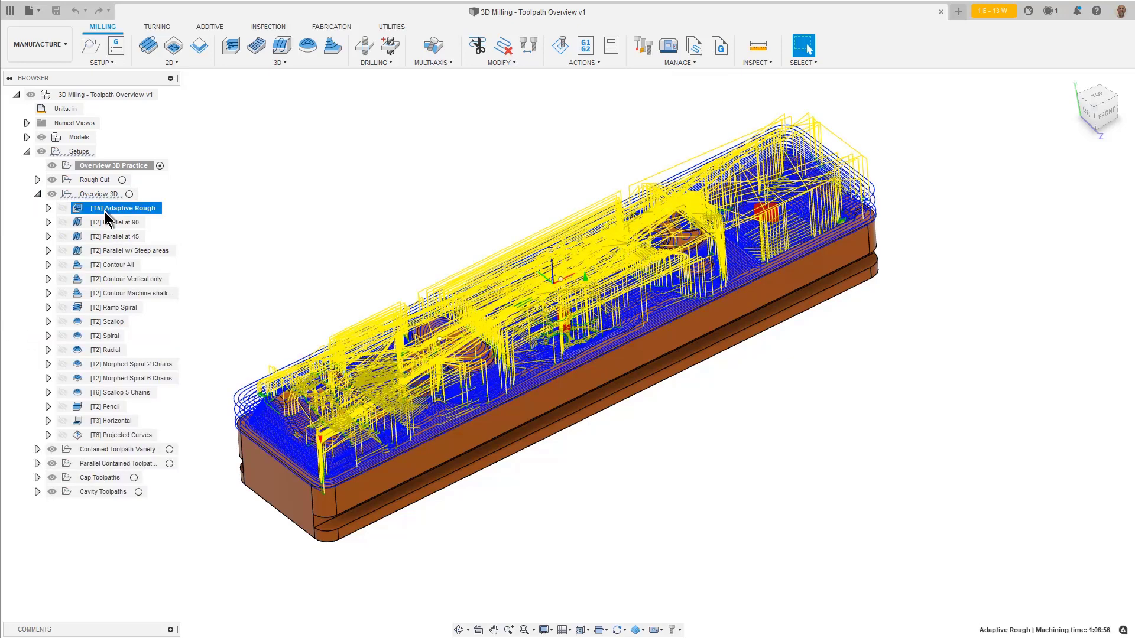
{"action": "left_click", "coordinate": [117, 265]}
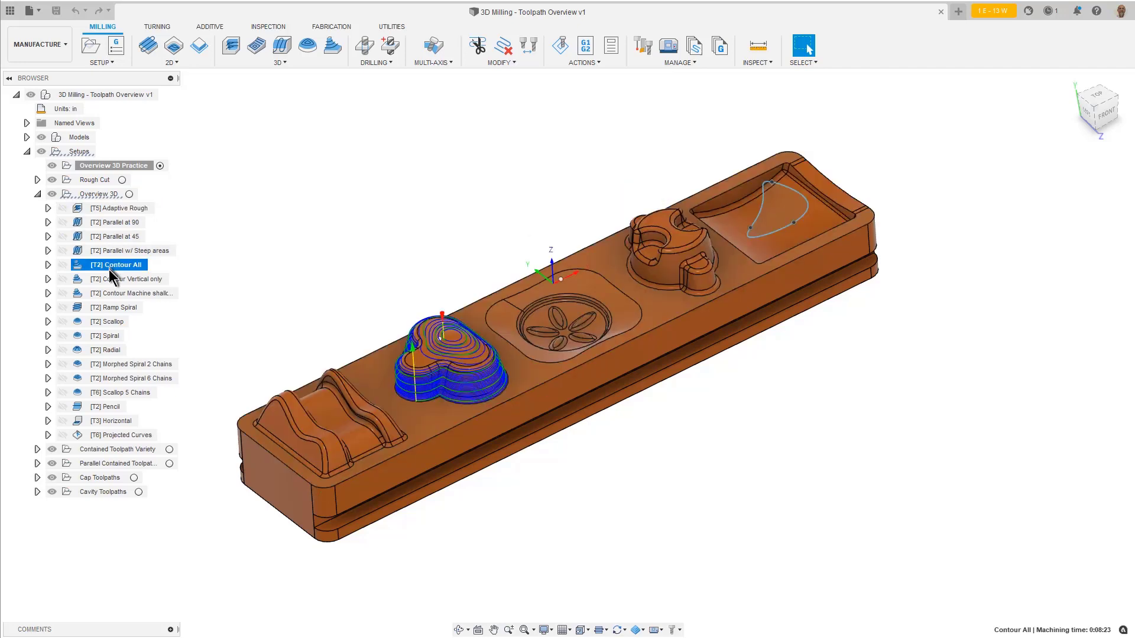
{"action": "left_click", "coordinate": [132, 293]}
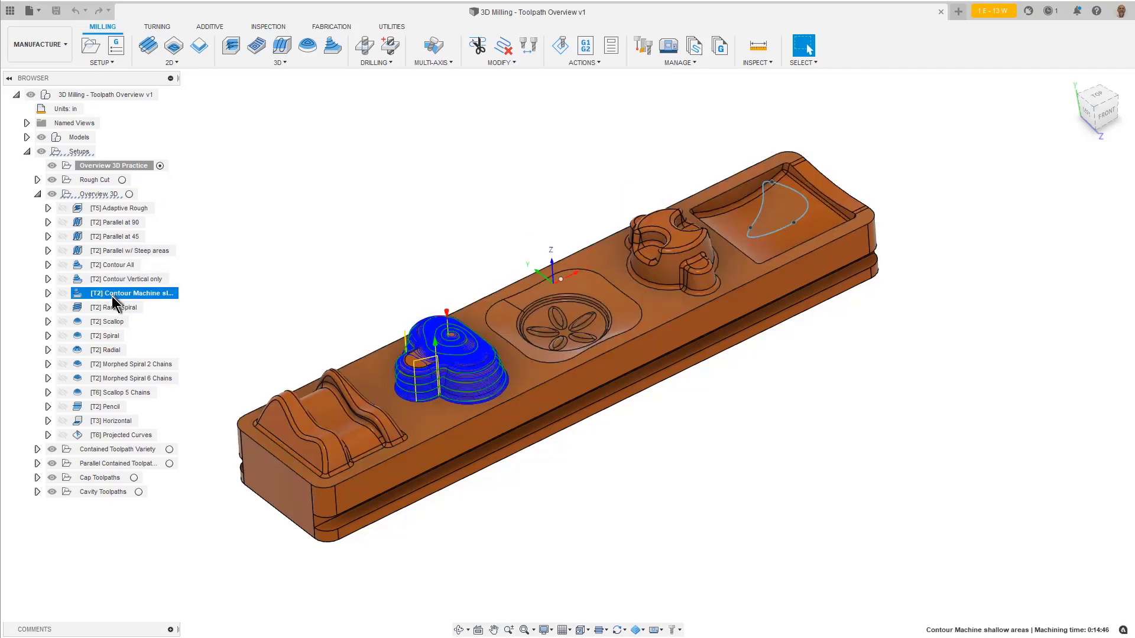
{"action": "left_click", "coordinate": [107, 307]}
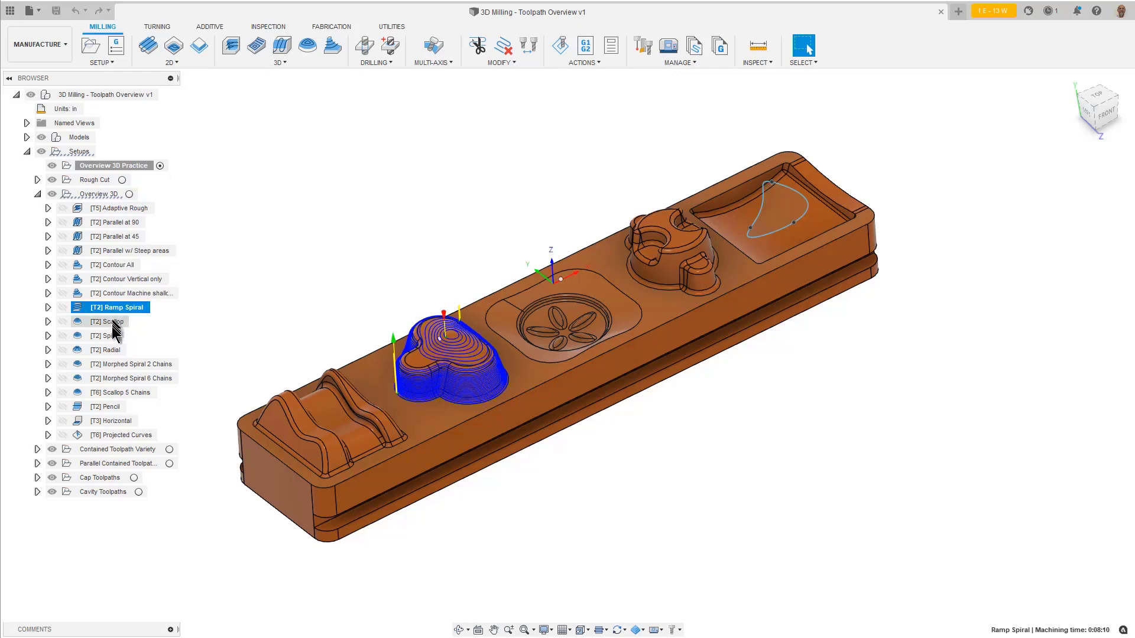
{"action": "left_click", "coordinate": [106, 336]}
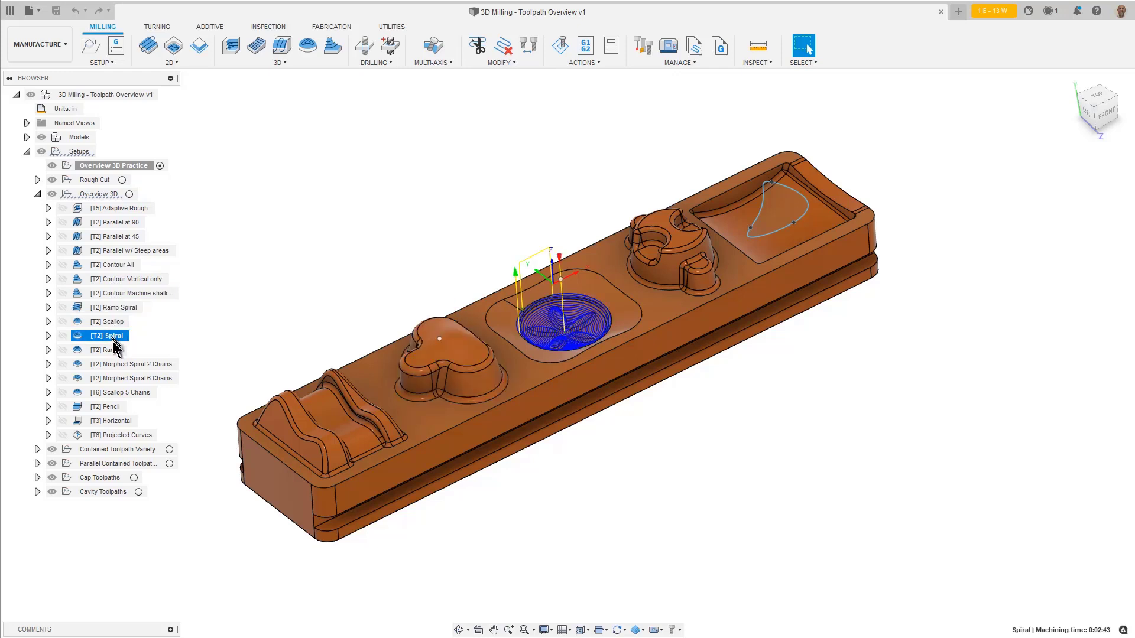
{"action": "left_click", "coordinate": [130, 364]}
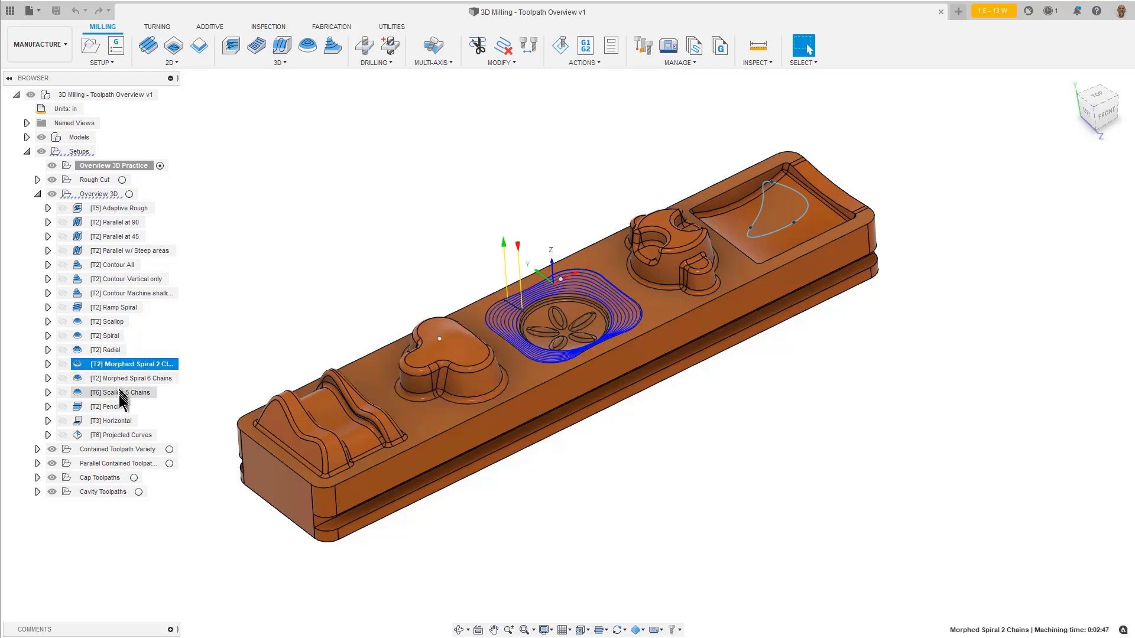
{"action": "left_click", "coordinate": [103, 407]}
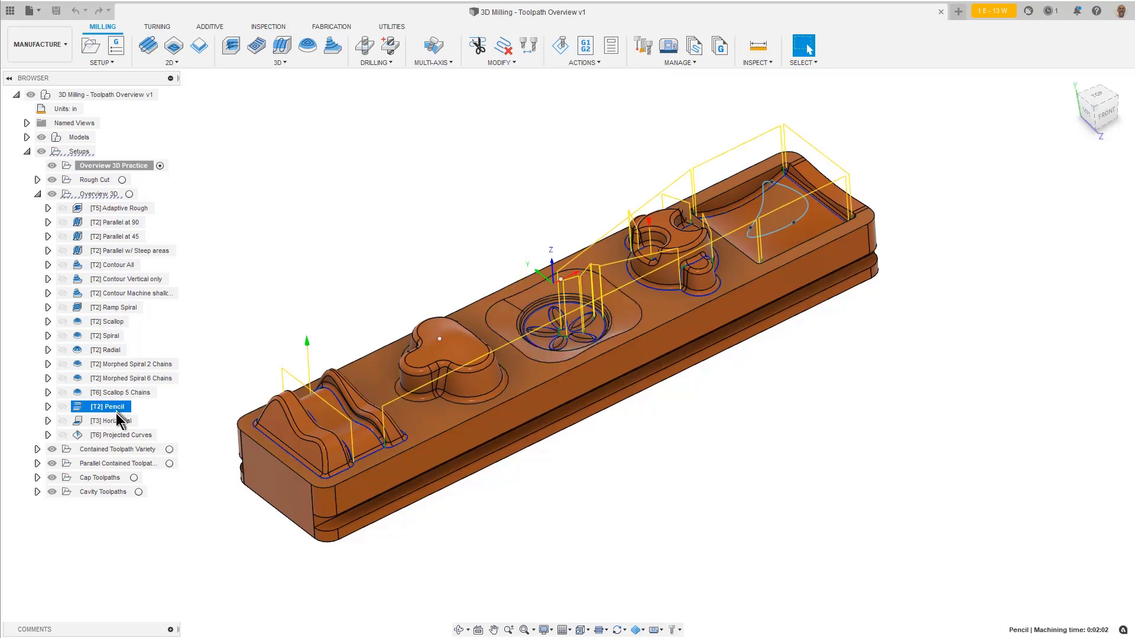
{"action": "left_click", "coordinate": [106, 421]}
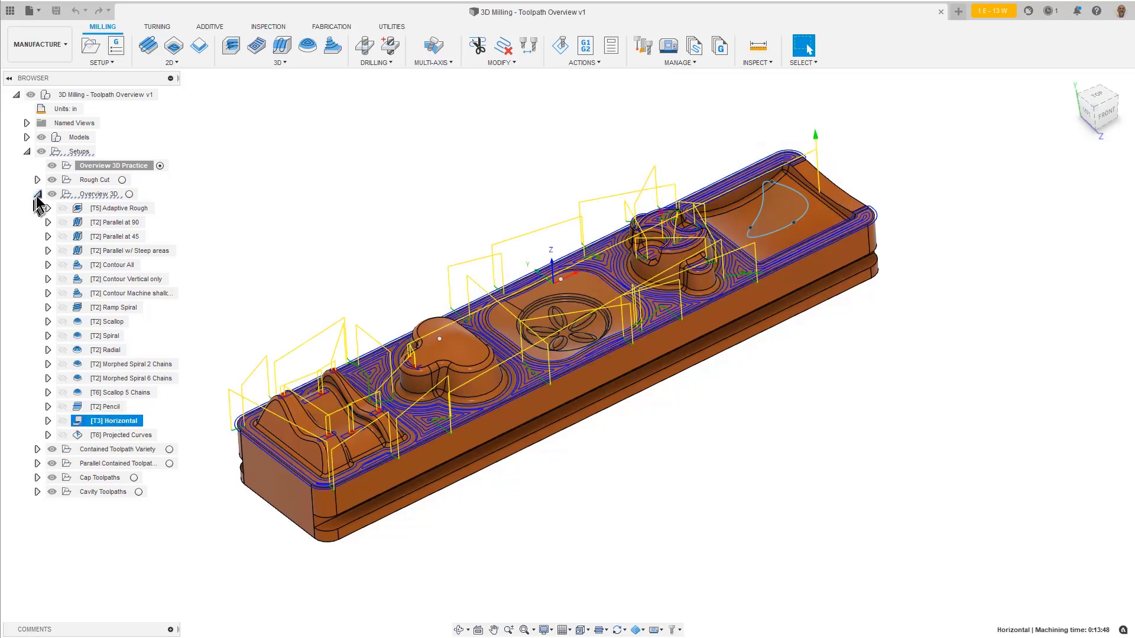
{"action": "left_click", "coordinate": [36, 194]}
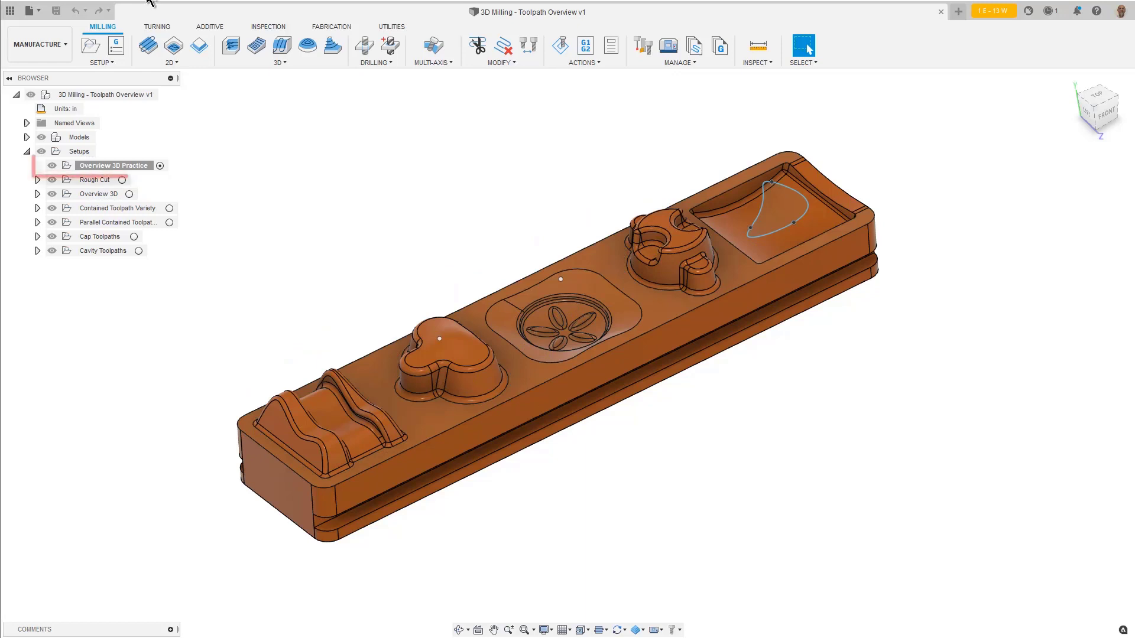
{"action": "left_click", "coordinate": [114, 166]}
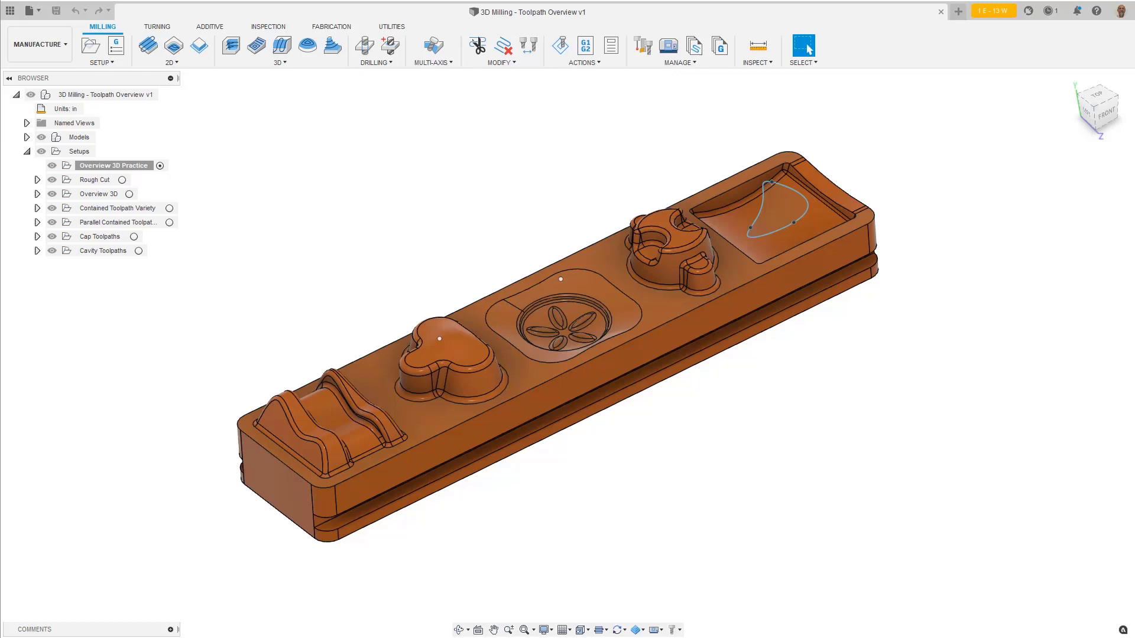
{"action": "left_click", "coordinate": [115, 166]}
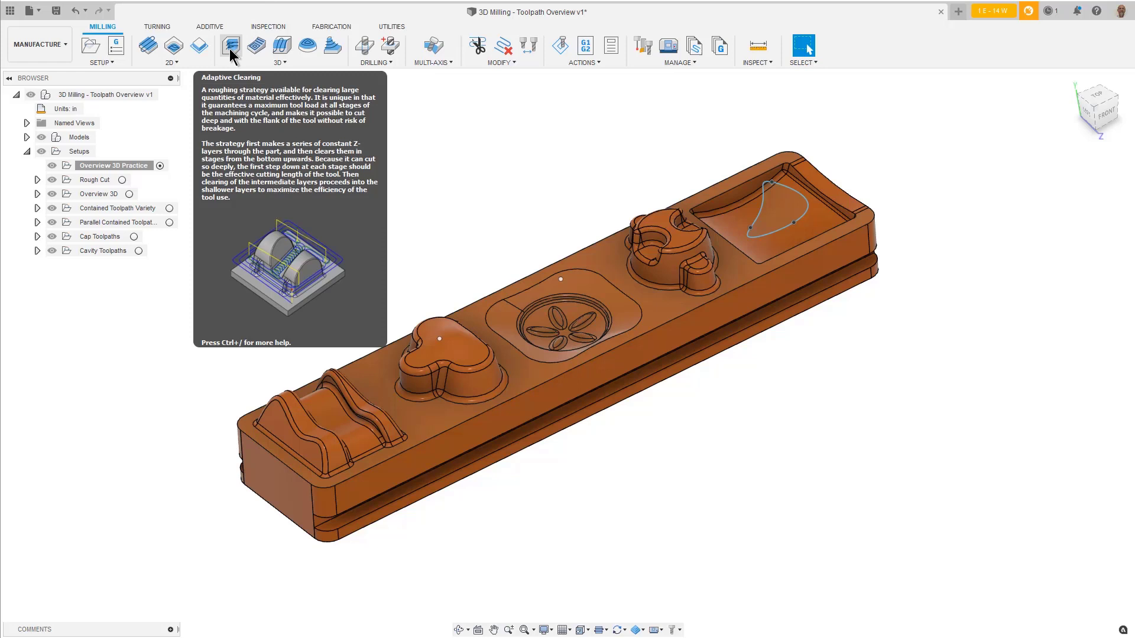
Start a new 3D Adaptive Clearing operation in the Overview 3D Practice setup
{"action": "left_click", "coordinate": [231, 46]}
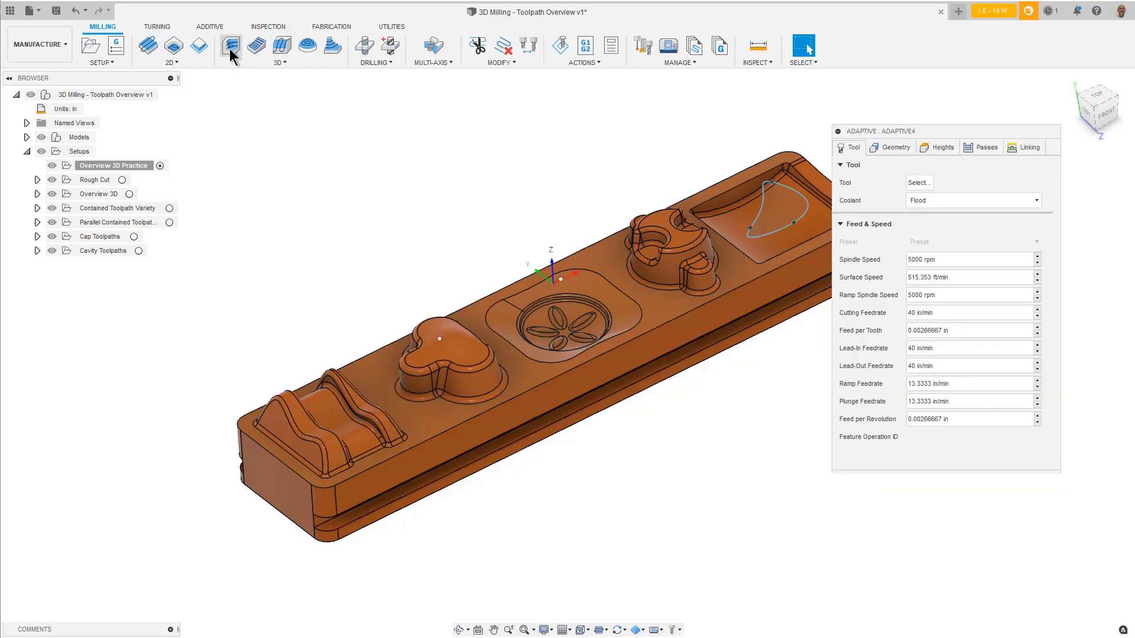
{"action": "left_click", "coordinate": [228, 47]}
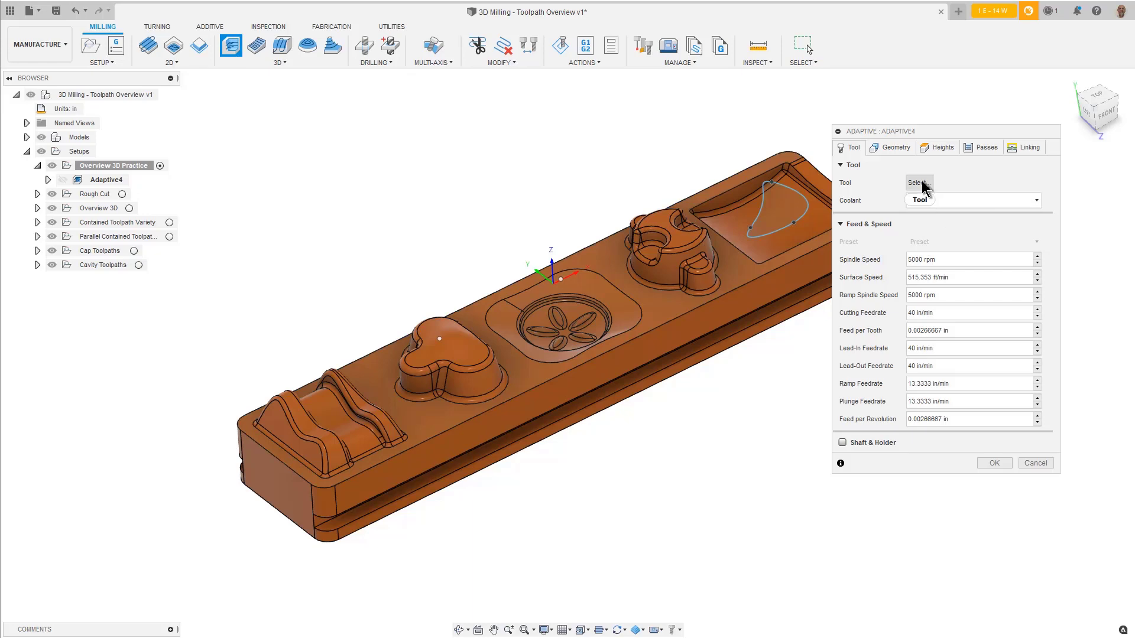
Select tool #5, the 3/8" bullnose end mill, from the tool library
{"action": "left_click", "coordinate": [918, 183]}
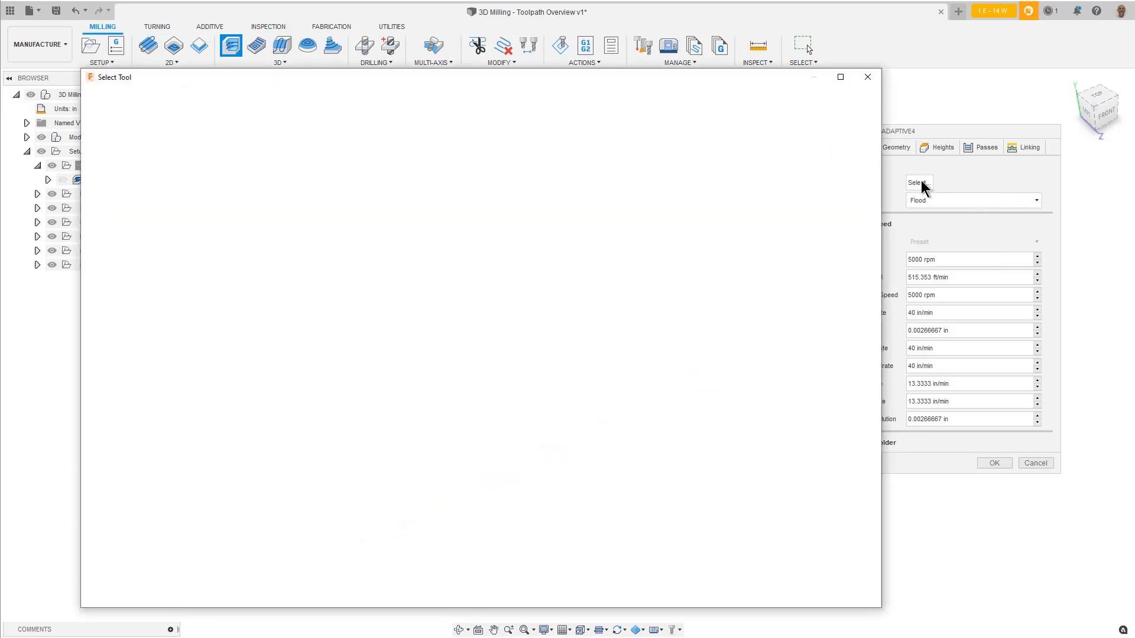
{"action": "left_click", "coordinate": [918, 182]}
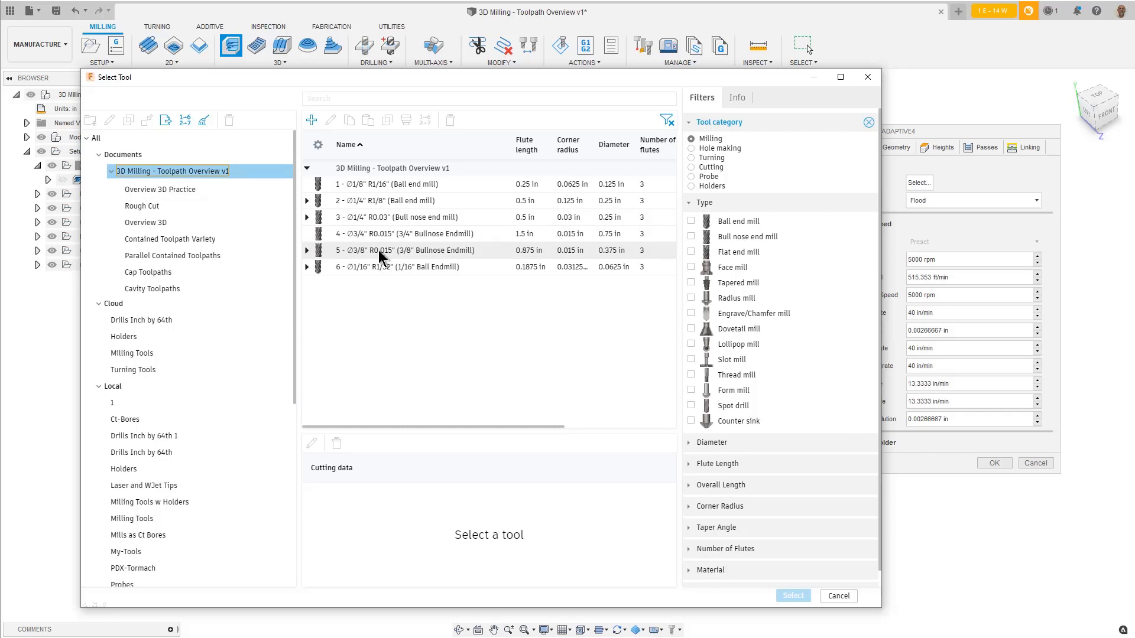
{"action": "left_click", "coordinate": [405, 250]}
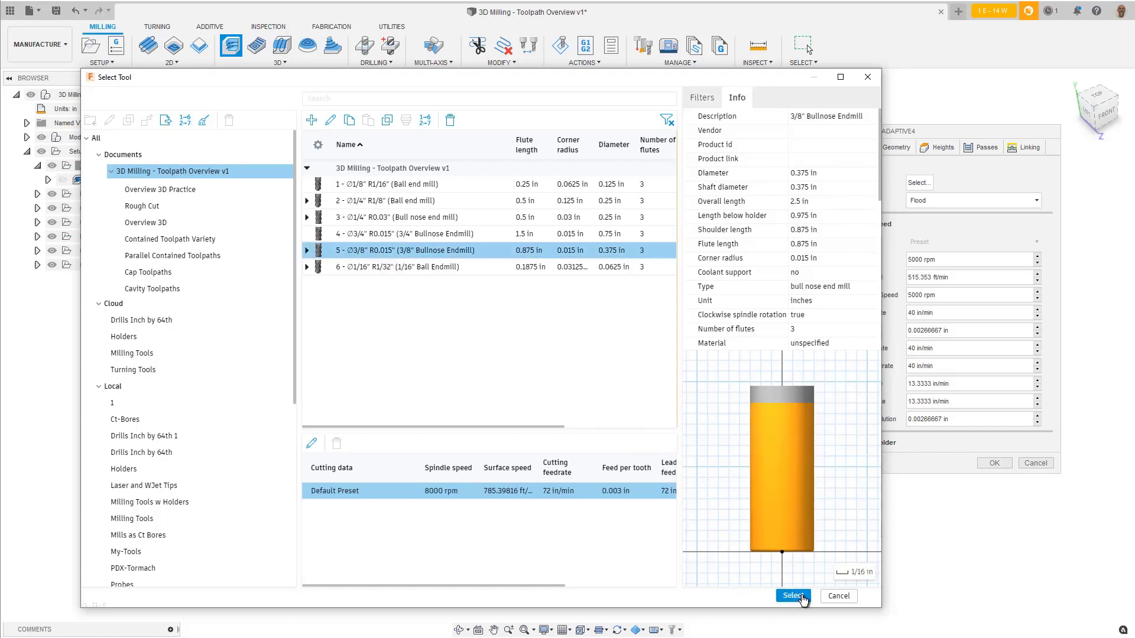
{"action": "mouse_move", "coordinate": [802, 599]}
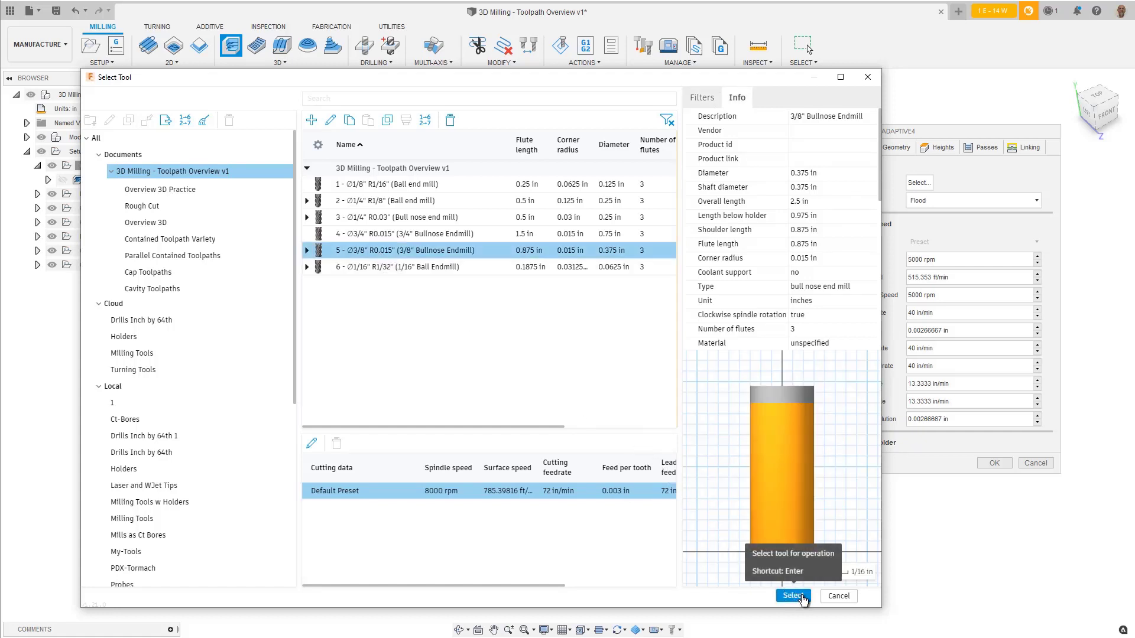
{"action": "left_click", "coordinate": [792, 595]}
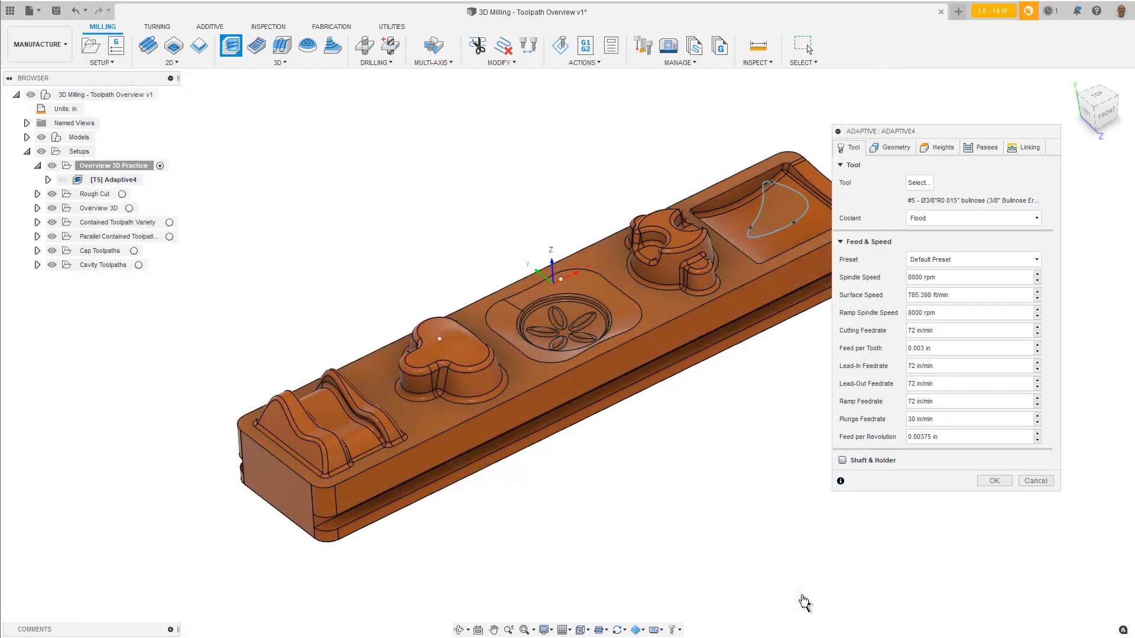
{"action": "mouse_move", "coordinate": [841, 560]}
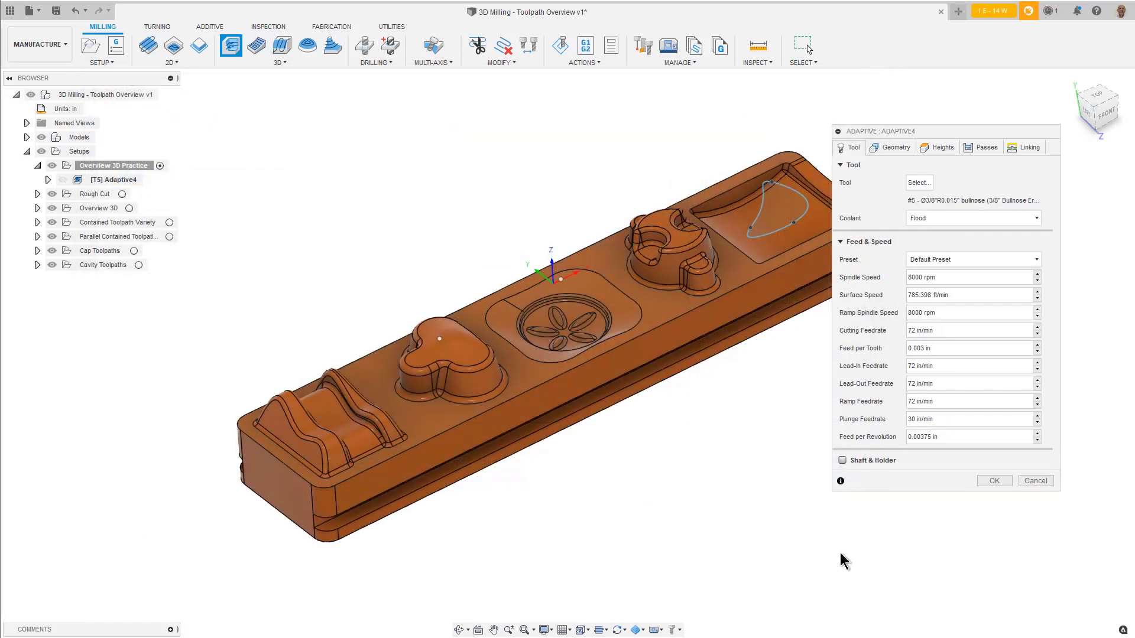
{"action": "mouse_move", "coordinate": [855, 561]}
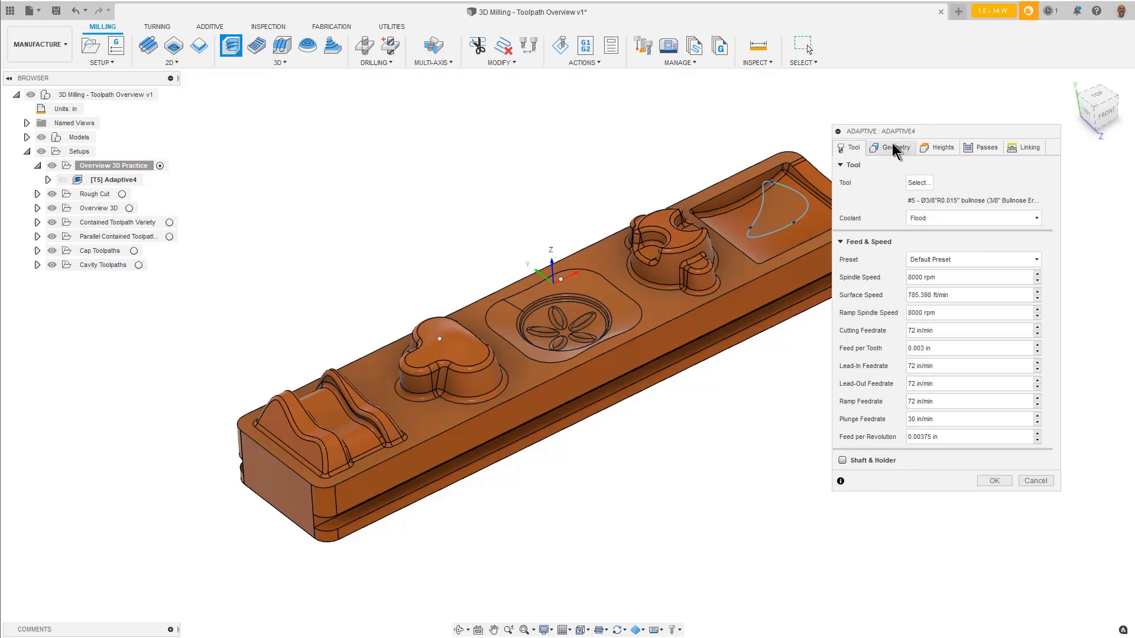
On the Geometry tab, keep Stock Contours enabled and switch Rest Machining off
{"action": "left_click", "coordinate": [893, 147]}
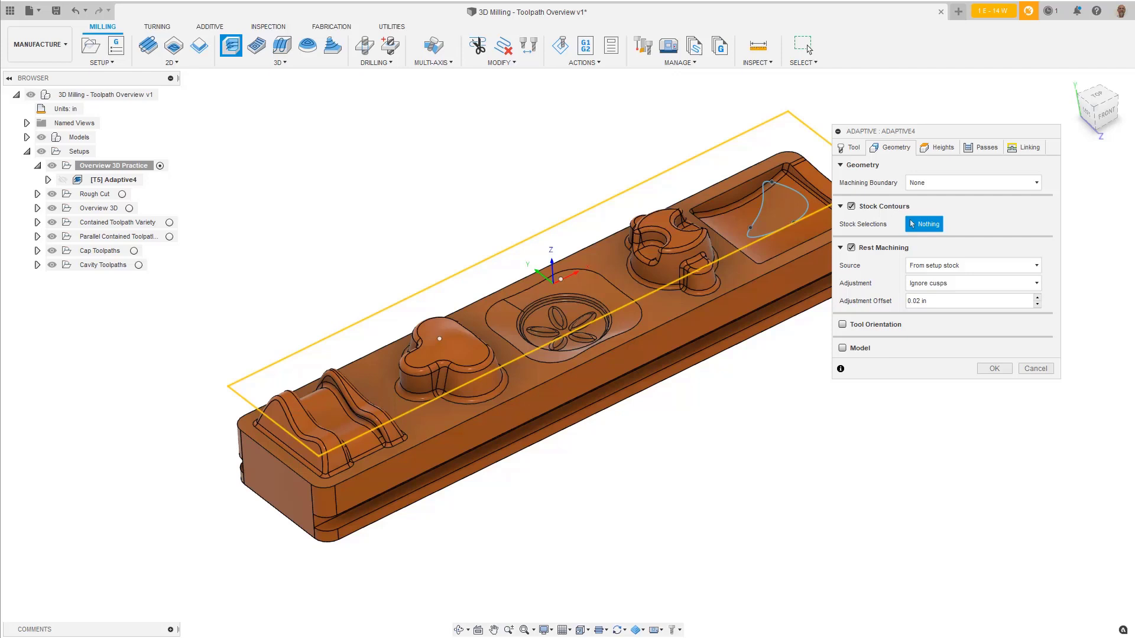
{"action": "mouse_move", "coordinate": [968, 180]}
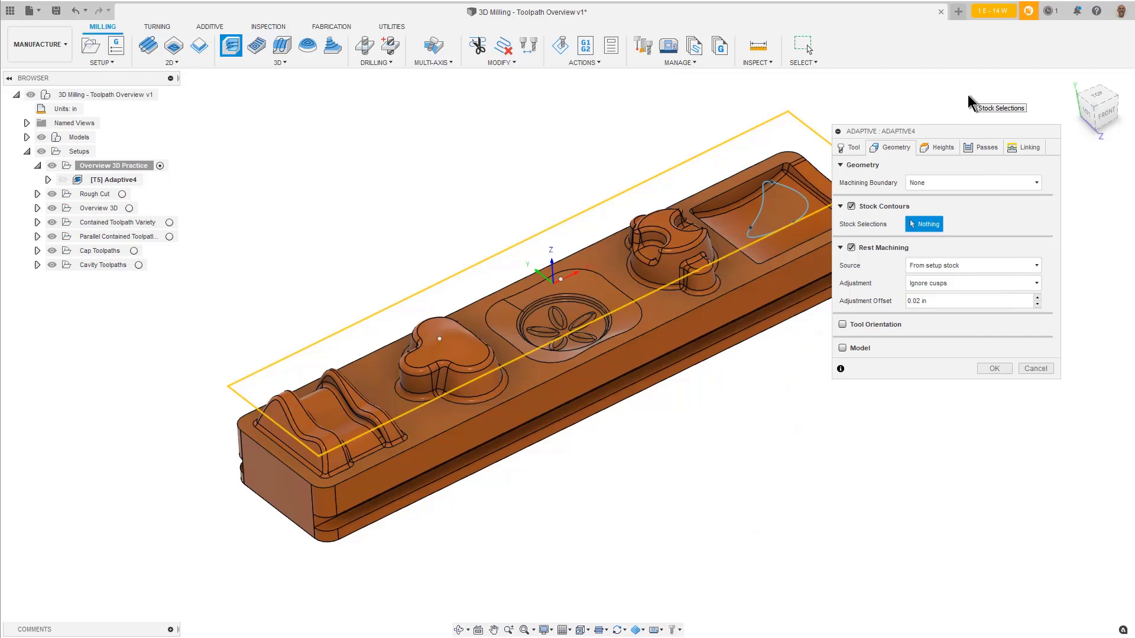
{"action": "mouse_move", "coordinate": [964, 115]}
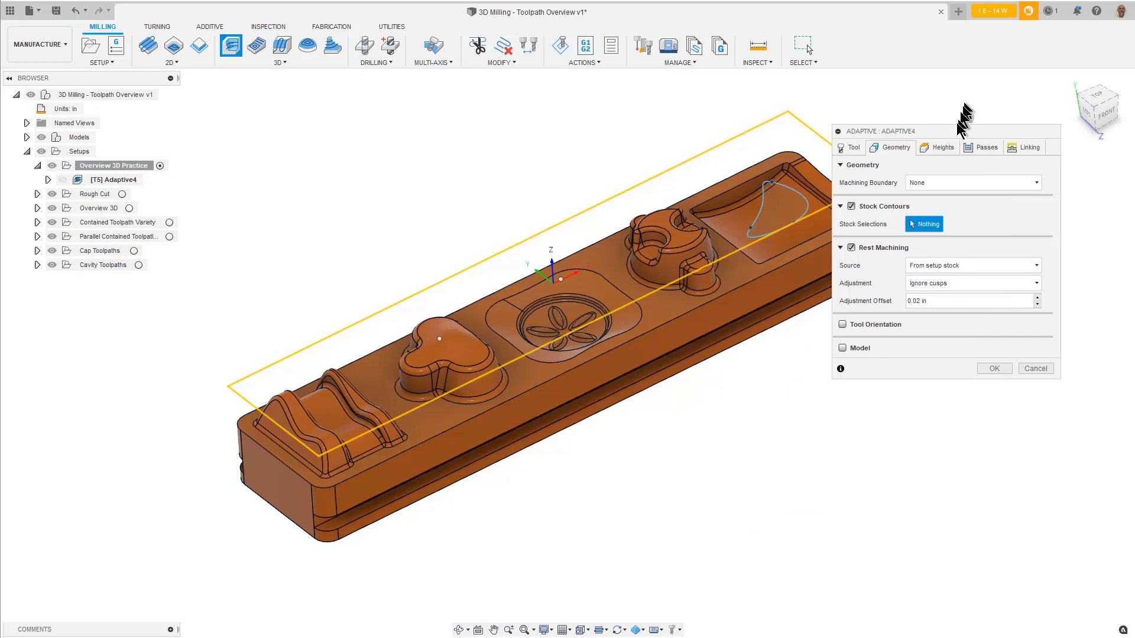
{"action": "mouse_move", "coordinate": [960, 112]}
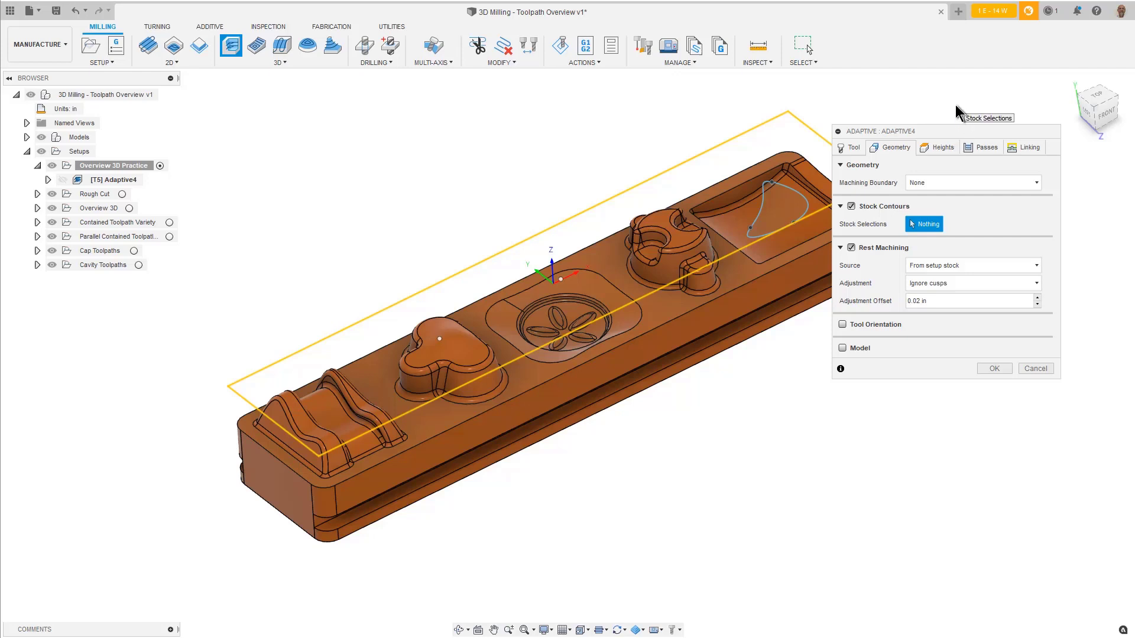
{"action": "mouse_move", "coordinate": [953, 104]}
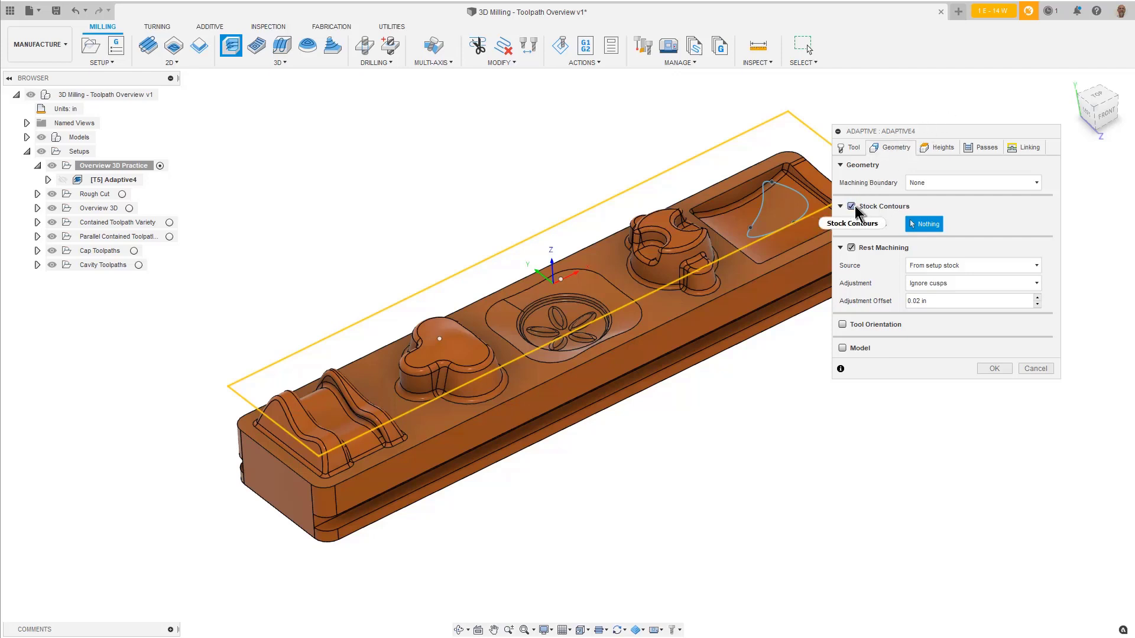
{"action": "left_click", "coordinate": [842, 206]}
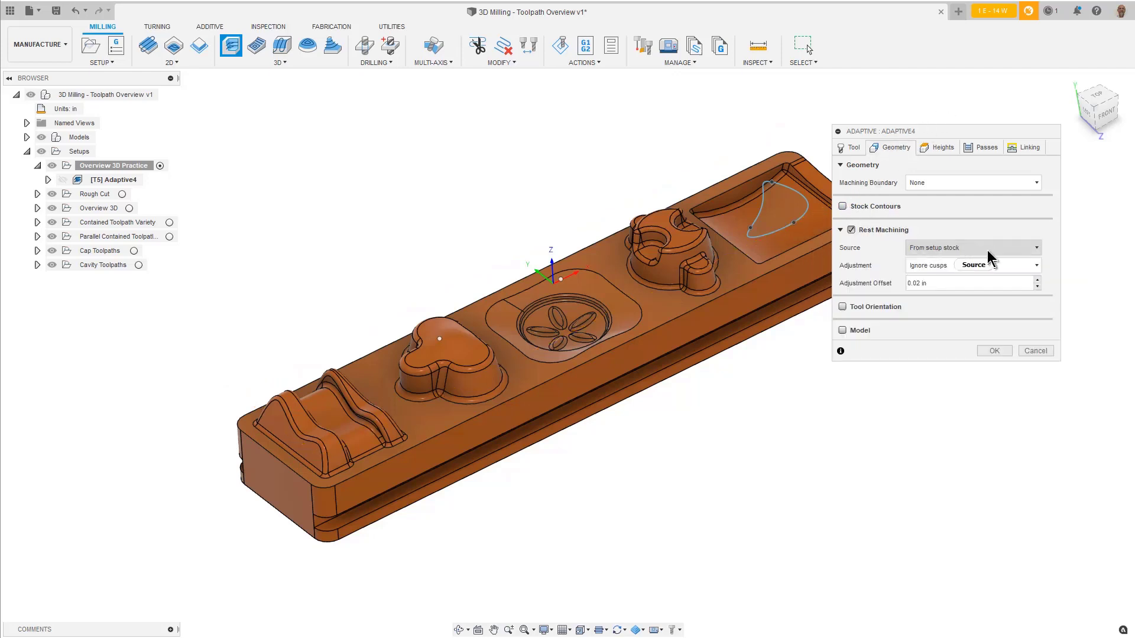
{"action": "mouse_move", "coordinate": [973, 251]}
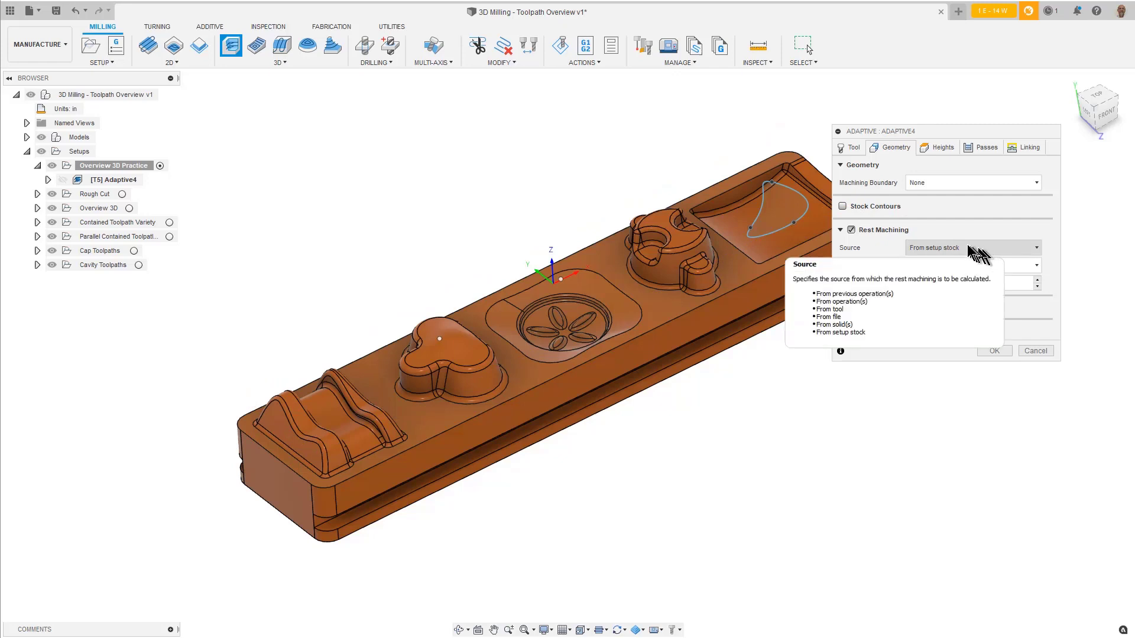
{"action": "left_click", "coordinate": [842, 205]}
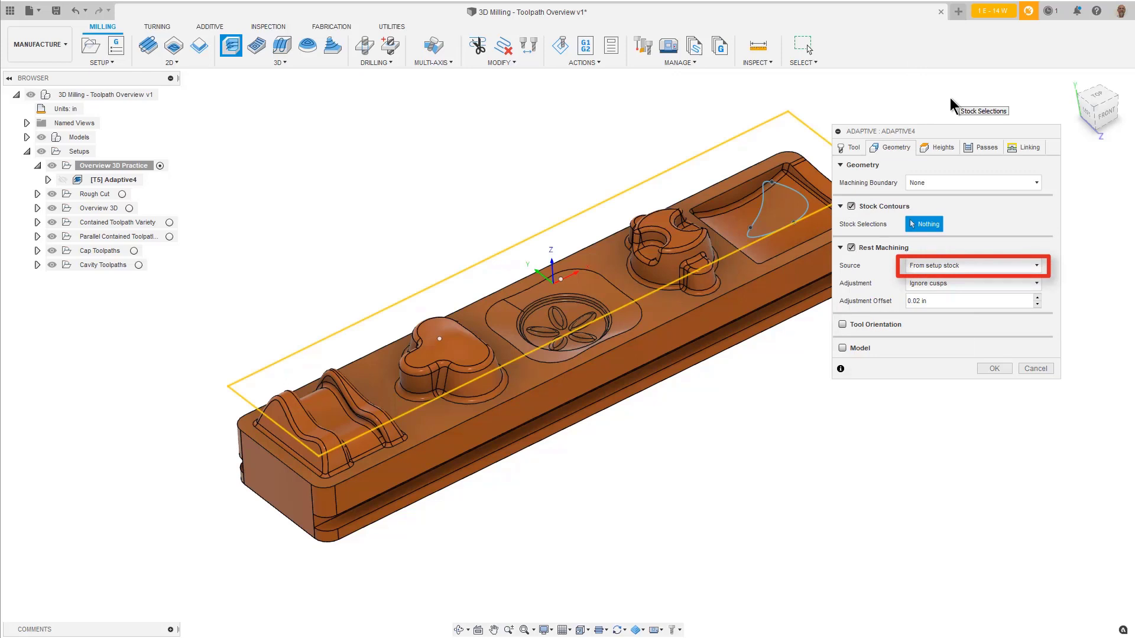
{"action": "mouse_move", "coordinate": [949, 106]}
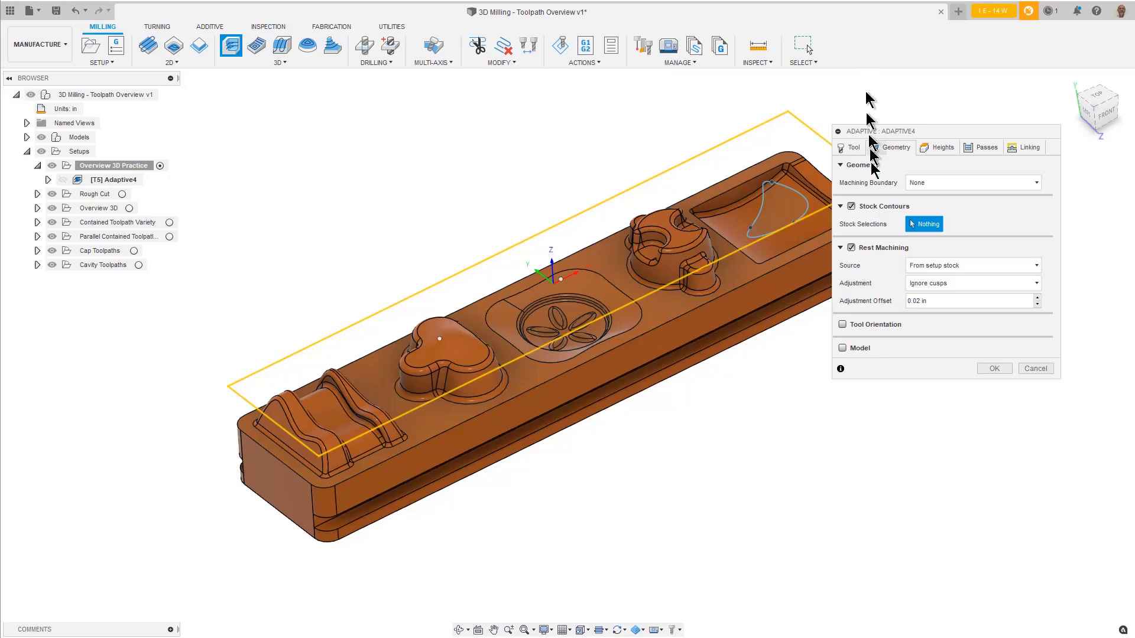
{"action": "mouse_move", "coordinate": [870, 239]}
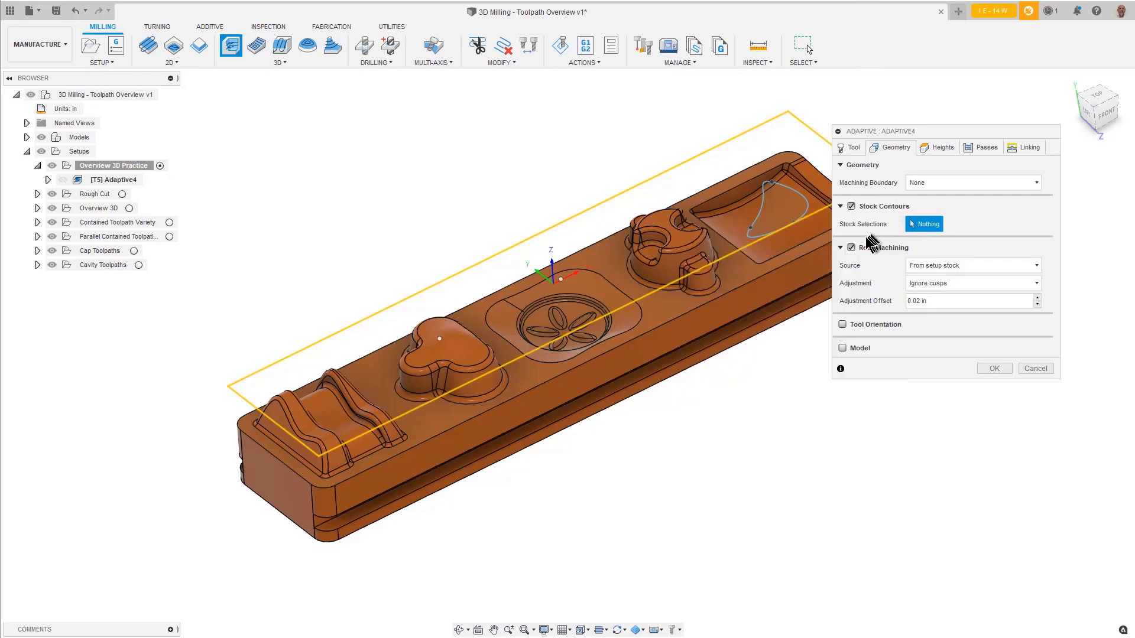
{"action": "left_click", "coordinate": [842, 248]}
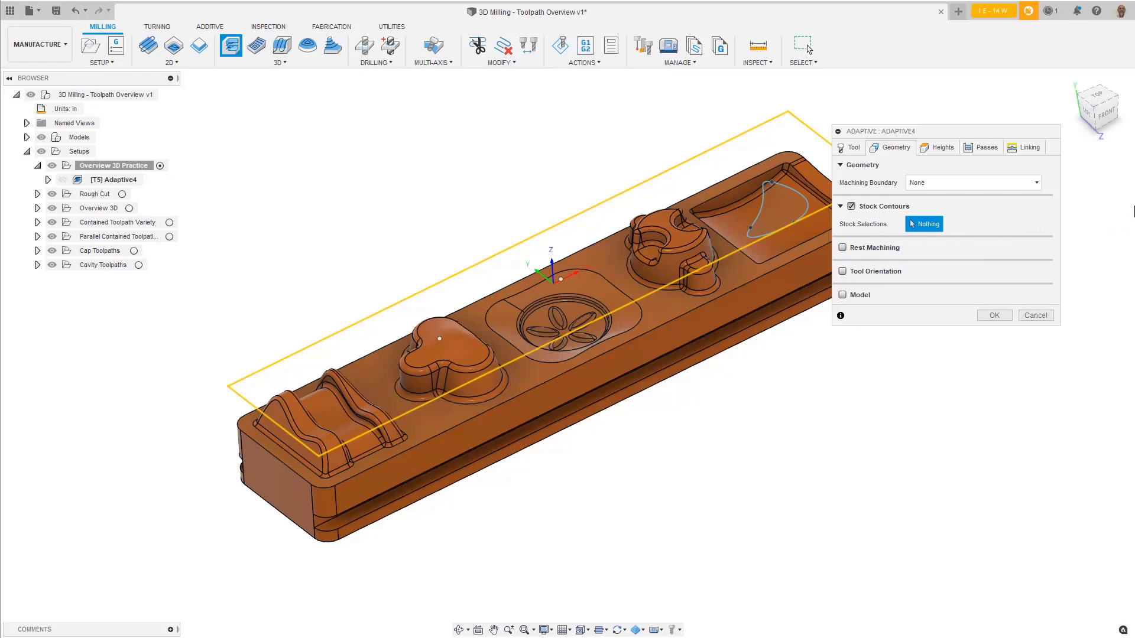
{"action": "mouse_move", "coordinate": [975, 170]}
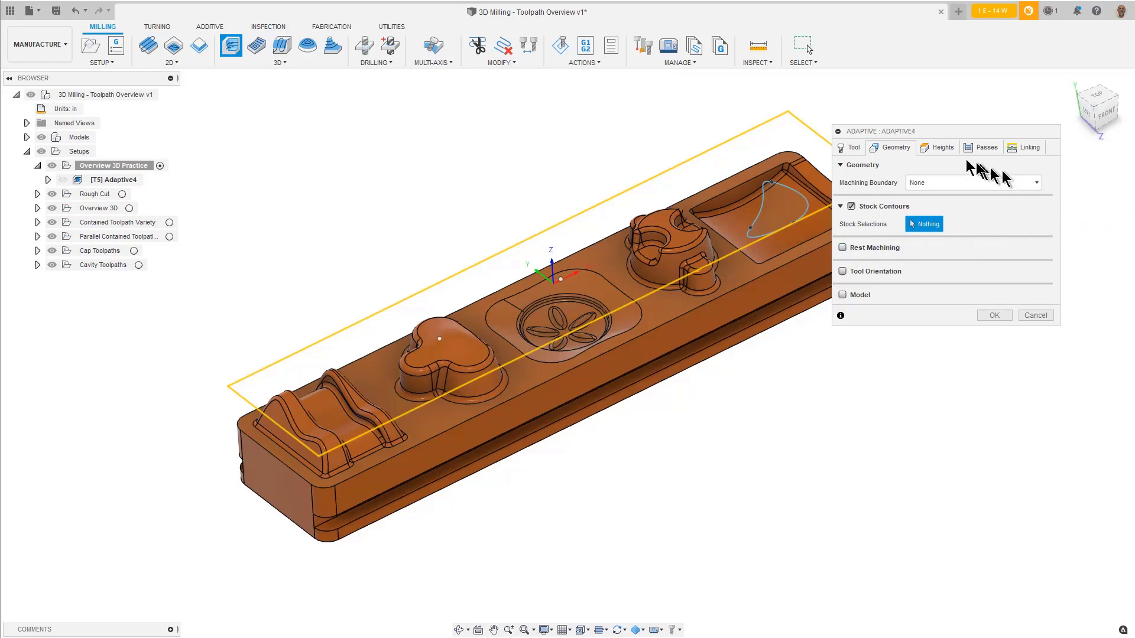
Set the Heights tab's Bottom Height From option to Selection
{"action": "left_click", "coordinate": [942, 147]}
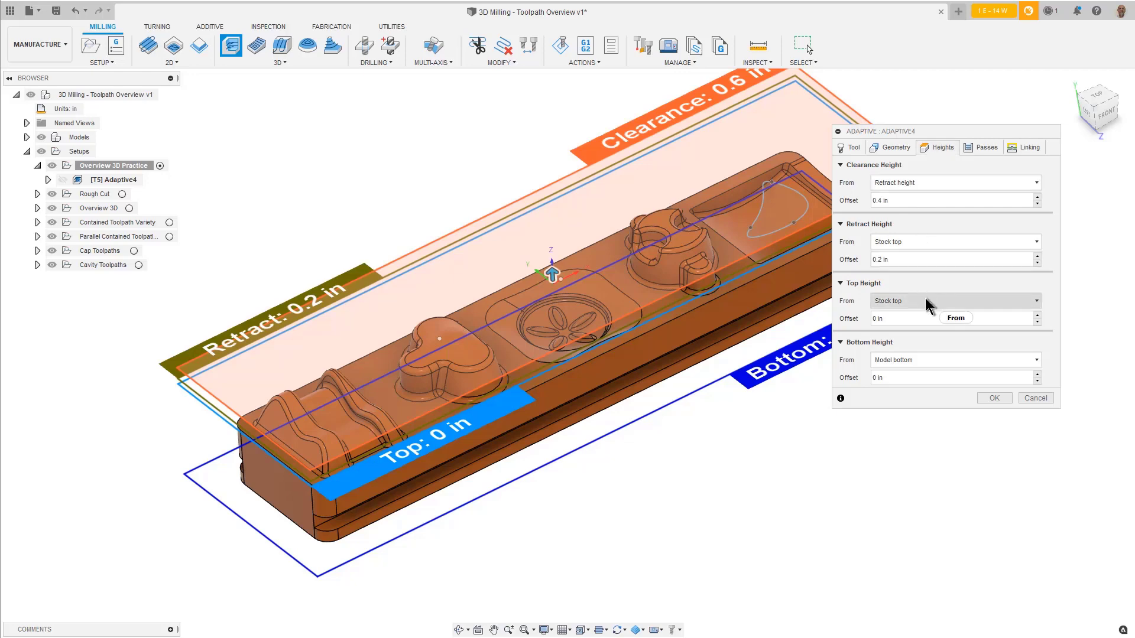
{"action": "mouse_move", "coordinate": [928, 306]}
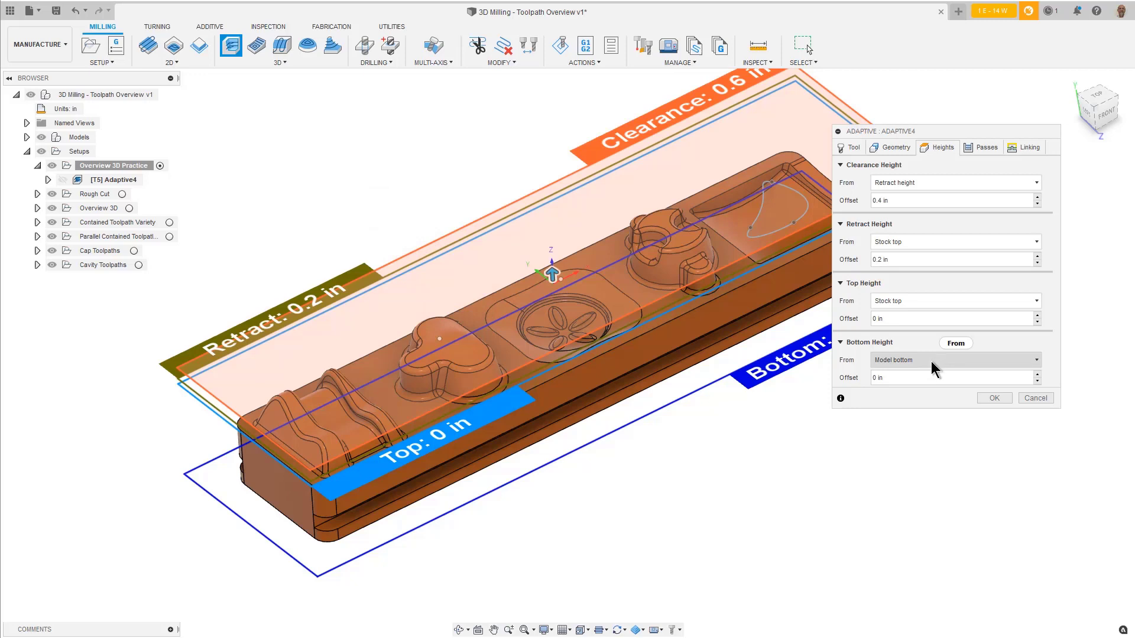
{"action": "left_click", "coordinate": [955, 360]}
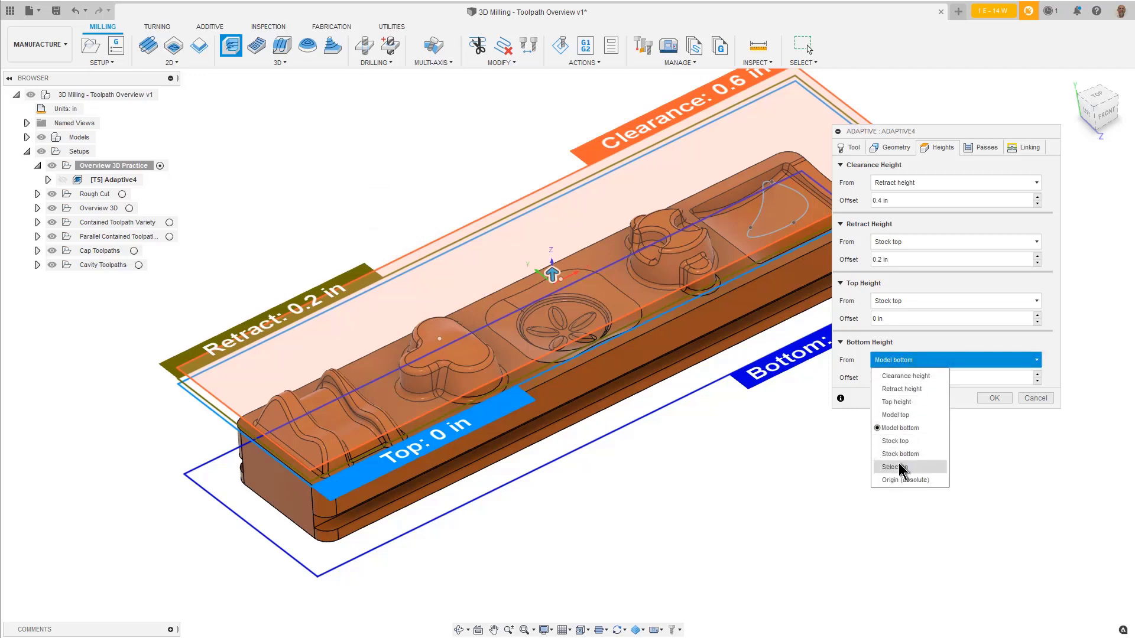
{"action": "left_click", "coordinate": [890, 467]}
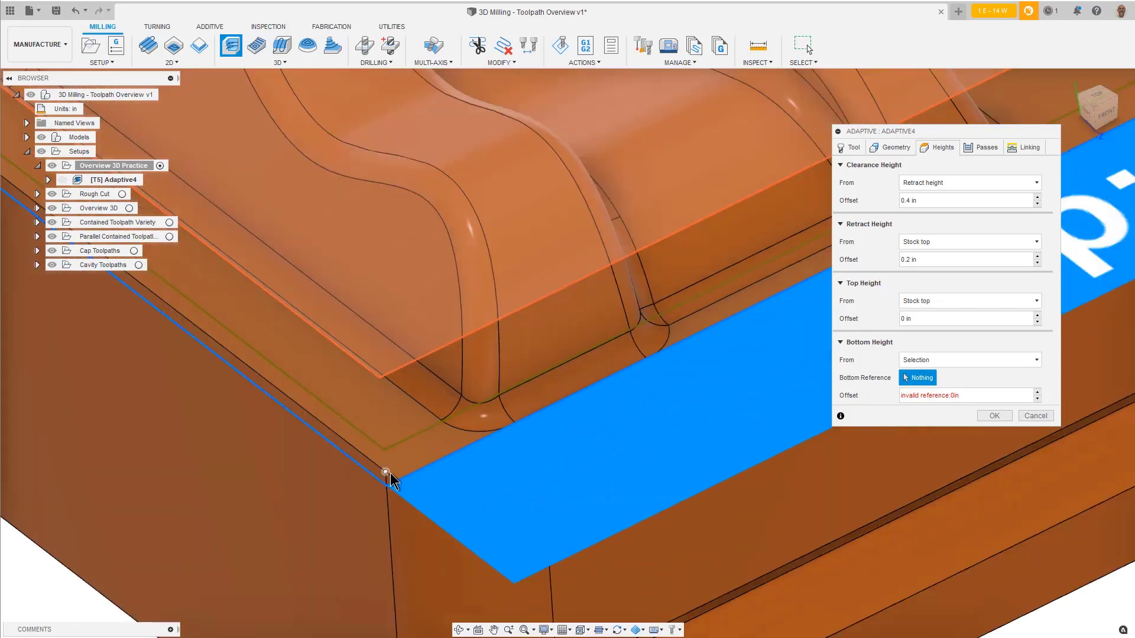
{"action": "mouse_move", "coordinate": [386, 477]}
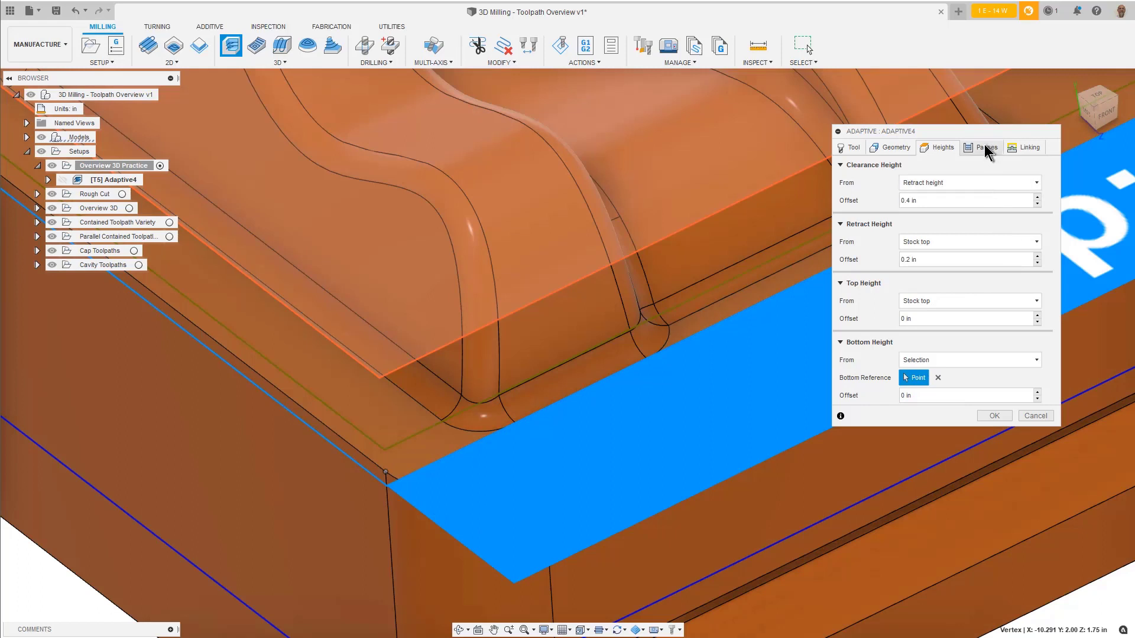
Enter .120 as Optimal Load on the Passes tab and review the stepdown fields
{"action": "left_click", "coordinate": [984, 147]}
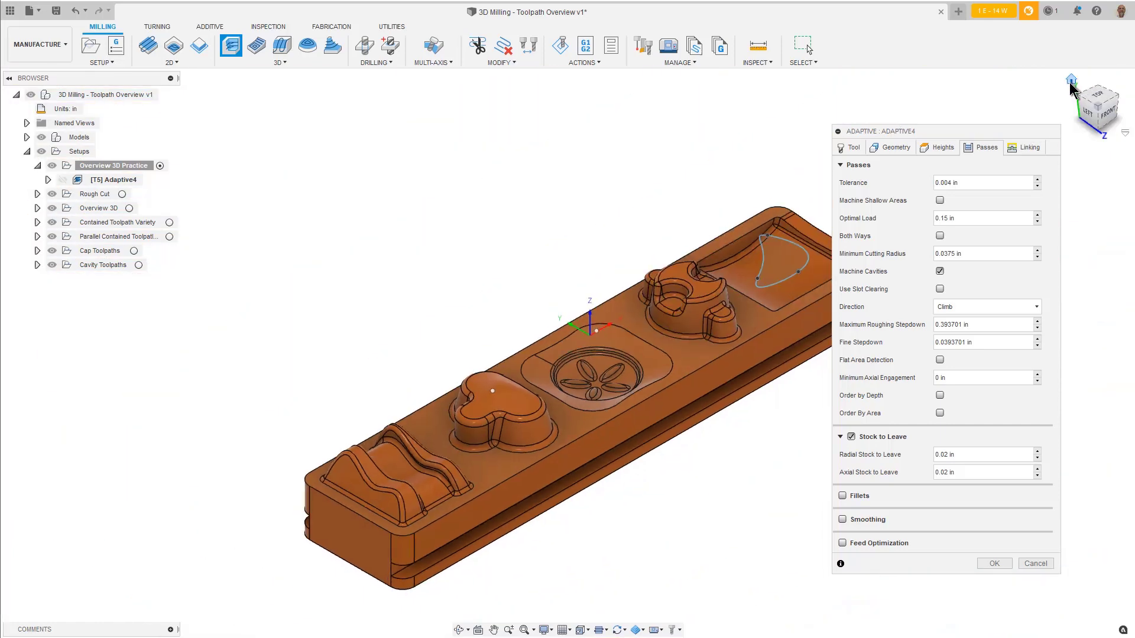
{"action": "mouse_move", "coordinate": [1050, 115]}
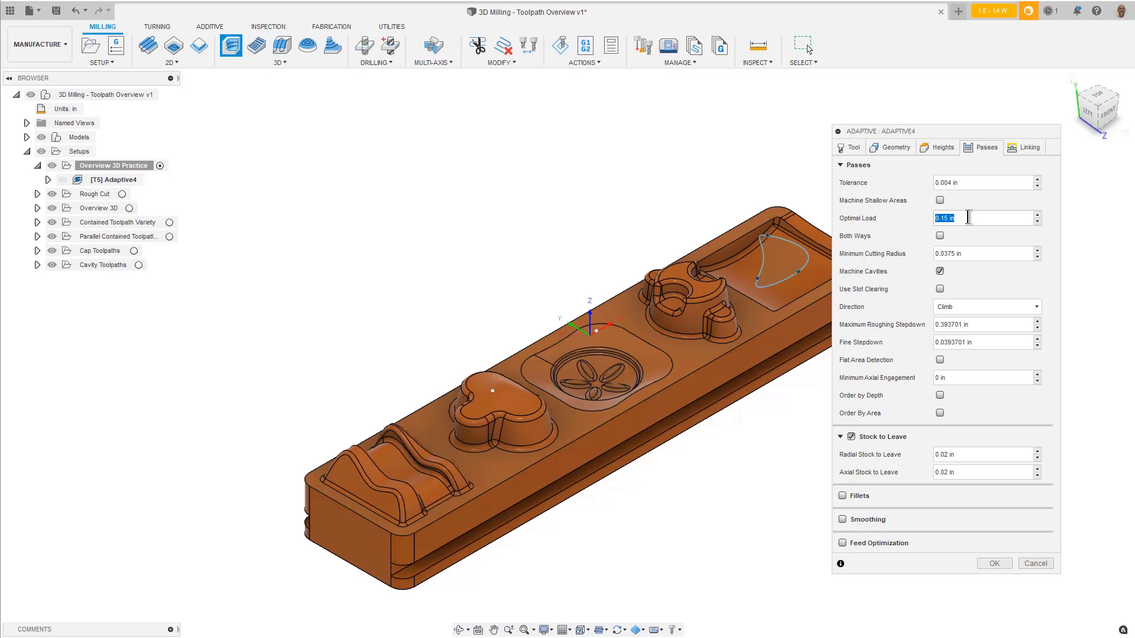
{"action": "type", "text": ".120"}
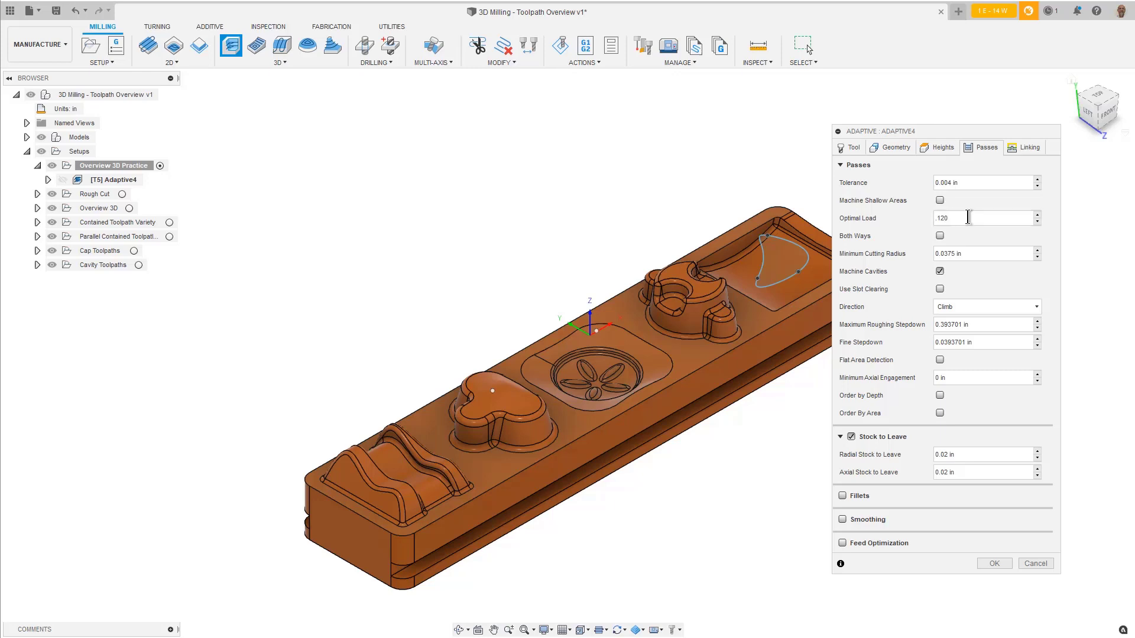
{"action": "mouse_move", "coordinate": [967, 217]}
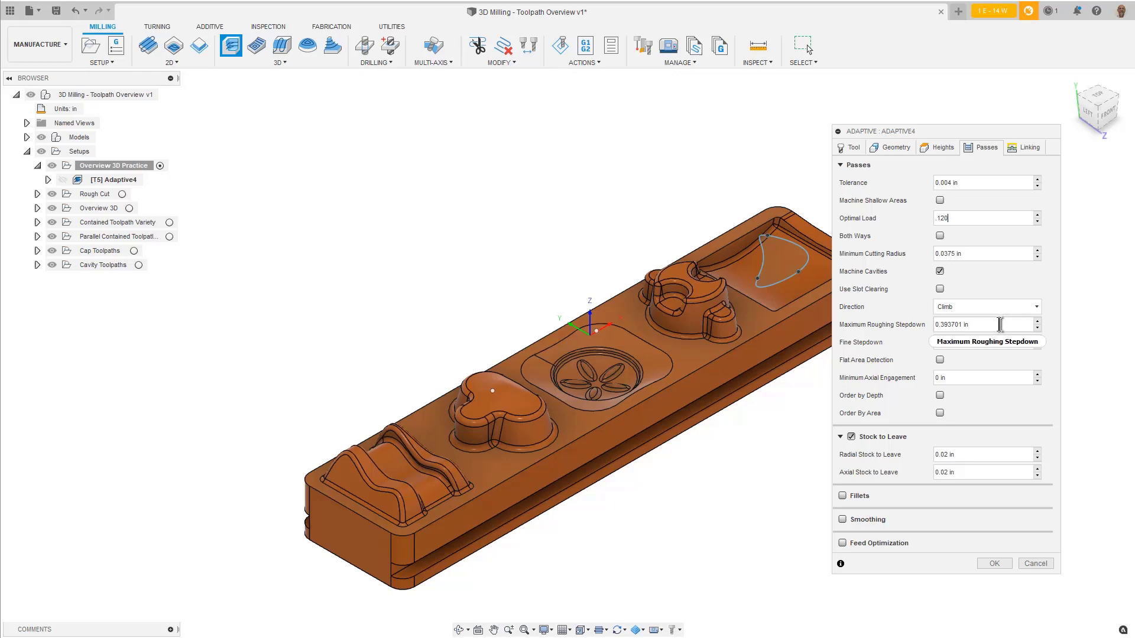
{"action": "left_click", "coordinate": [984, 342]}
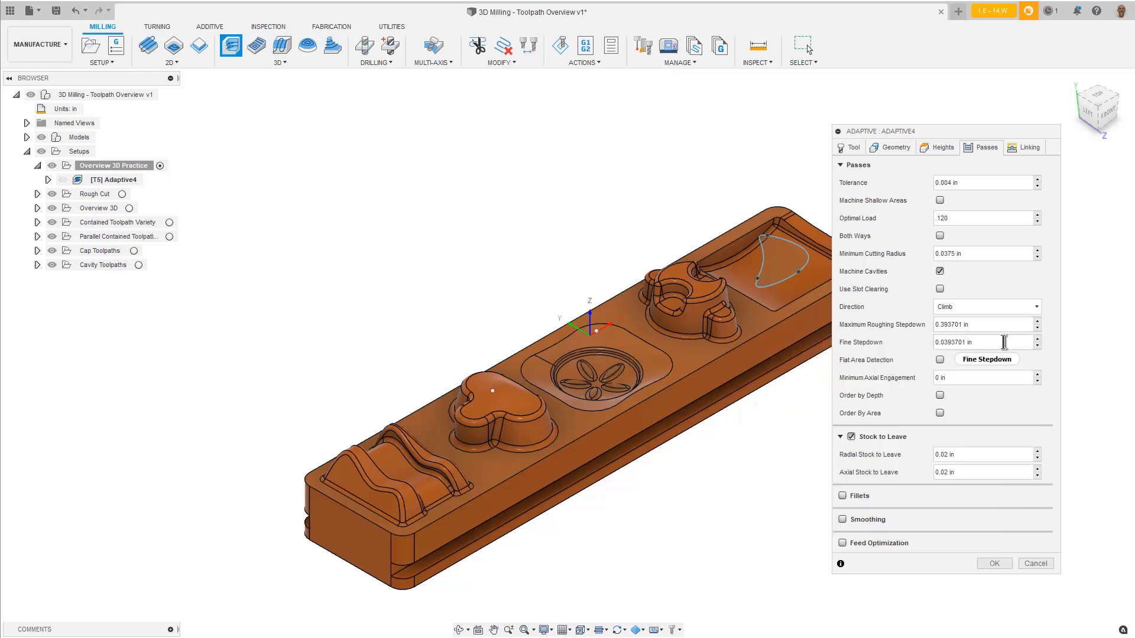
{"action": "mouse_move", "coordinate": [1002, 343]}
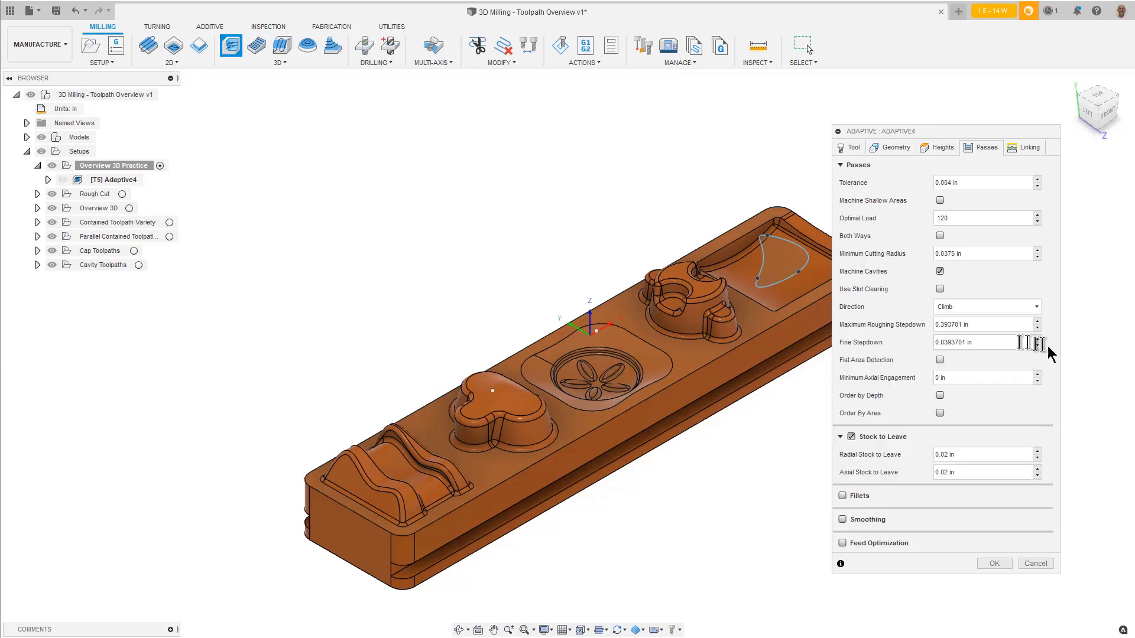
{"action": "mouse_move", "coordinate": [1038, 339]}
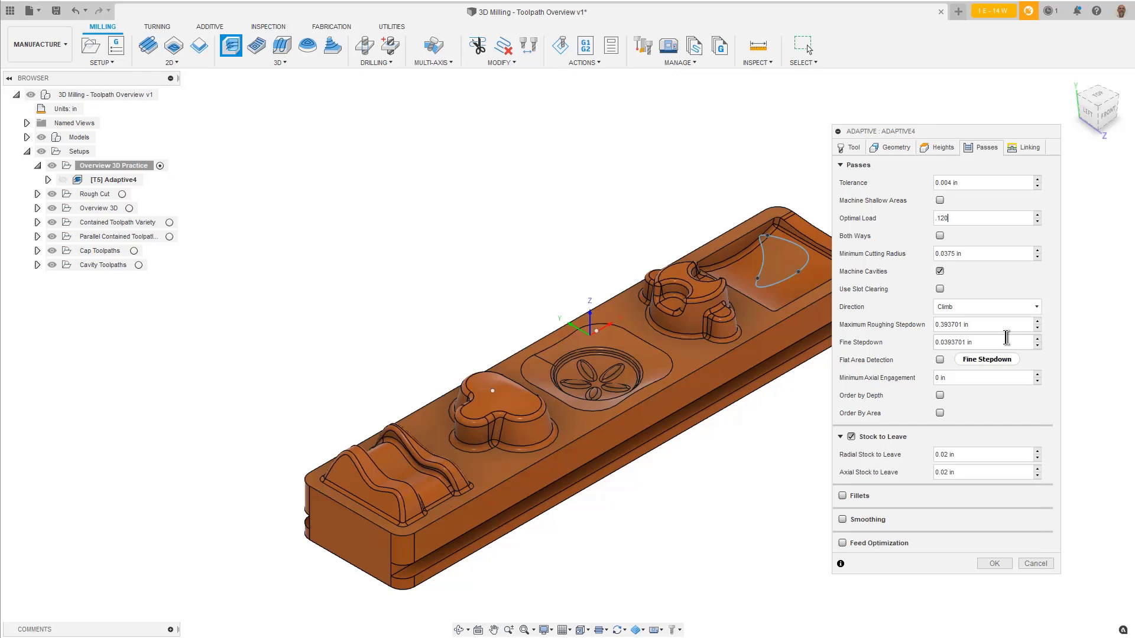
{"action": "mouse_move", "coordinate": [1006, 342]}
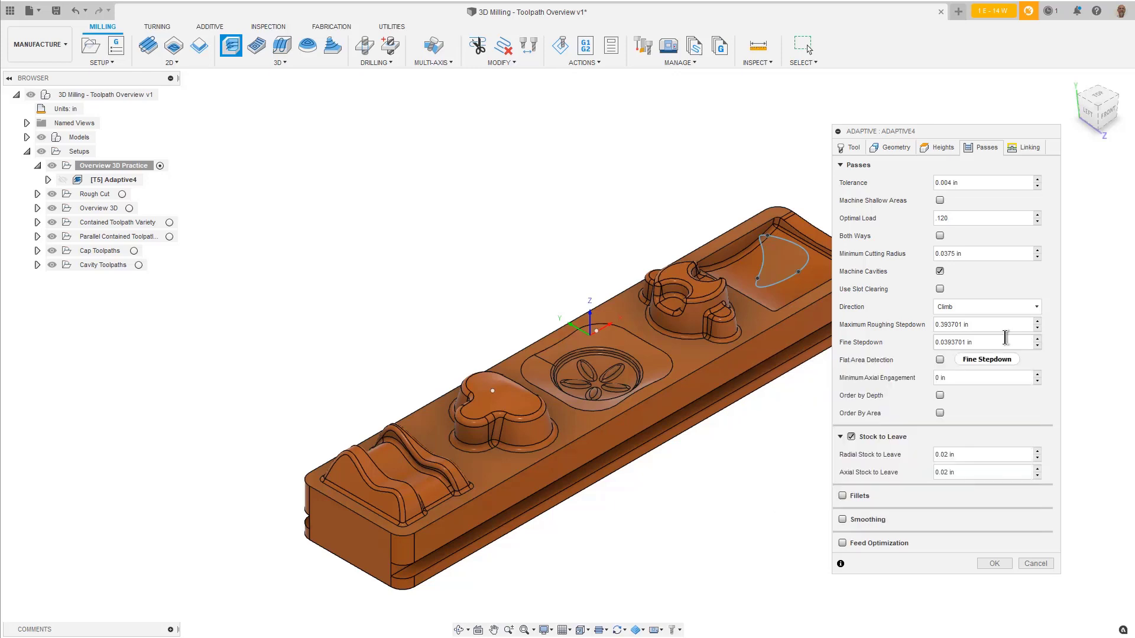
{"action": "mouse_move", "coordinate": [1098, 327]}
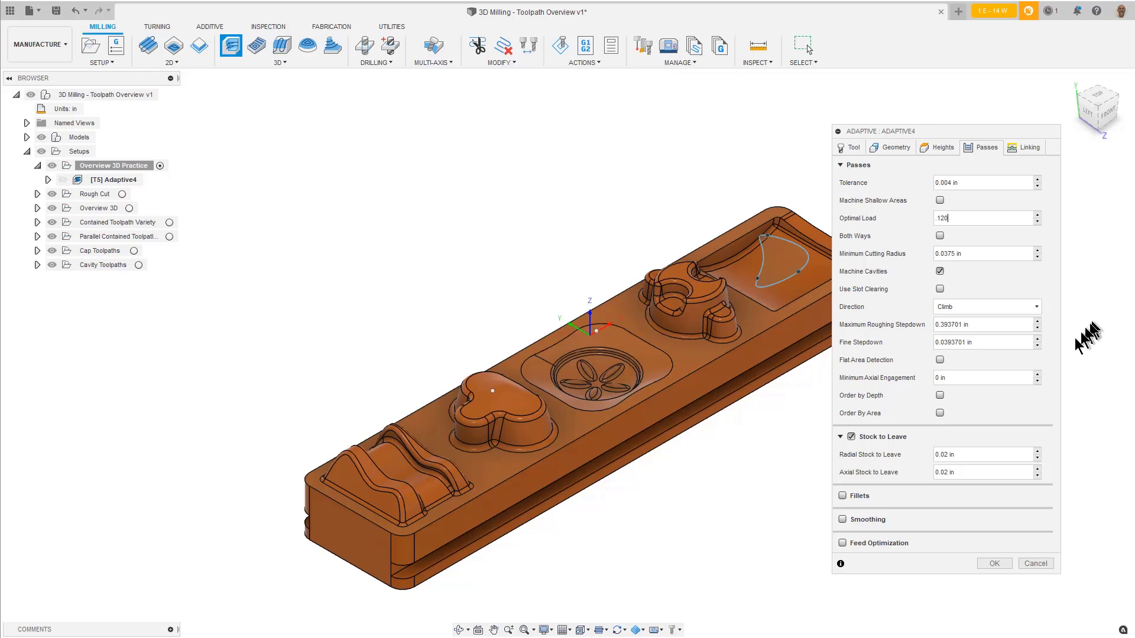
{"action": "mouse_move", "coordinate": [1086, 434]}
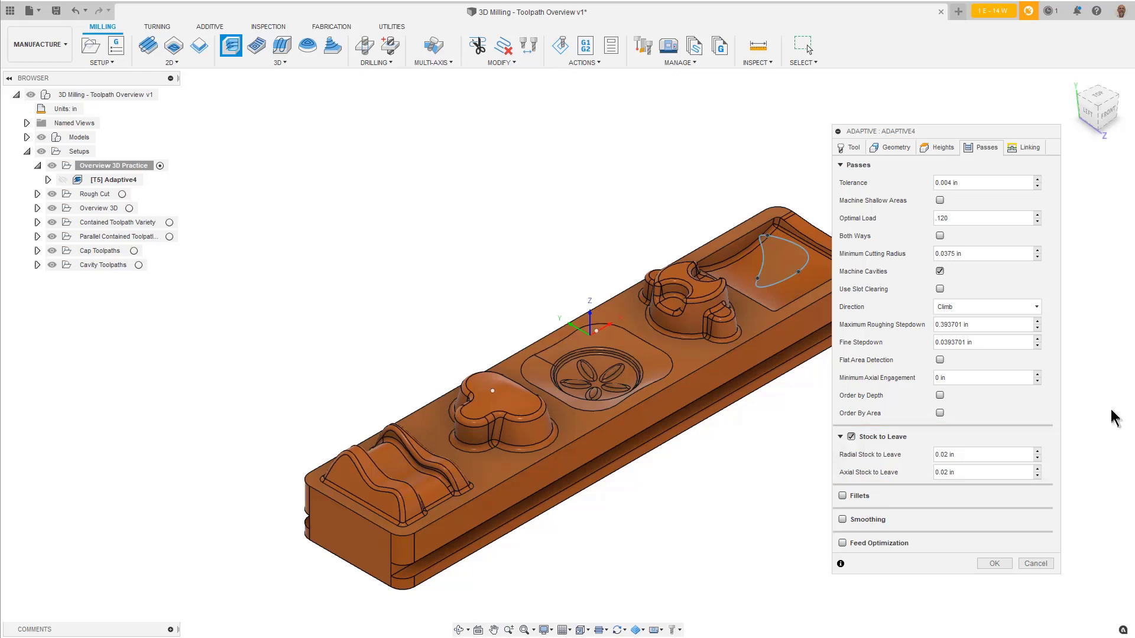
Accept the Adaptive4 dialog with OK to generate the full-part roughing toolpath
{"action": "left_click", "coordinate": [1030, 147]}
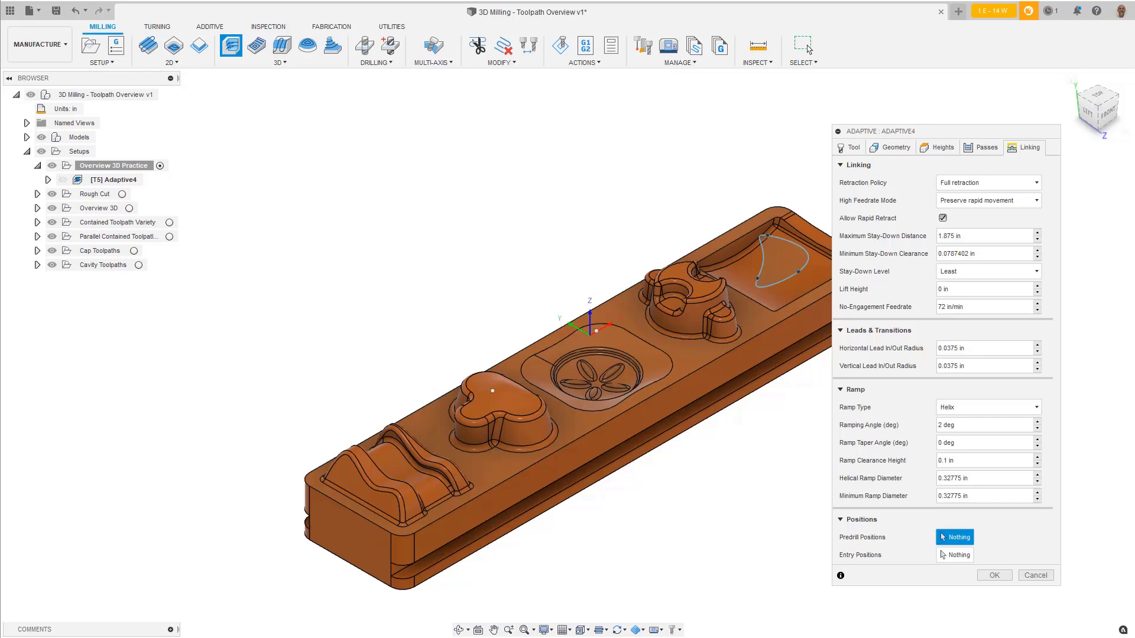
{"action": "left_click", "coordinate": [994, 575]}
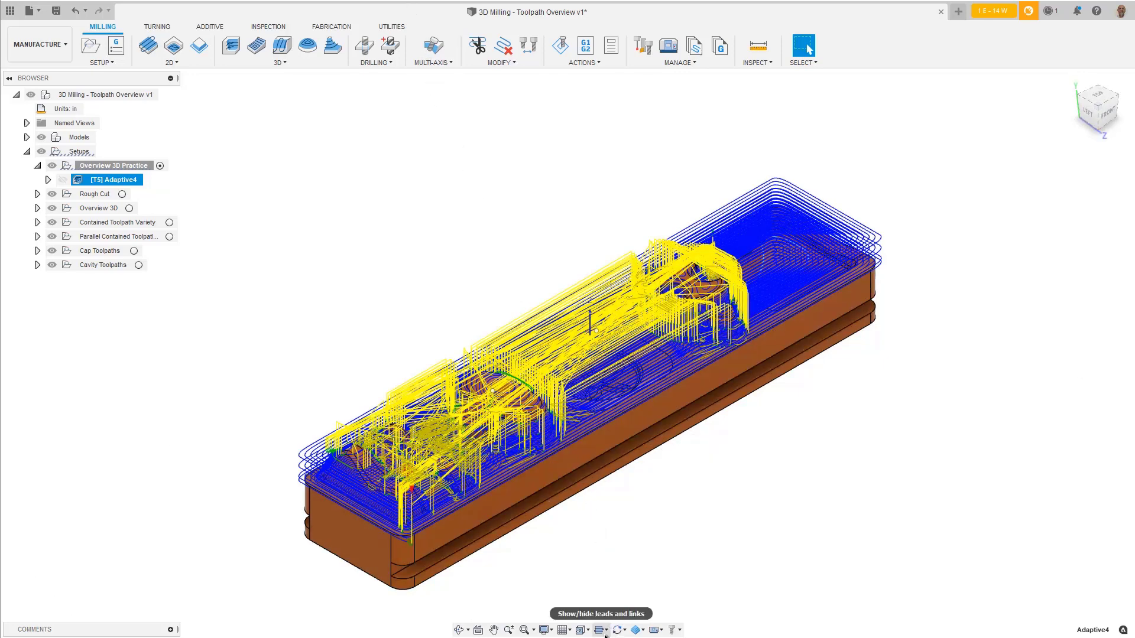
Uncheck Links in the leads-and-links display so only Adaptive4 cutting moves show
{"action": "left_click", "coordinate": [599, 629]}
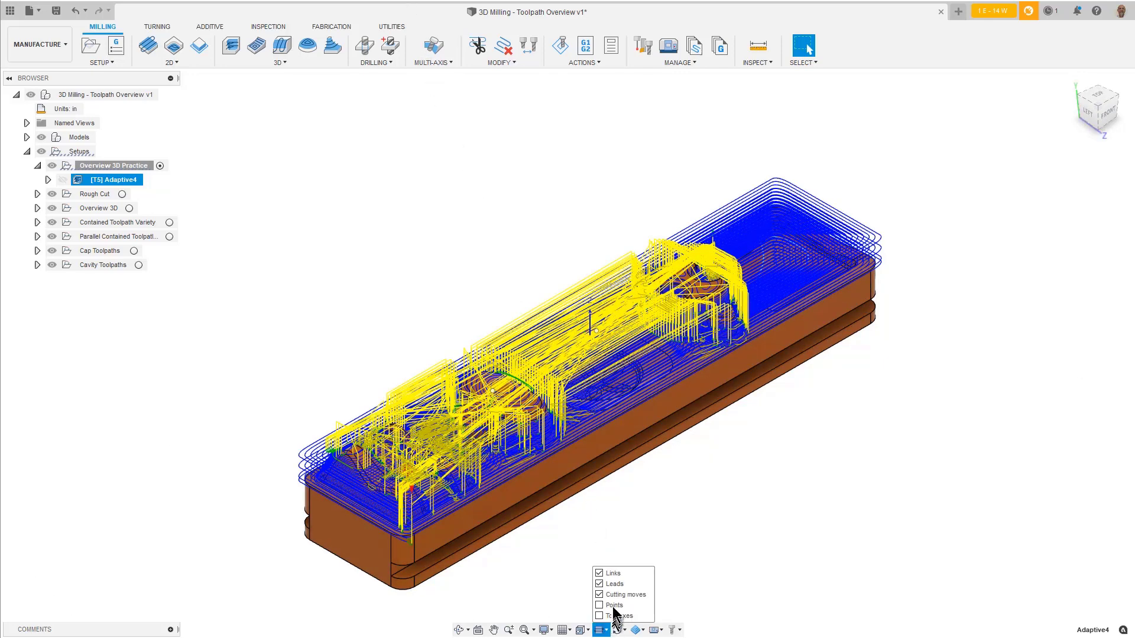
{"action": "left_click", "coordinate": [598, 572]}
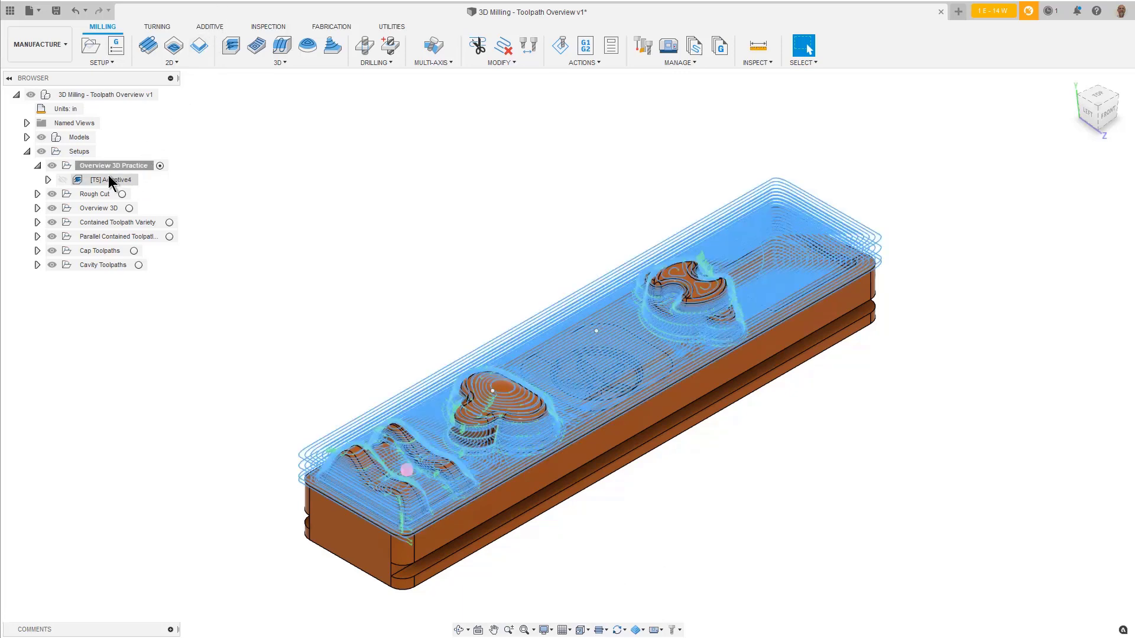
{"action": "right_click", "coordinate": [104, 179]}
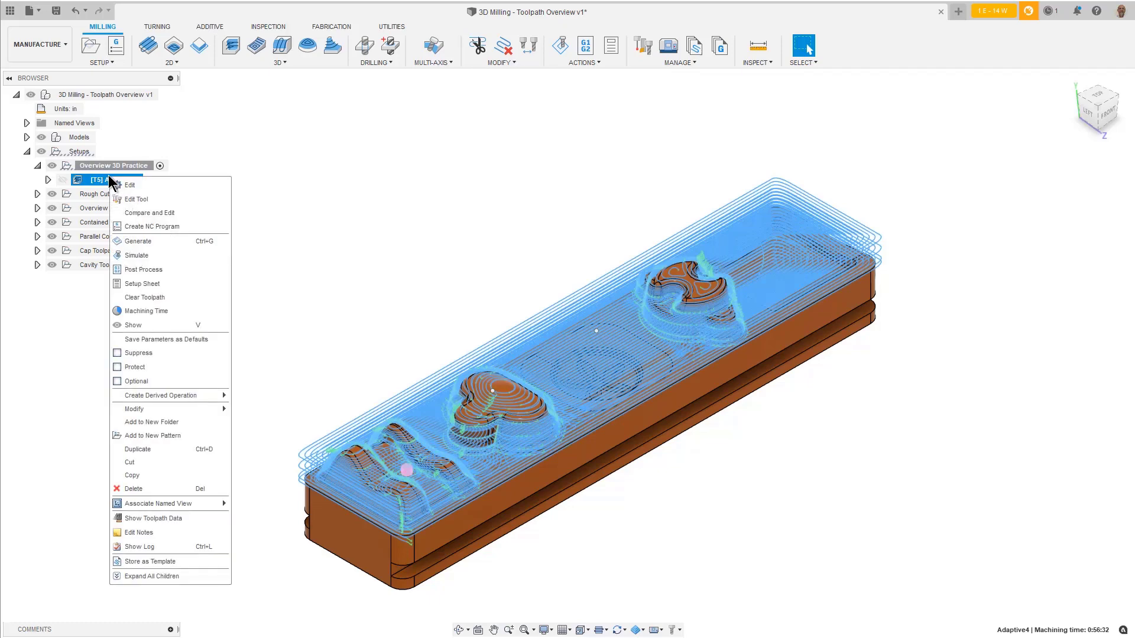
{"action": "mouse_move", "coordinate": [137, 255]}
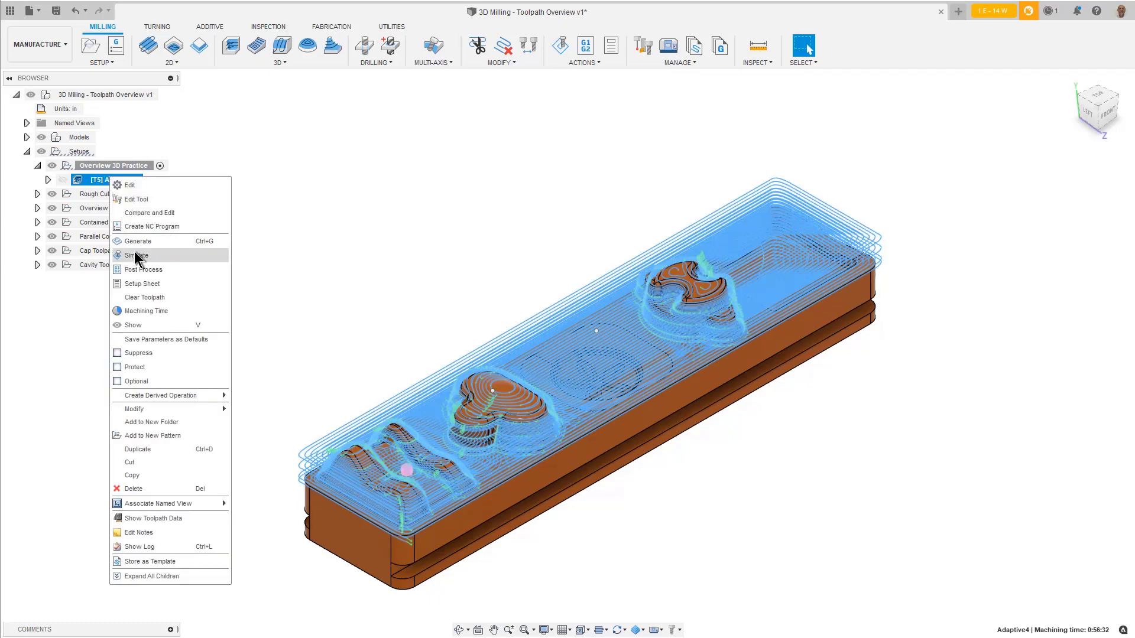
Simulate Adaptive4 and jump playback to the end of the toolpath
{"action": "left_click", "coordinate": [138, 256]}
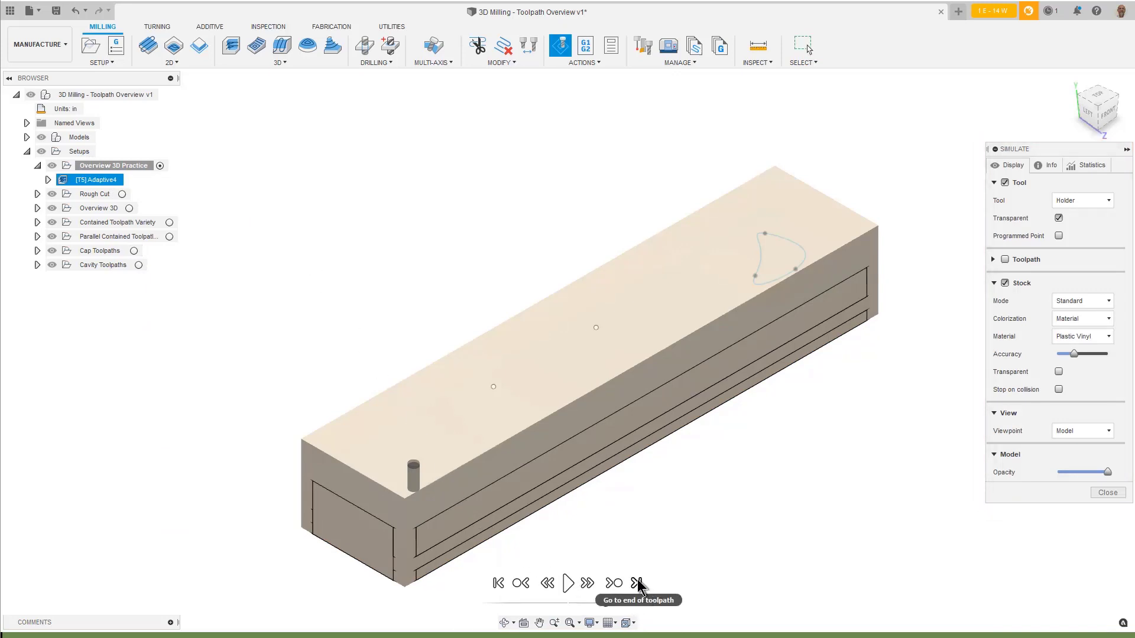
{"action": "left_click", "coordinate": [636, 583]}
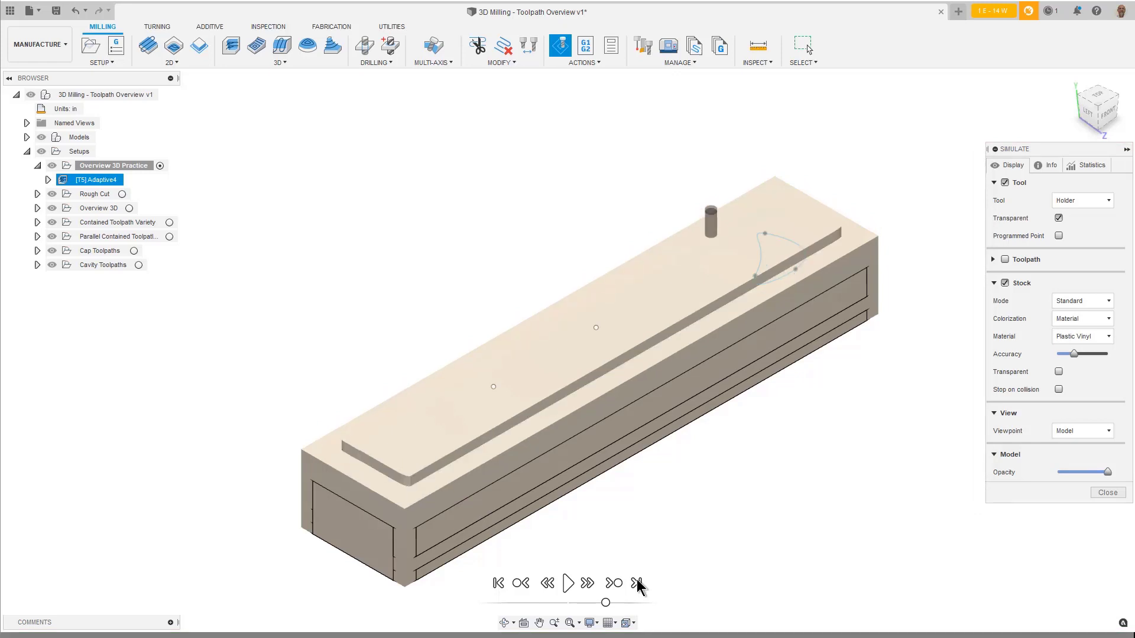
{"action": "left_click", "coordinate": [636, 583]}
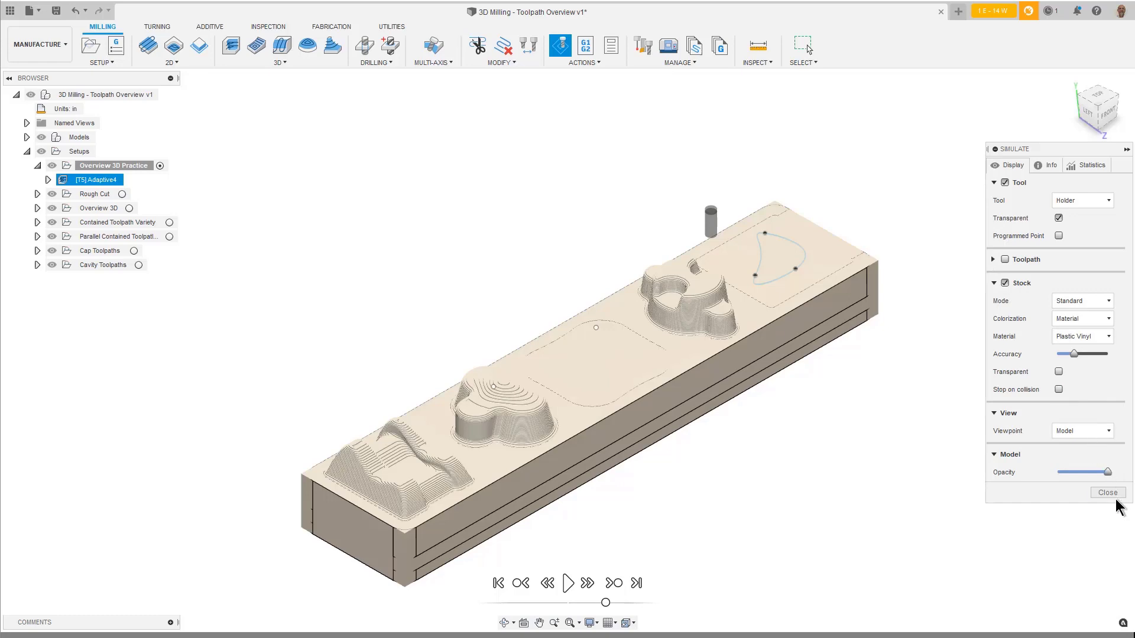
Close the simulation and duplicate Adaptive4 to create Adaptive4 (2)
{"action": "left_click", "coordinate": [1107, 493]}
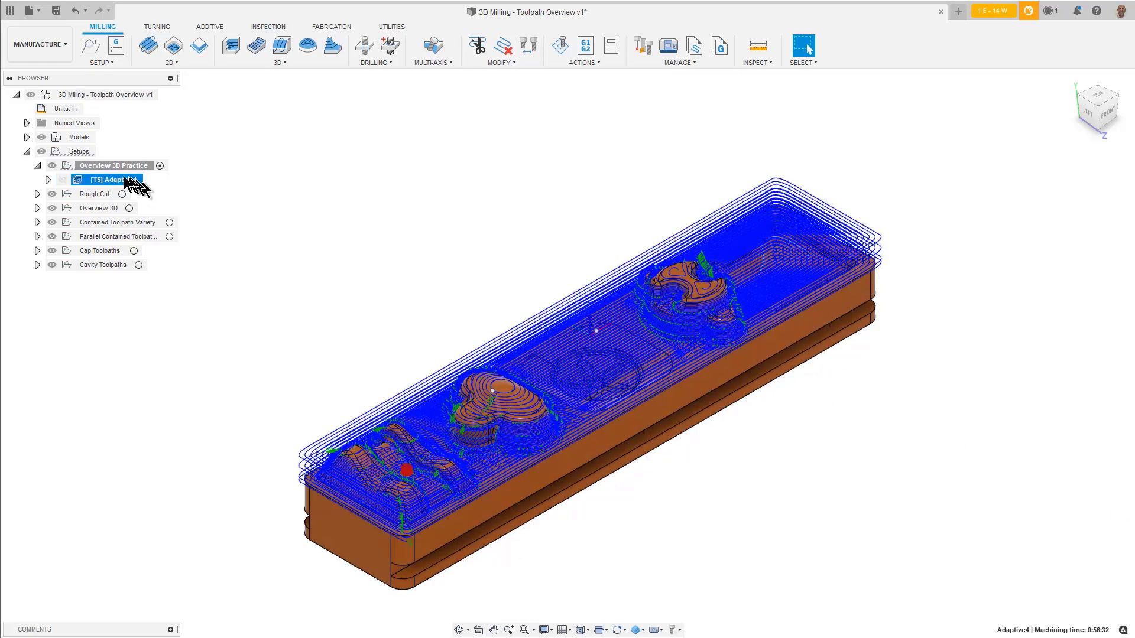
{"action": "right_click", "coordinate": [106, 180]}
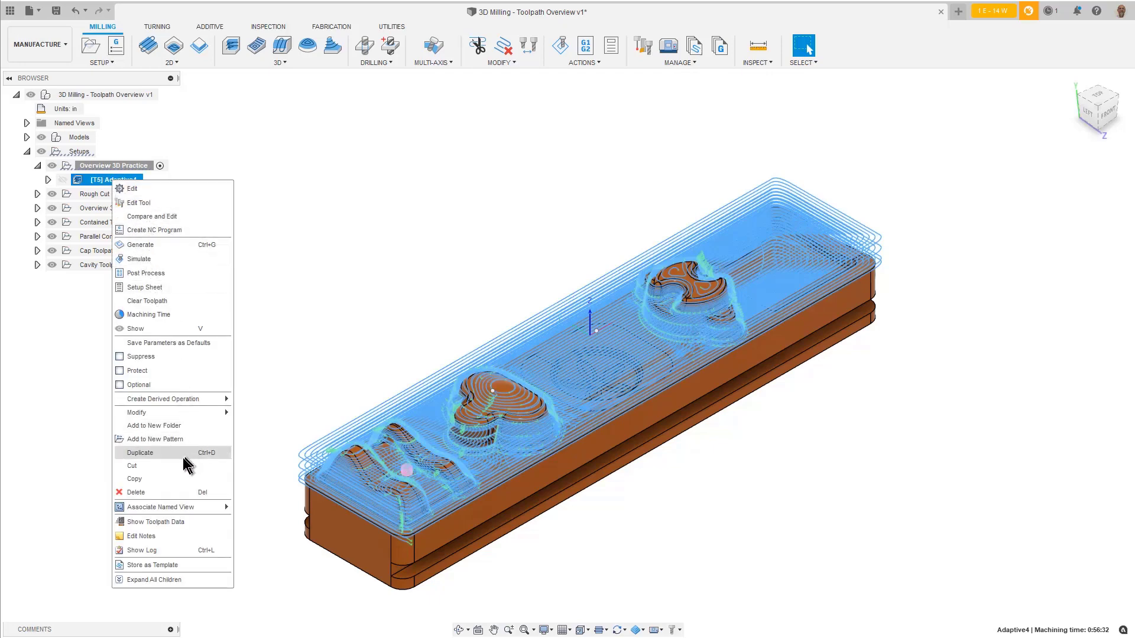
{"action": "left_click", "coordinate": [140, 453]}
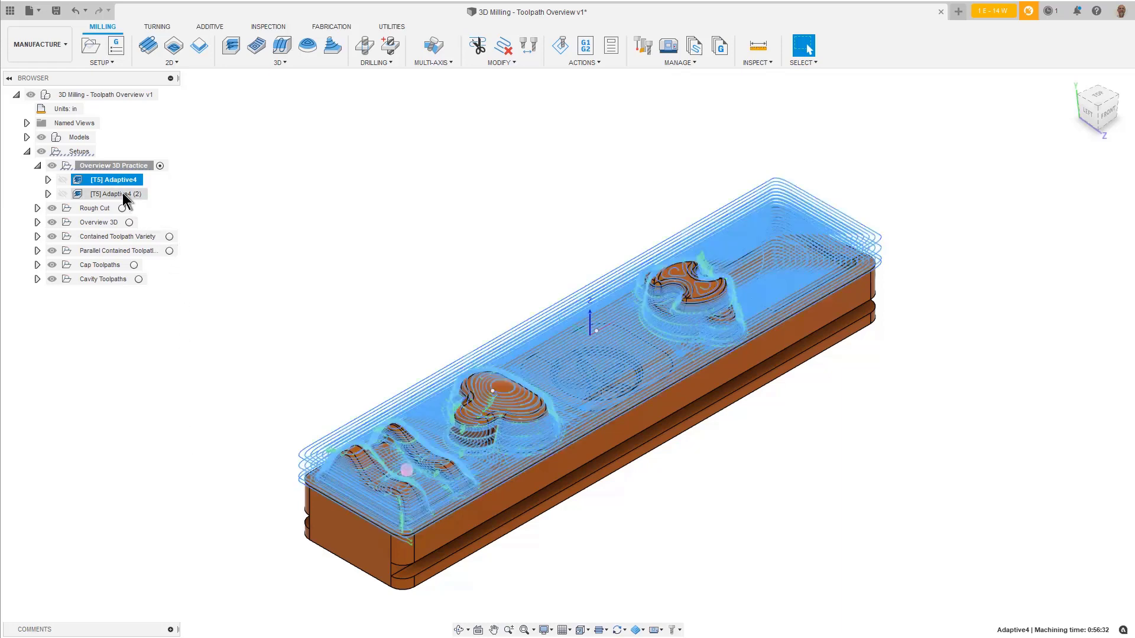
{"action": "right_click", "coordinate": [107, 193]}
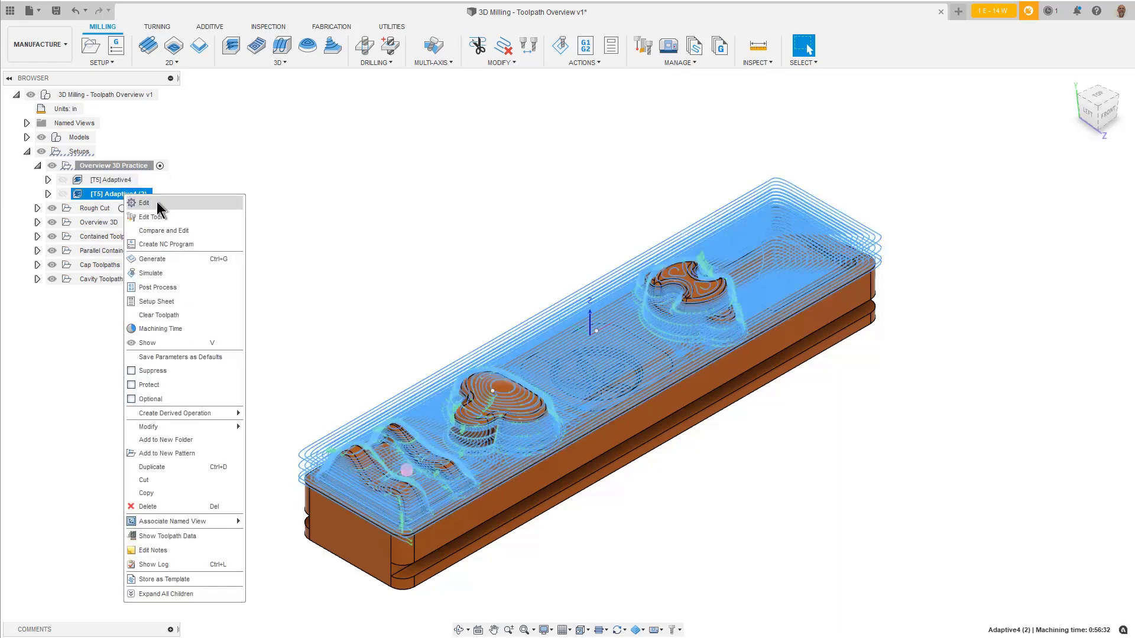
Edit Adaptive4 (2) and select the flower pocket and end pocket contours as geometry
{"action": "left_click", "coordinate": [144, 203]}
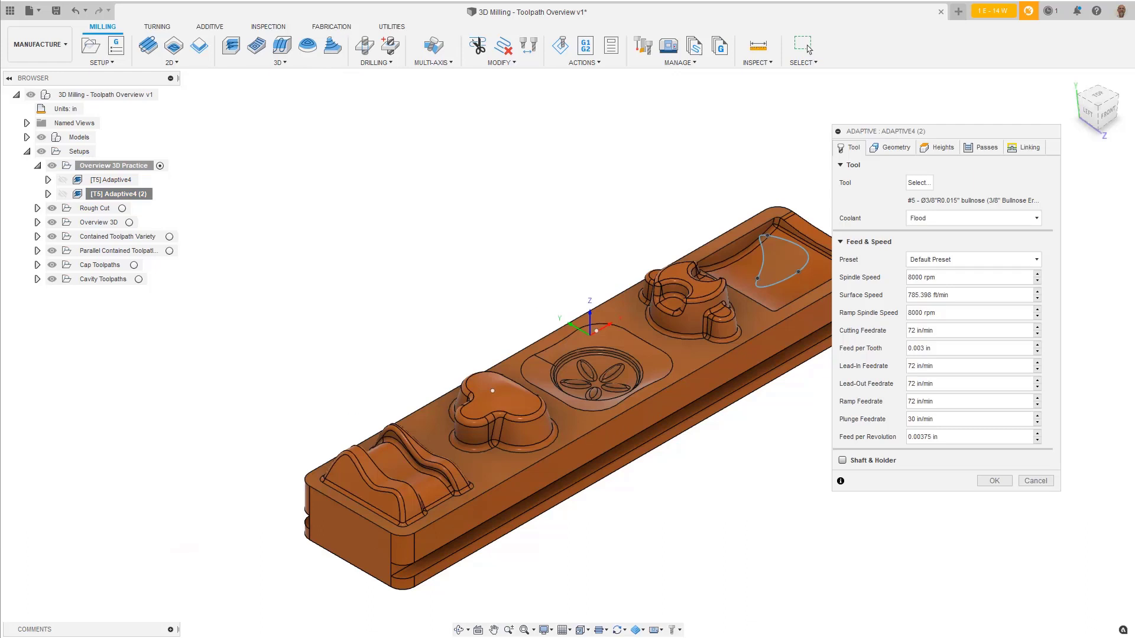
{"action": "left_click", "coordinate": [894, 147]}
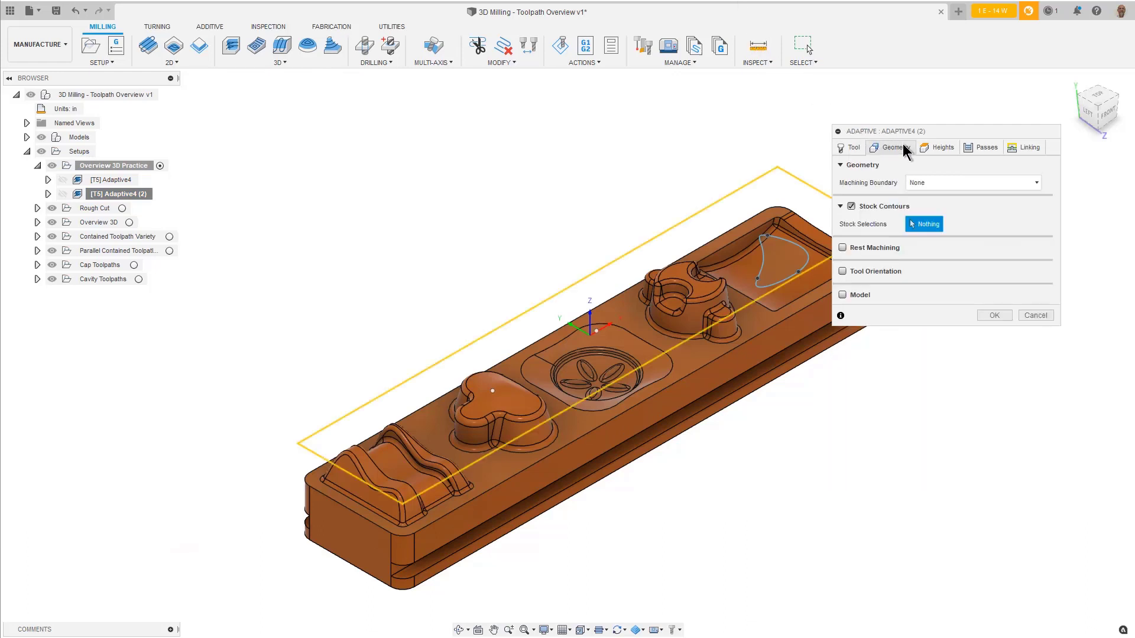
{"action": "mouse_move", "coordinate": [924, 224]}
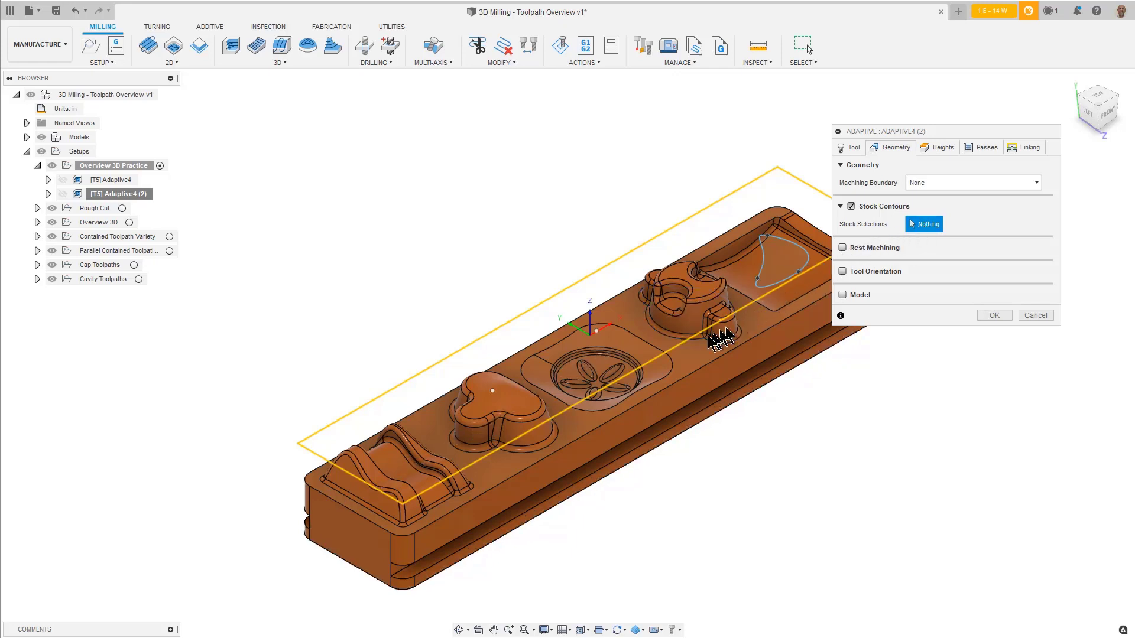
{"action": "left_click", "coordinate": [633, 351]}
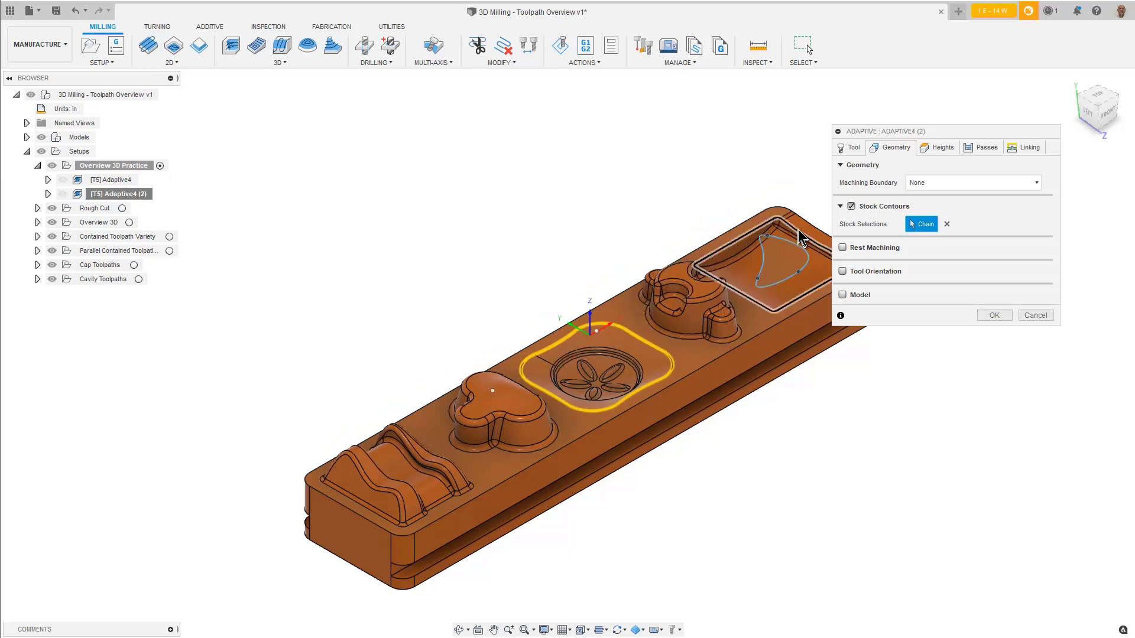
{"action": "left_click", "coordinate": [777, 230]}
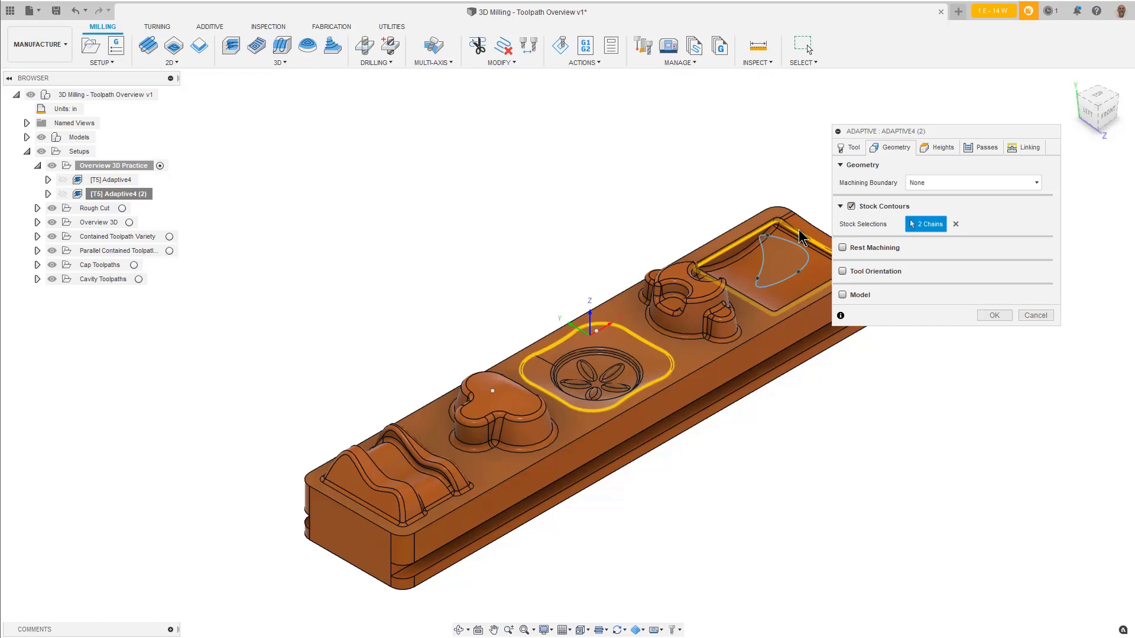
Set the bottom height to Model bottom and generate the toolpath
{"action": "left_click", "coordinate": [941, 147]}
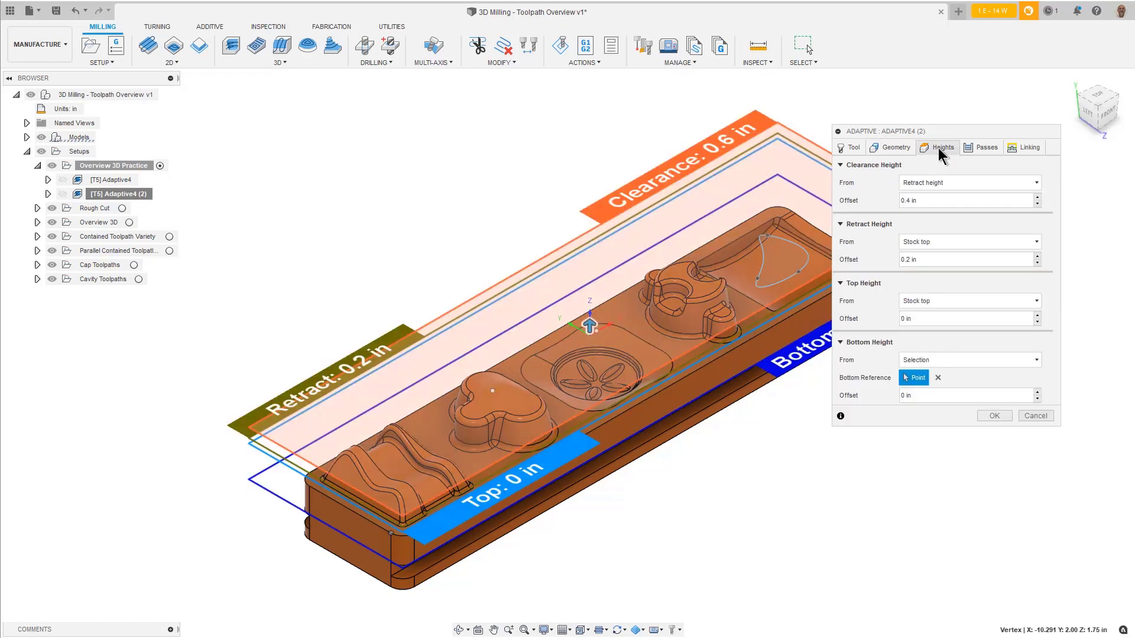
{"action": "mouse_move", "coordinate": [939, 370]}
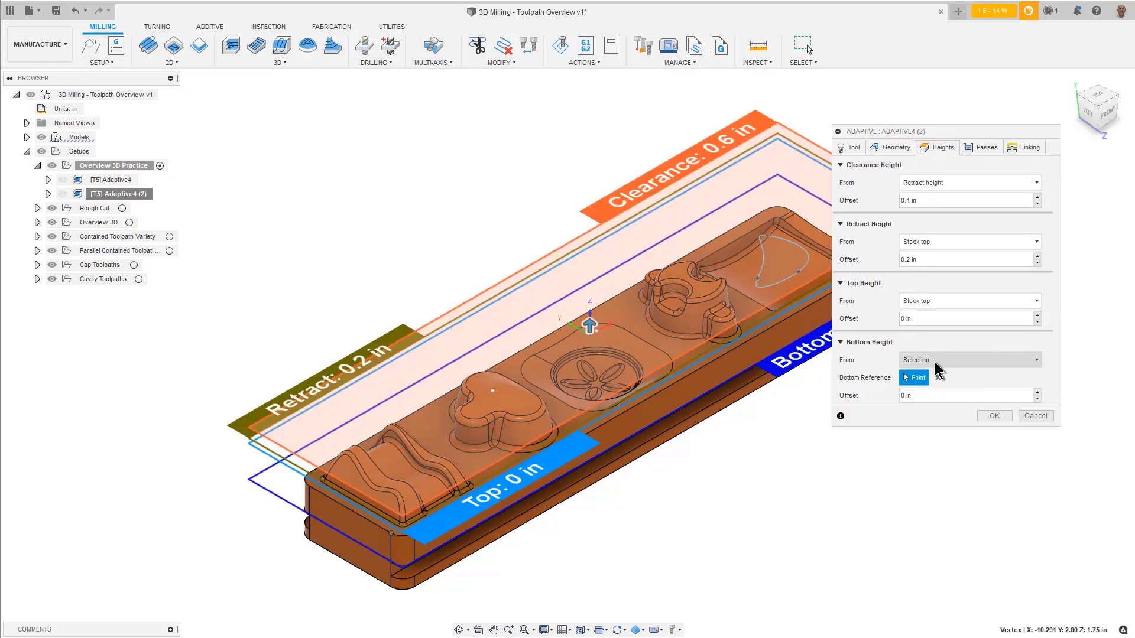
{"action": "left_click", "coordinate": [969, 360]}
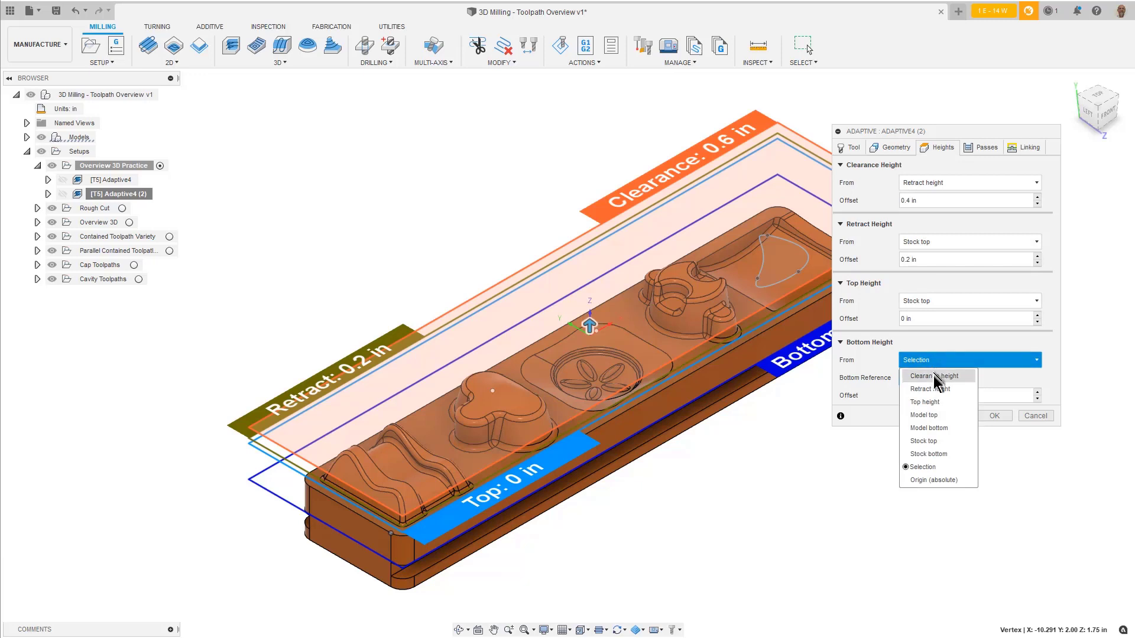
{"action": "left_click", "coordinate": [929, 428]}
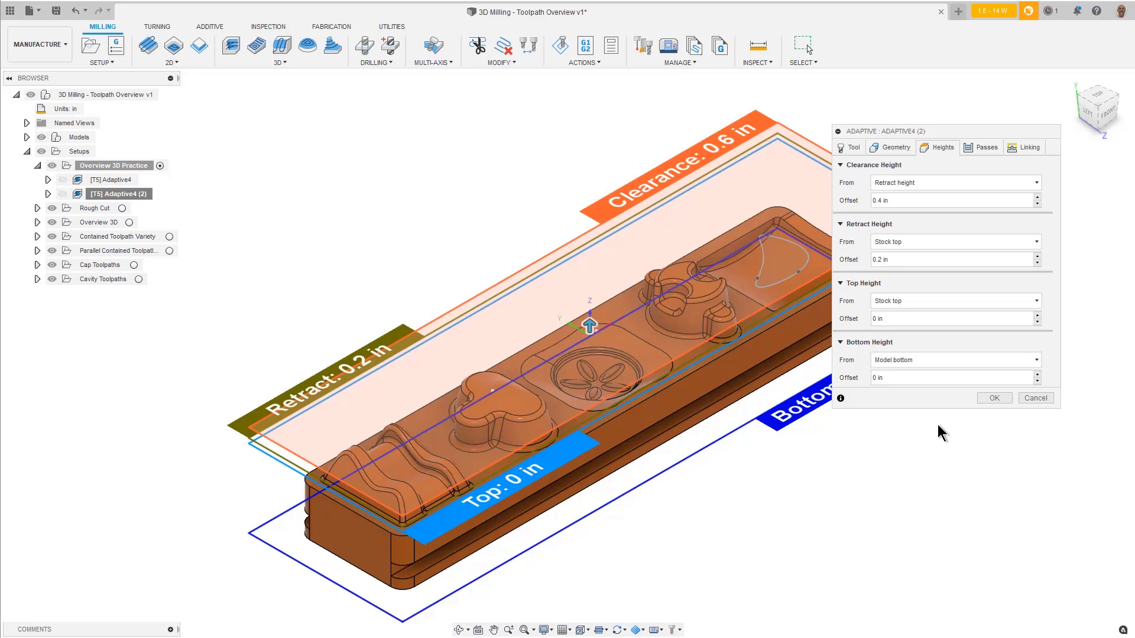
{"action": "left_click", "coordinate": [994, 398]}
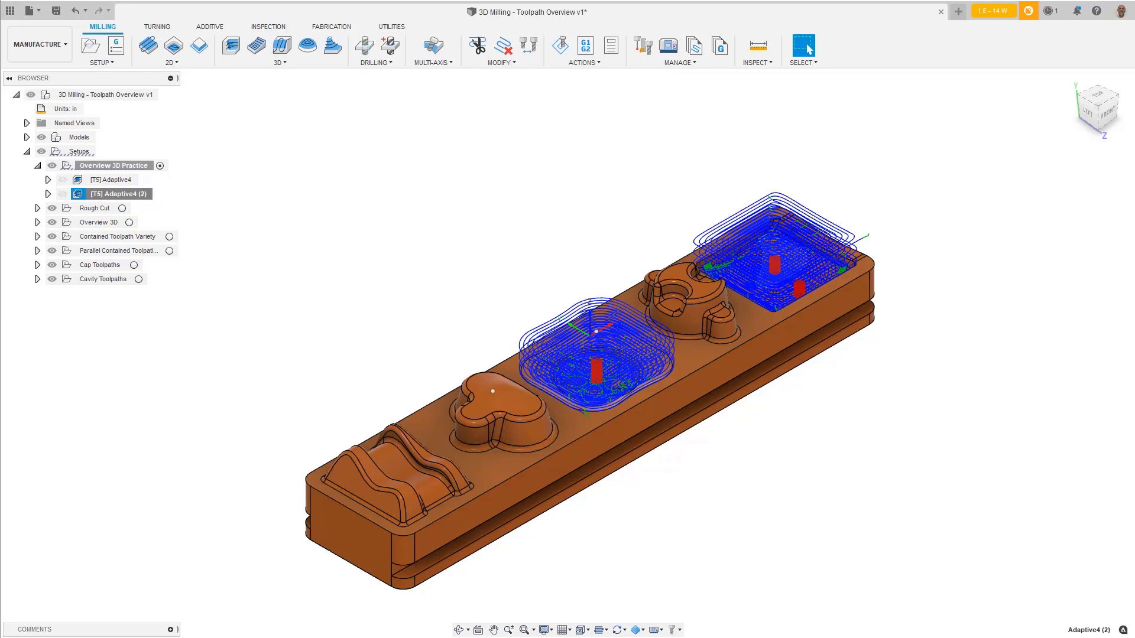
{"action": "mouse_move", "coordinate": [174, 160]}
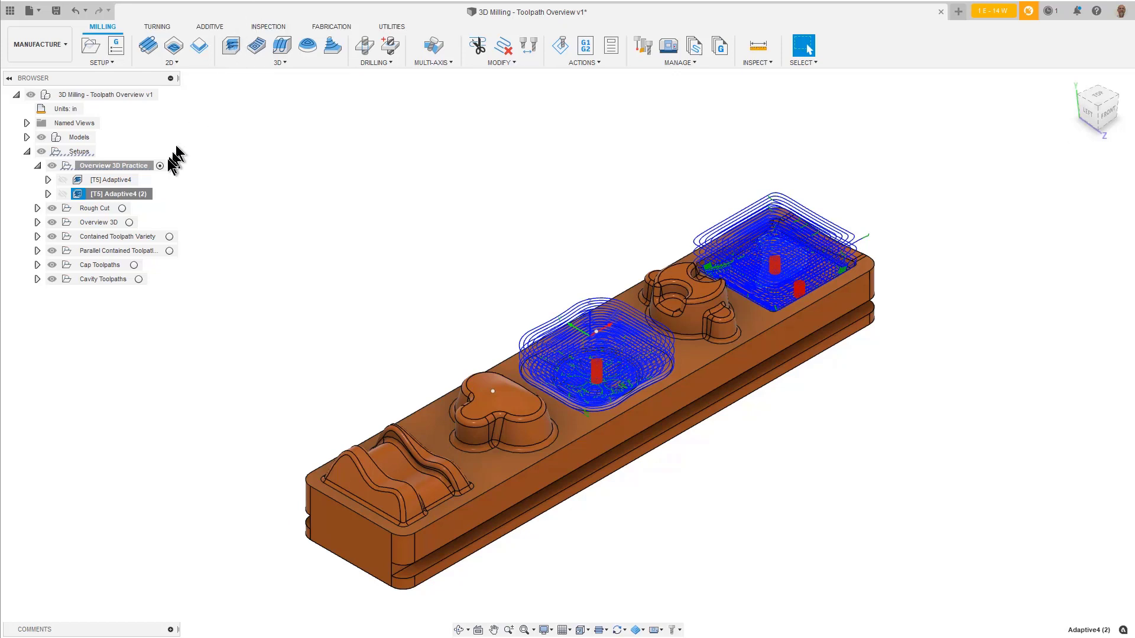
Set Adaptive4 (2)'s top height from a picked point with a .02 offset and regenerate
{"action": "right_click", "coordinate": [121, 193]}
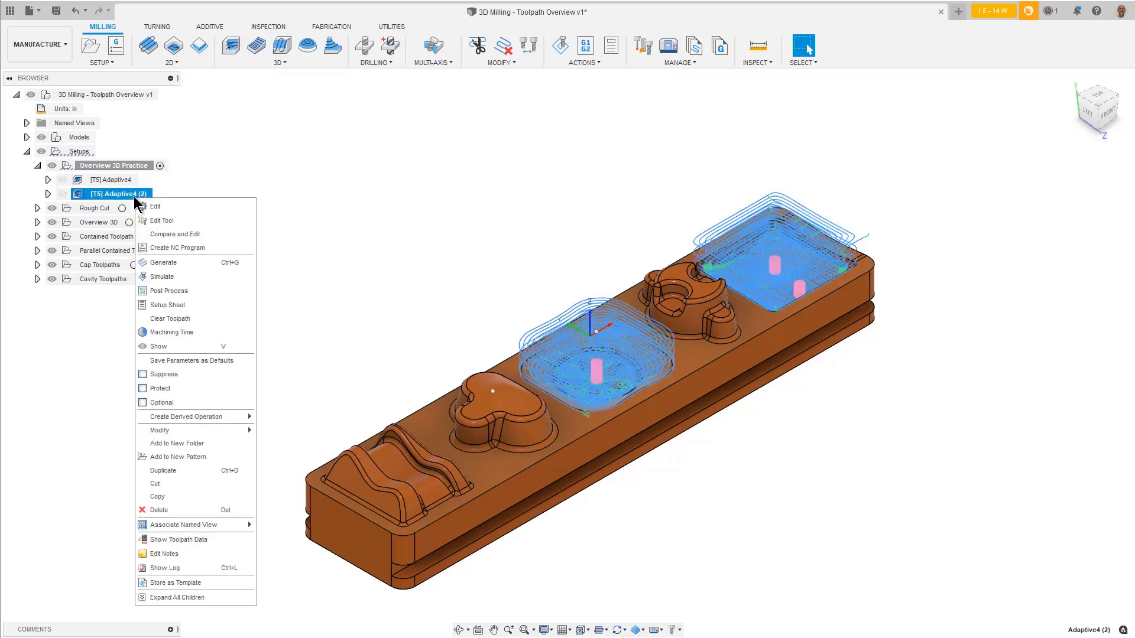
{"action": "mouse_move", "coordinate": [179, 206]}
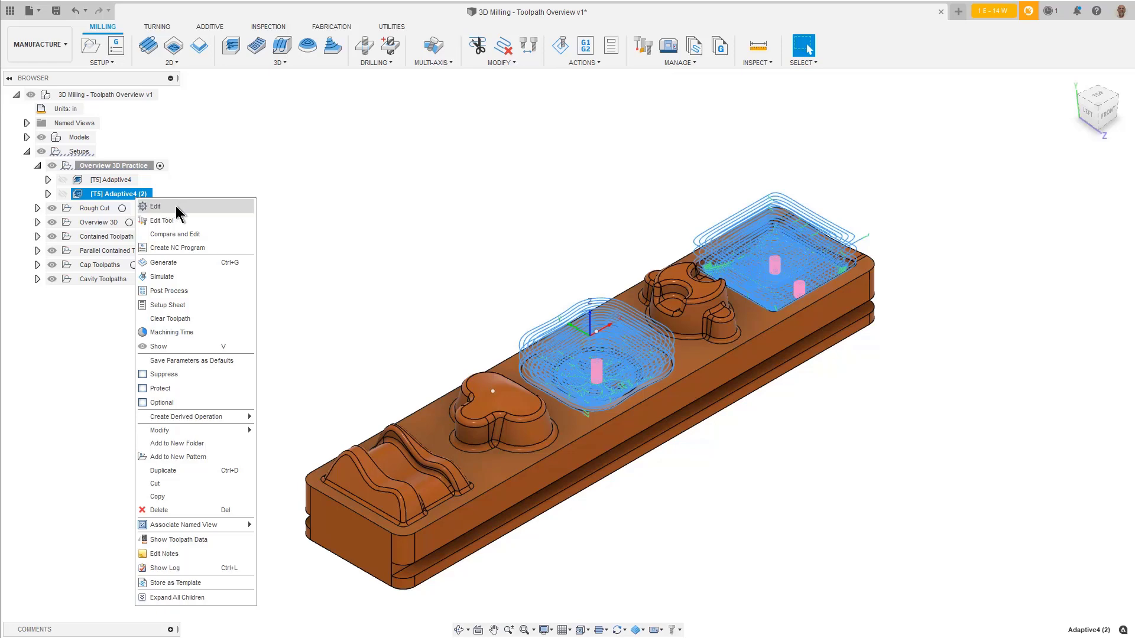
{"action": "left_click", "coordinate": [156, 206]}
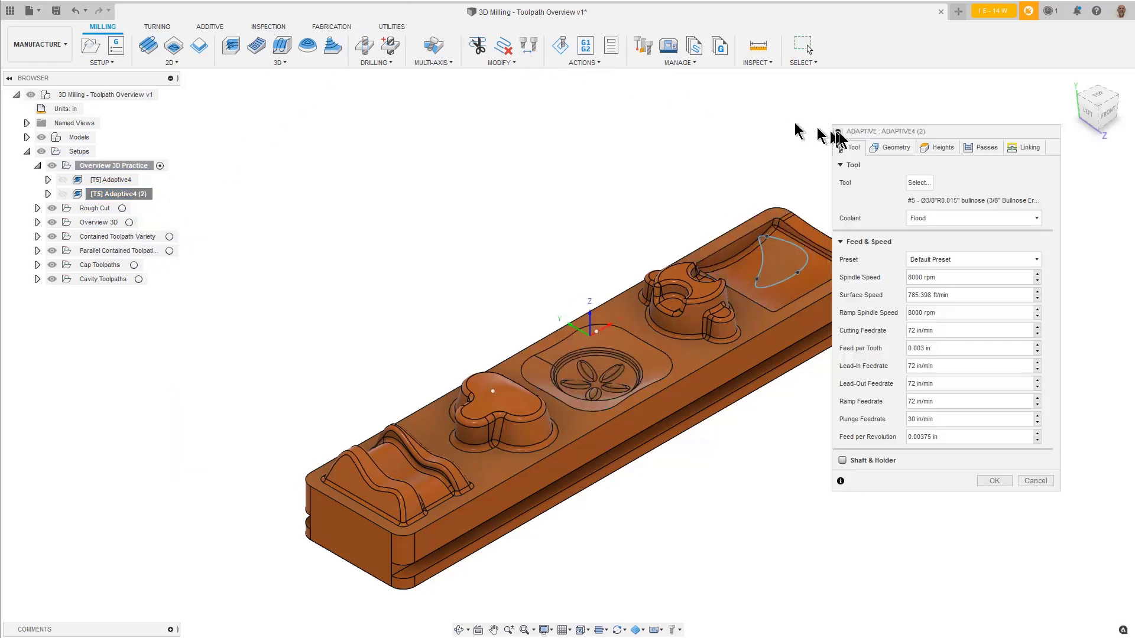
{"action": "left_click", "coordinate": [942, 148]}
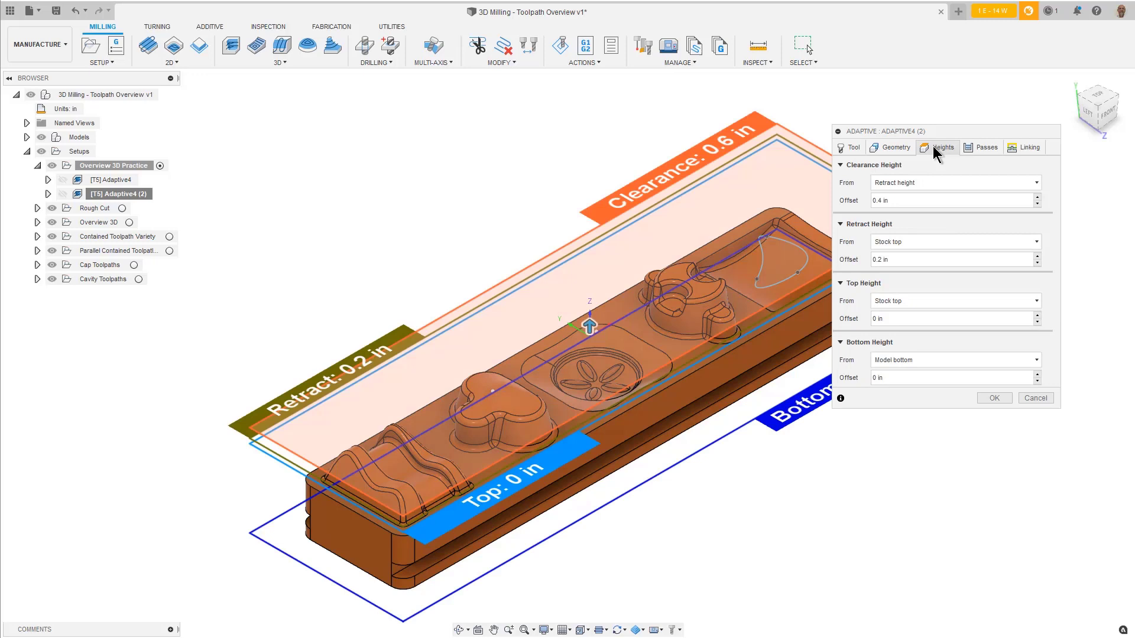
{"action": "left_click", "coordinate": [955, 300]}
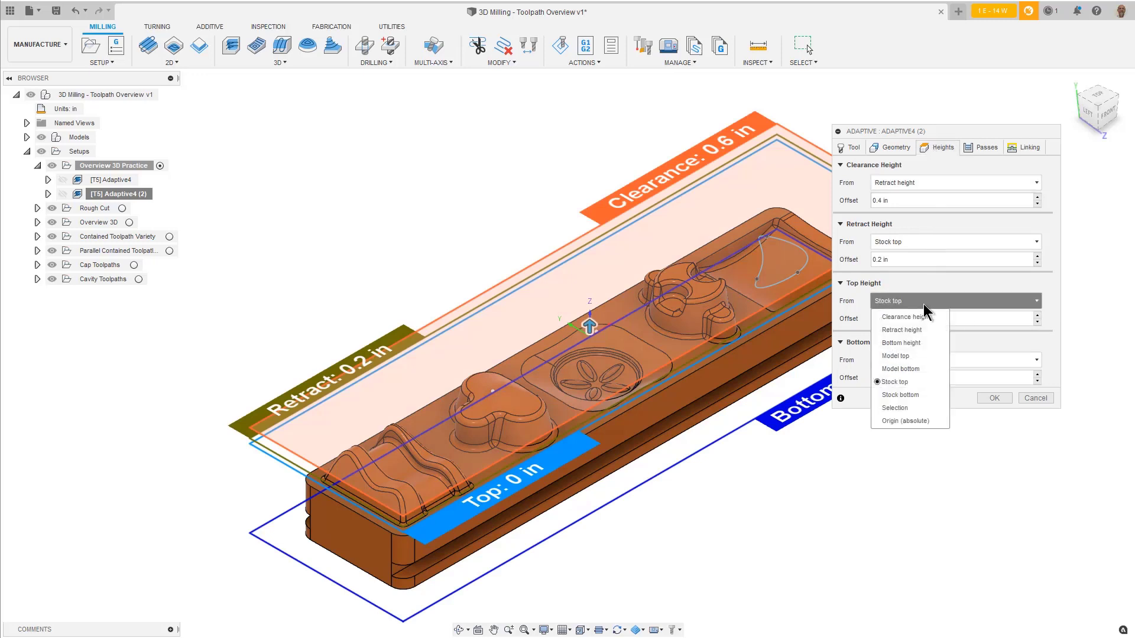
{"action": "mouse_move", "coordinate": [913, 350]}
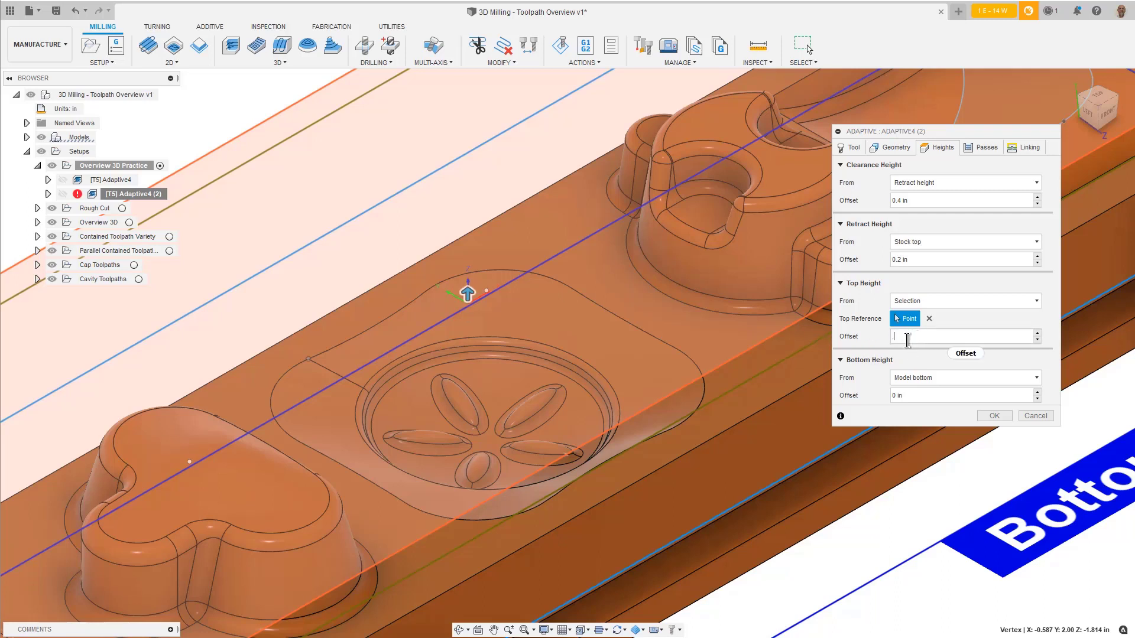
{"action": "type", "text": ".02"}
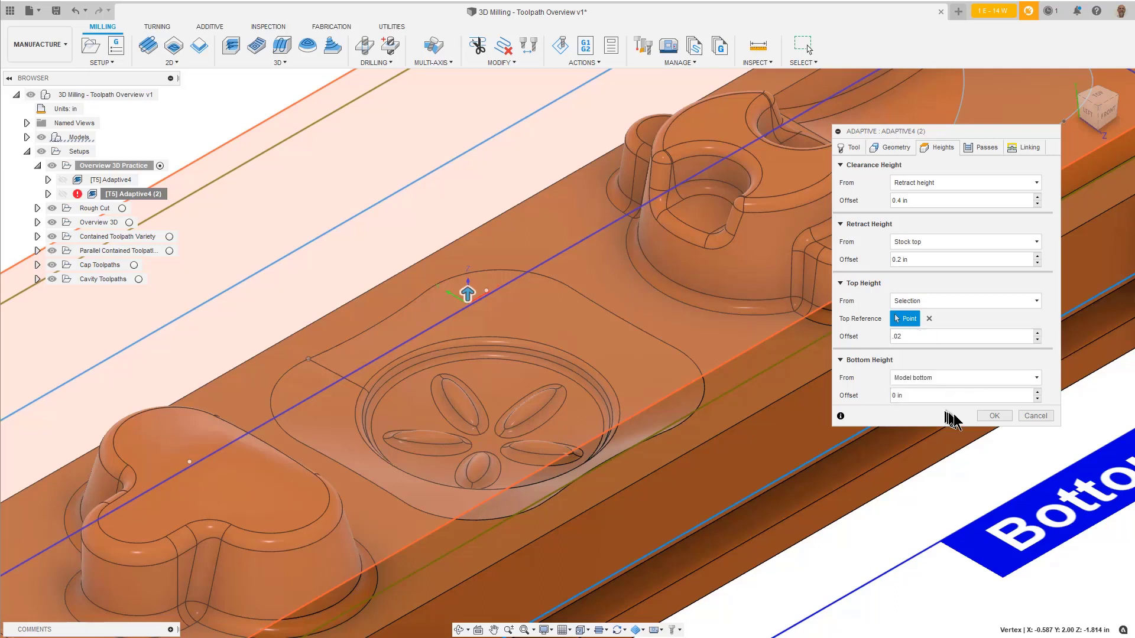
{"action": "left_click", "coordinate": [995, 415]}
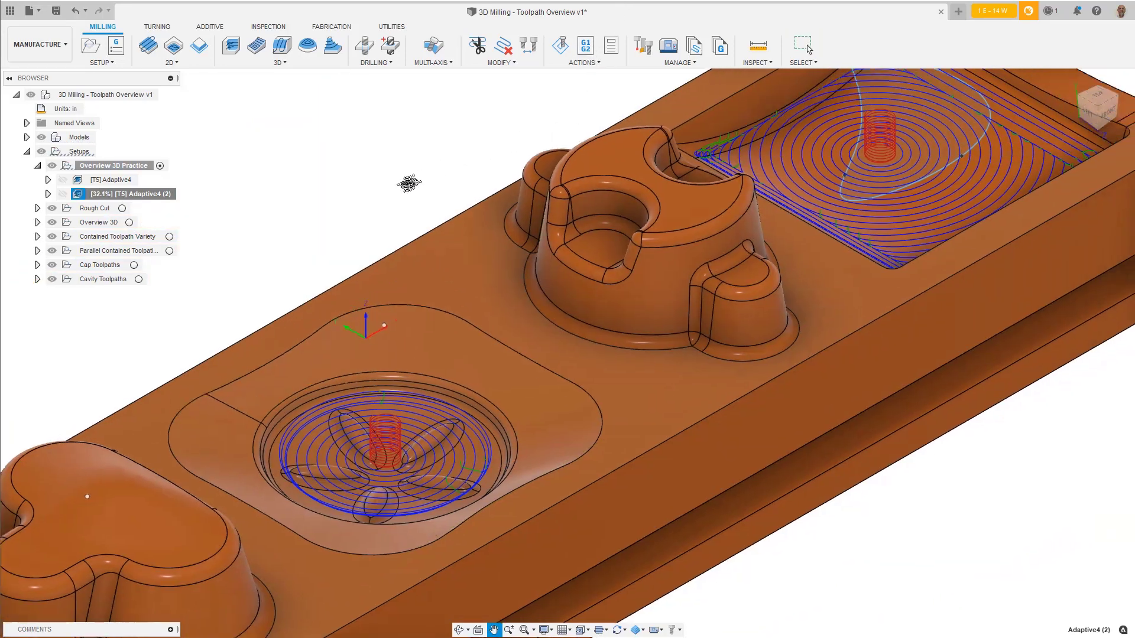
Orbit the view to look over the whole part once generation finishes
{"action": "left_click_drag", "start_coordinate": [409, 185], "coordinate": [381, 208]}
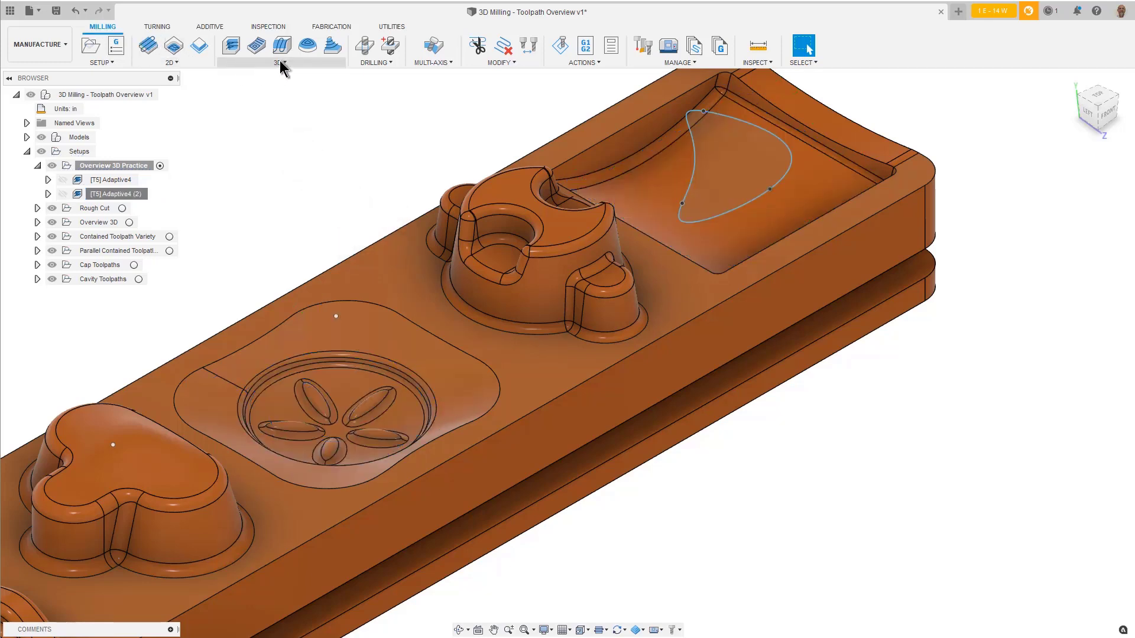
Create a Horizontal toolpath from the 3D menu, review Geometry, then show Heights
{"action": "left_click", "coordinate": [279, 62]}
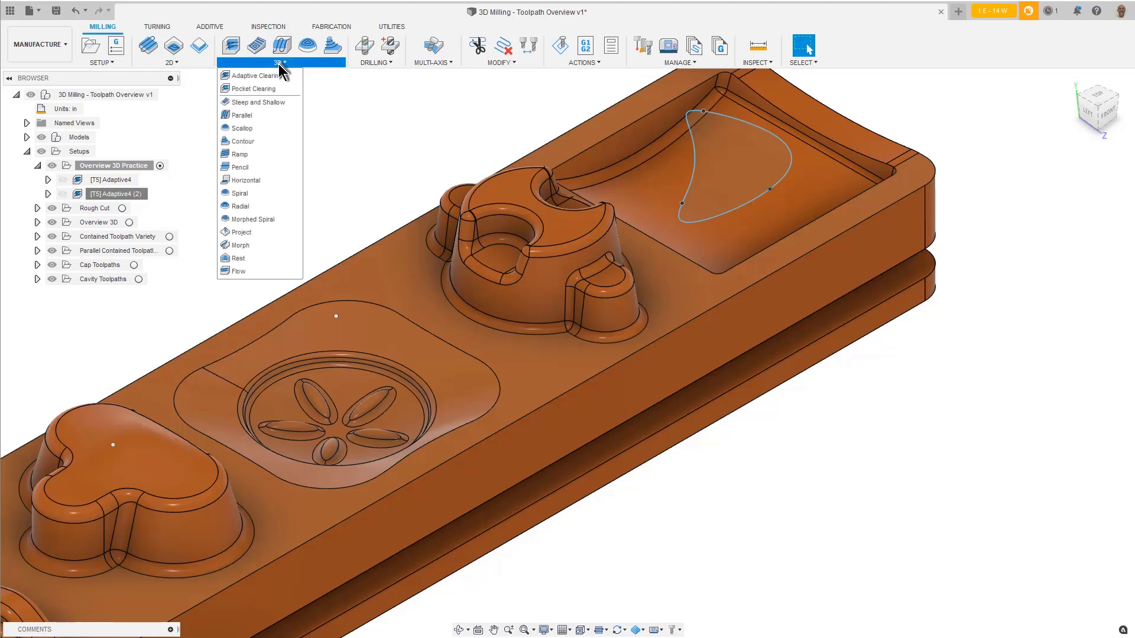
{"action": "mouse_move", "coordinate": [245, 180]}
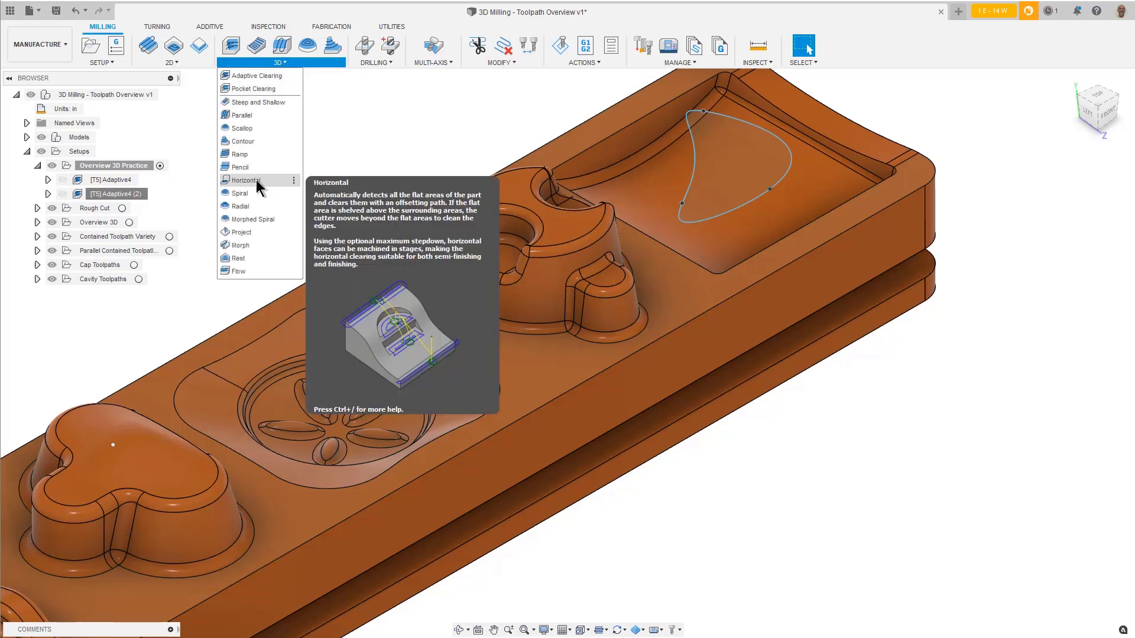
{"action": "left_click", "coordinate": [243, 181]}
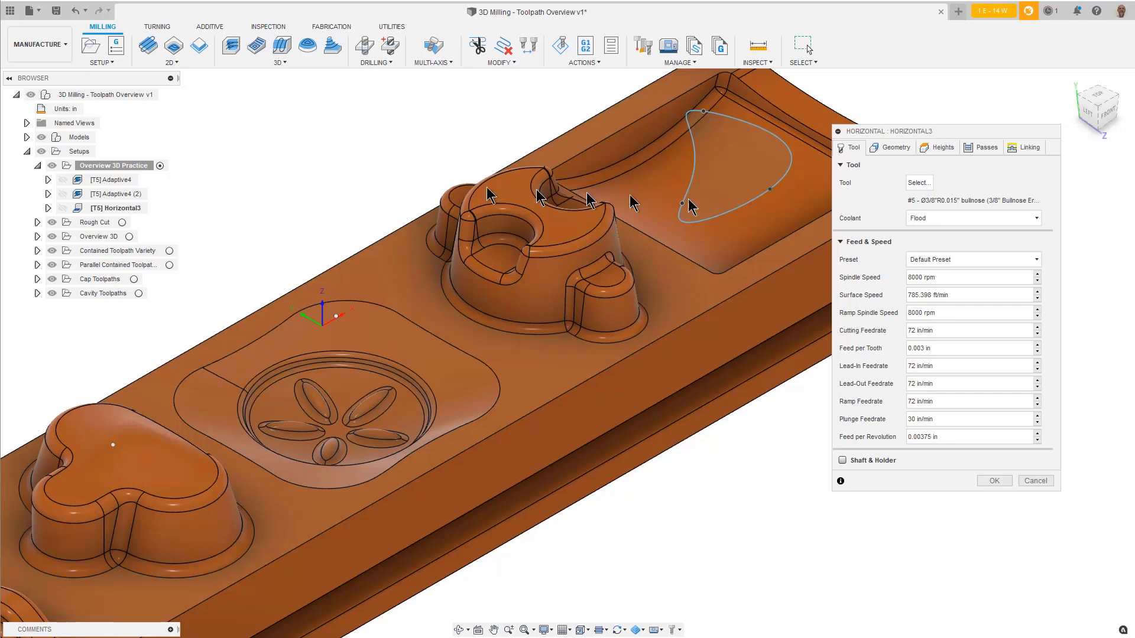
{"action": "mouse_move", "coordinate": [967, 203]}
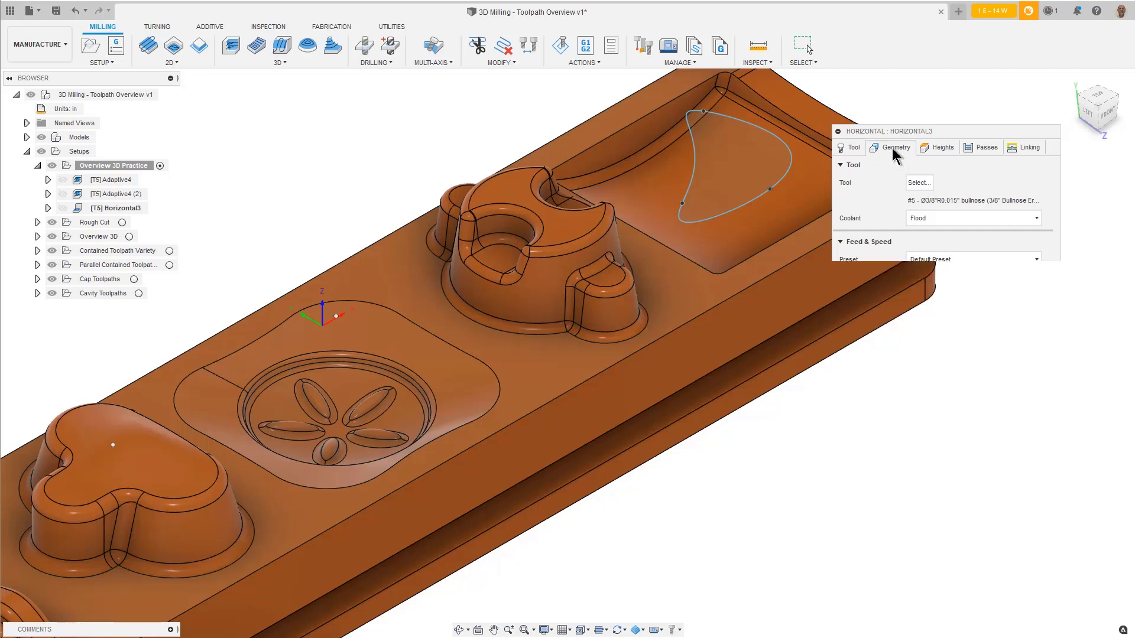
{"action": "left_click", "coordinate": [895, 147]}
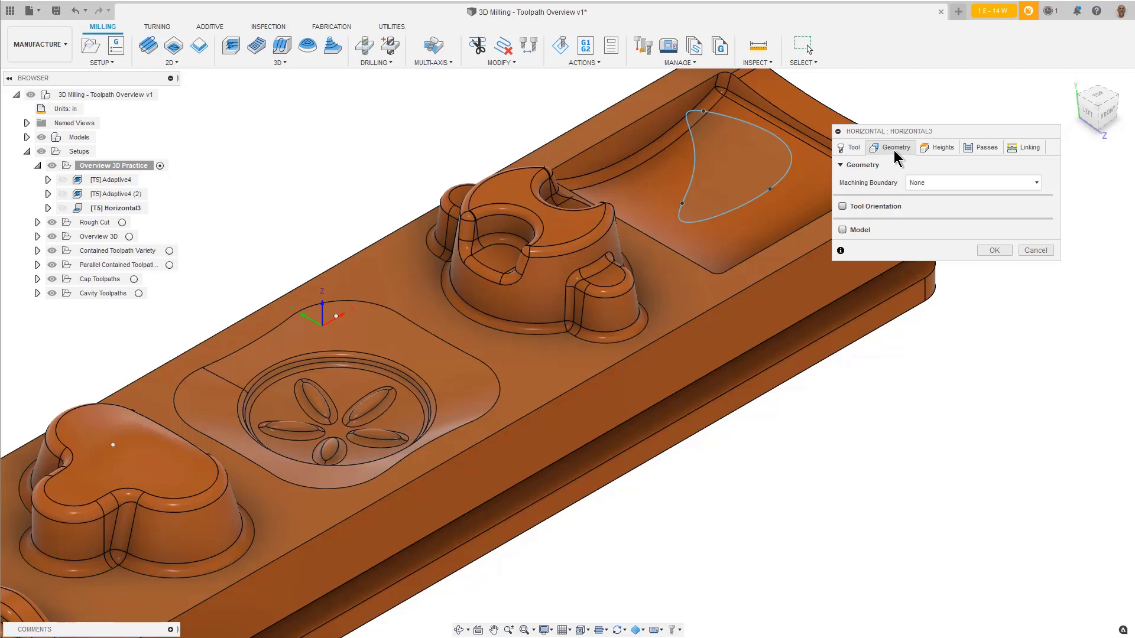
{"action": "mouse_move", "coordinate": [916, 160]}
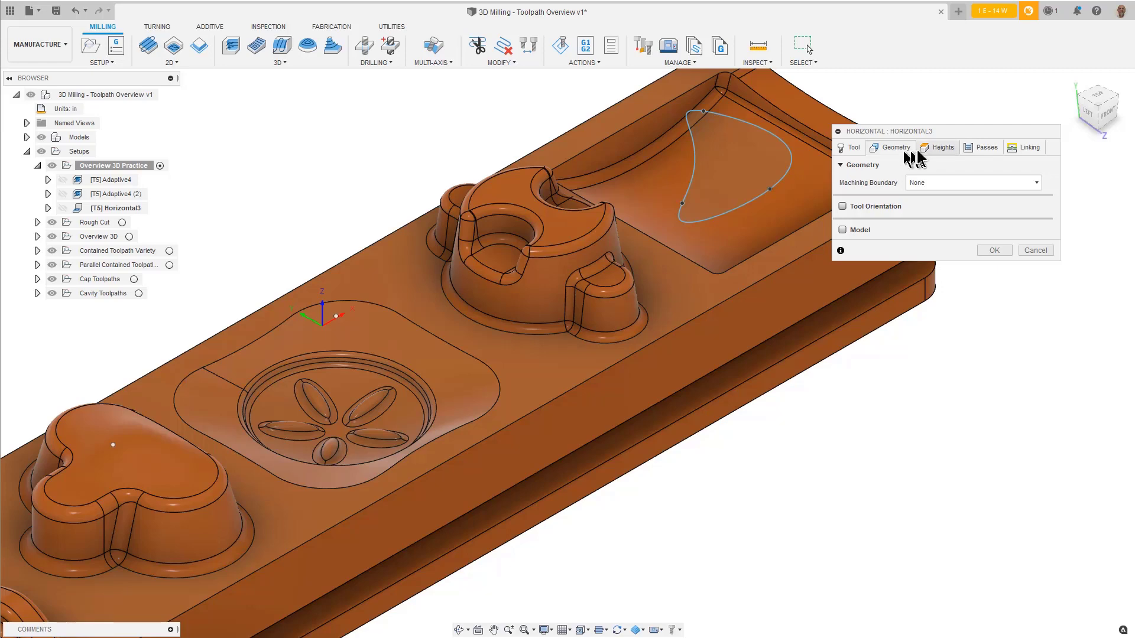
{"action": "left_click", "coordinate": [940, 147]}
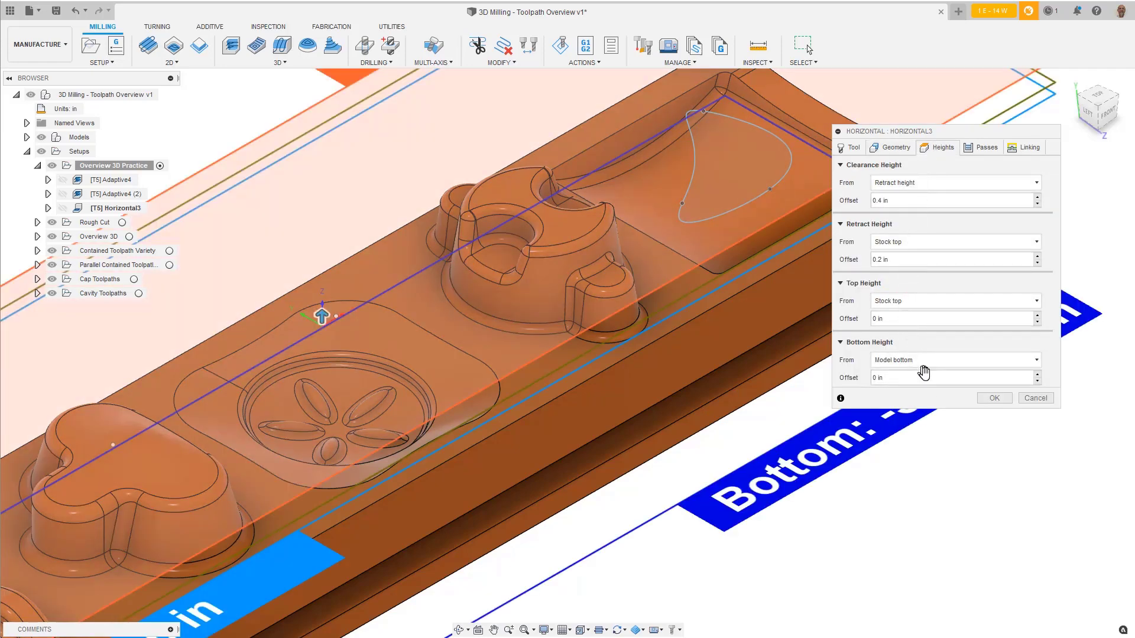
{"action": "mouse_move", "coordinate": [924, 364]}
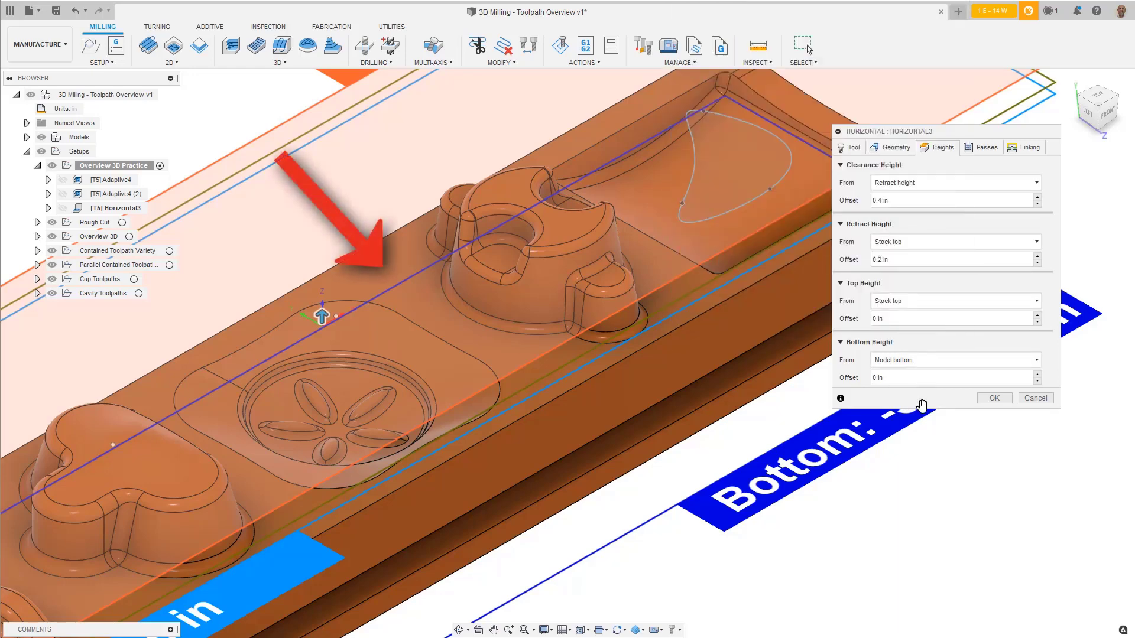
Set Horizontal3's bottom height from a point on the rounded pocket floor and generate
{"action": "left_click", "coordinate": [954, 360]}
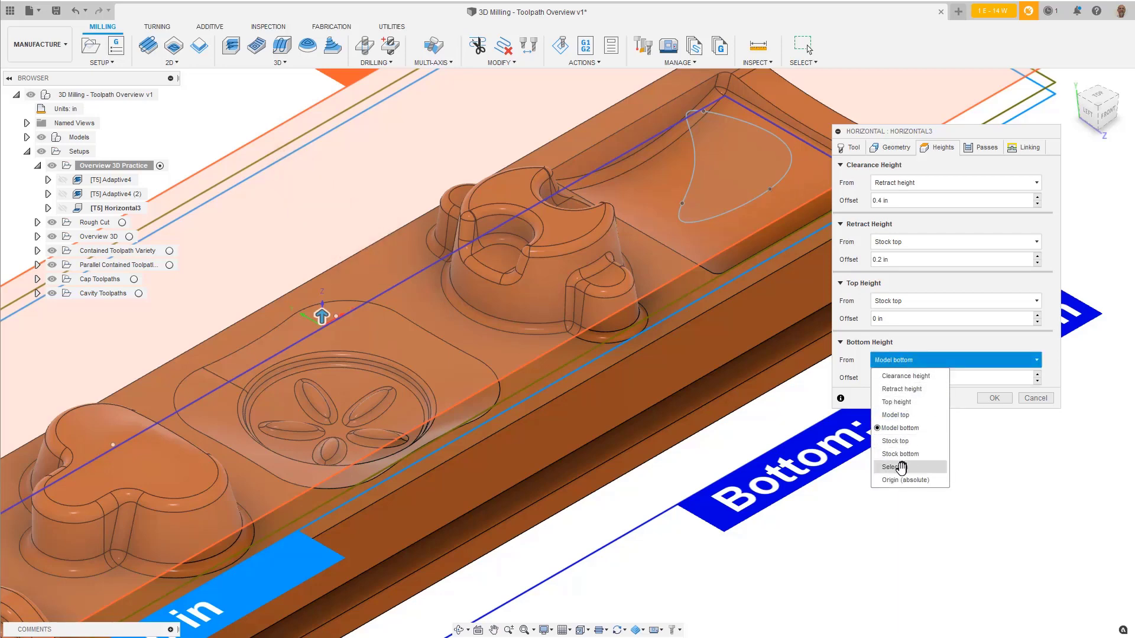
{"action": "left_click", "coordinate": [892, 467]}
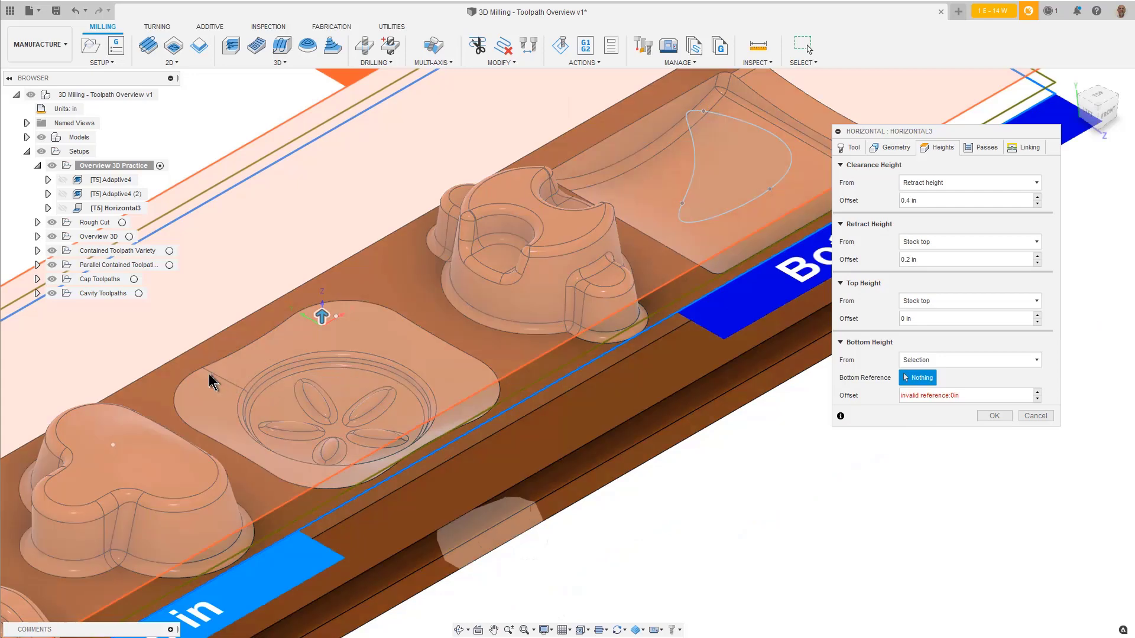
{"action": "mouse_move", "coordinate": [208, 376]}
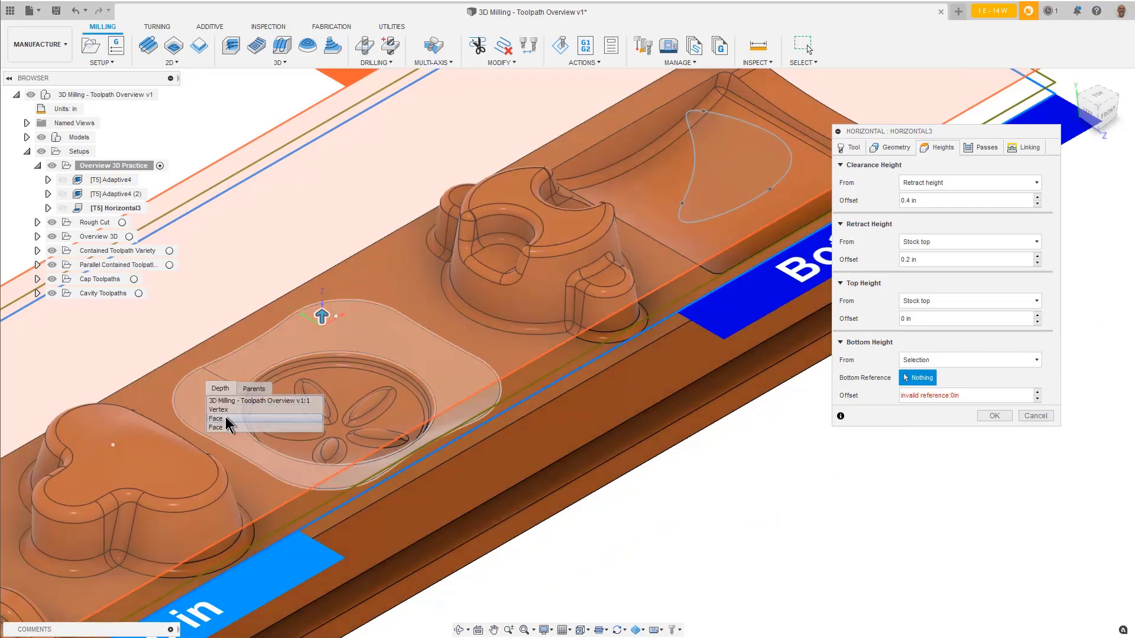
{"action": "left_click", "coordinate": [218, 409]}
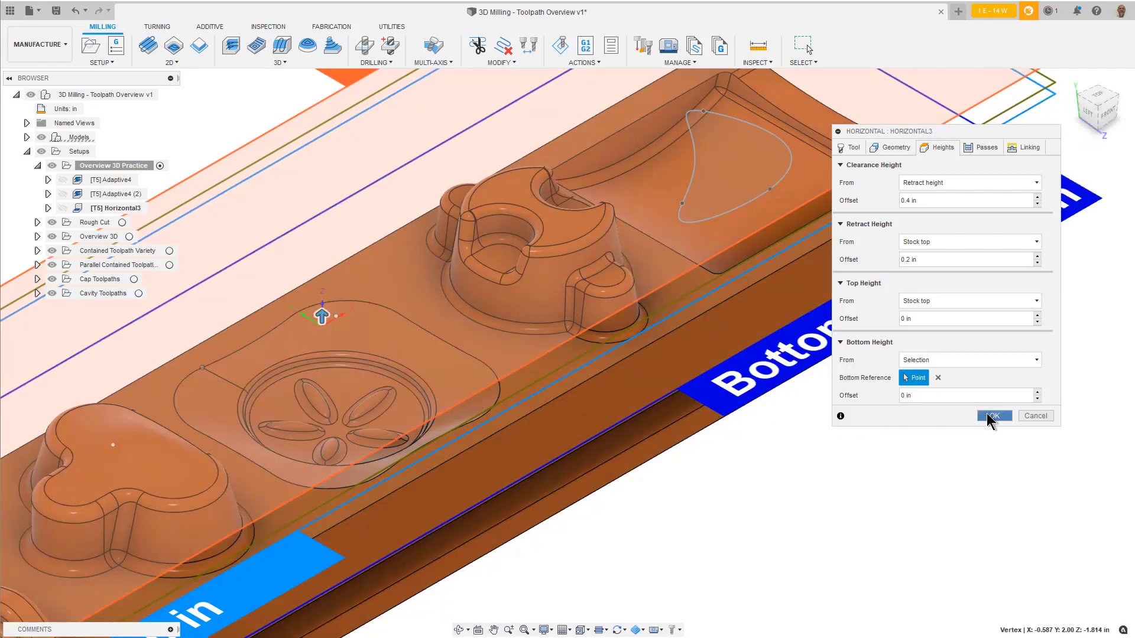
{"action": "left_click", "coordinate": [993, 415]}
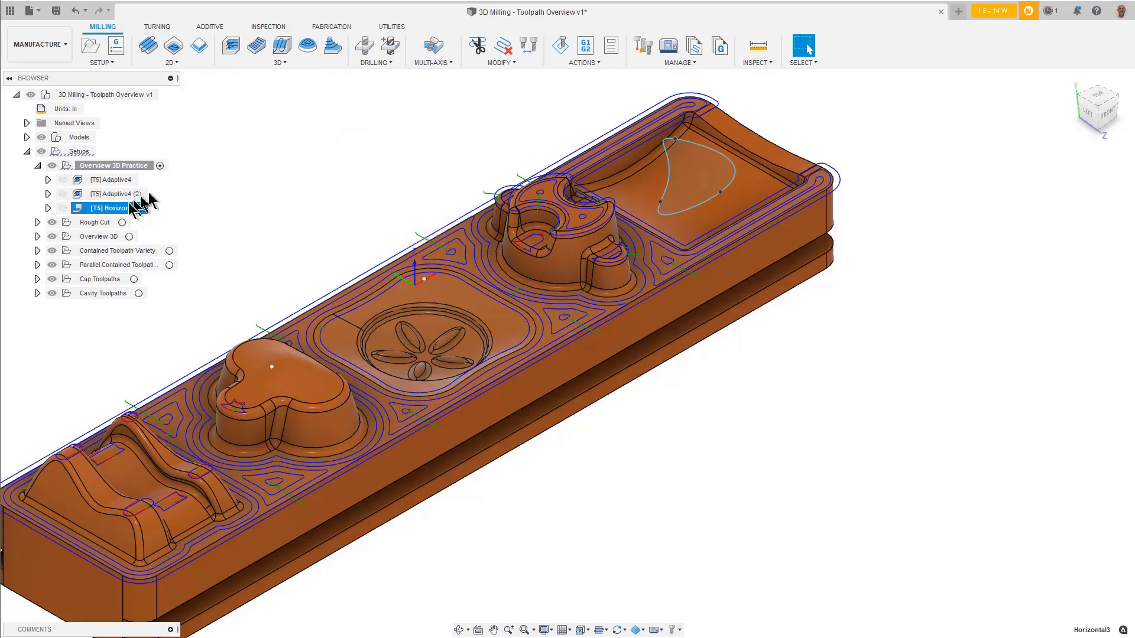
Set Horizontal3's top height from a point on the wavy end feature and regenerate
{"action": "right_click", "coordinate": [112, 207]}
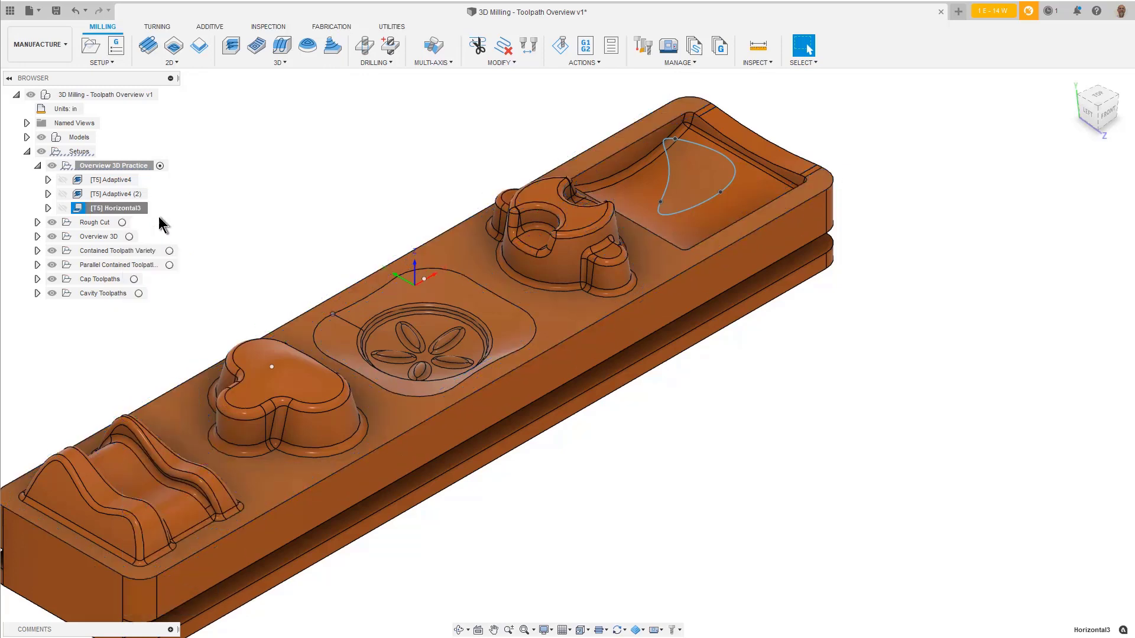
{"action": "double_click", "coordinate": [117, 207]}
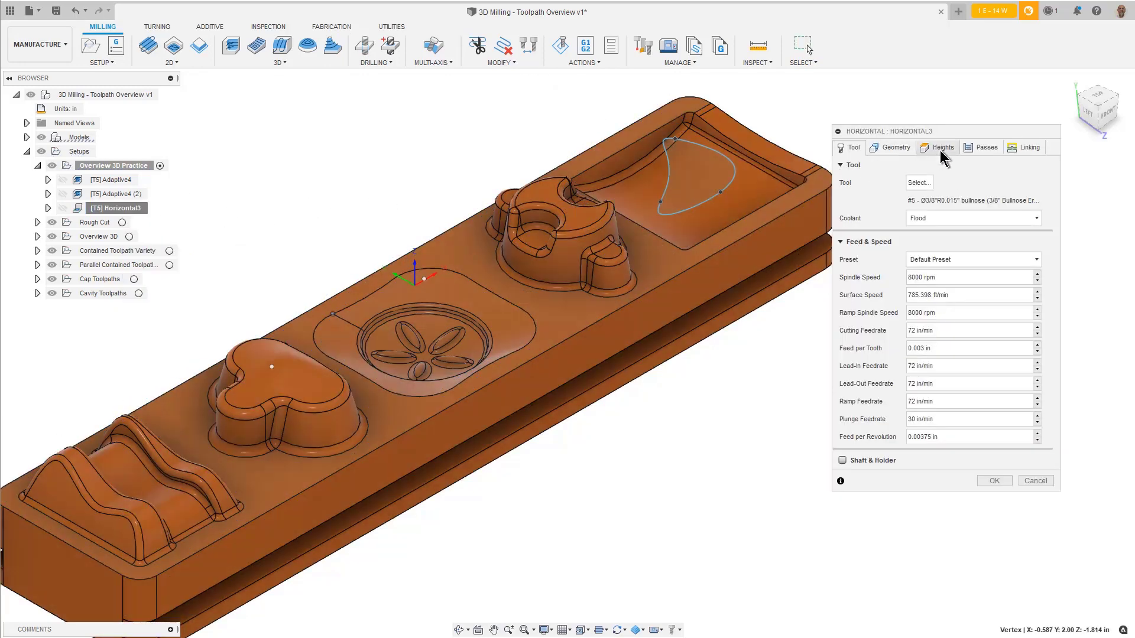
{"action": "left_click", "coordinate": [942, 147]}
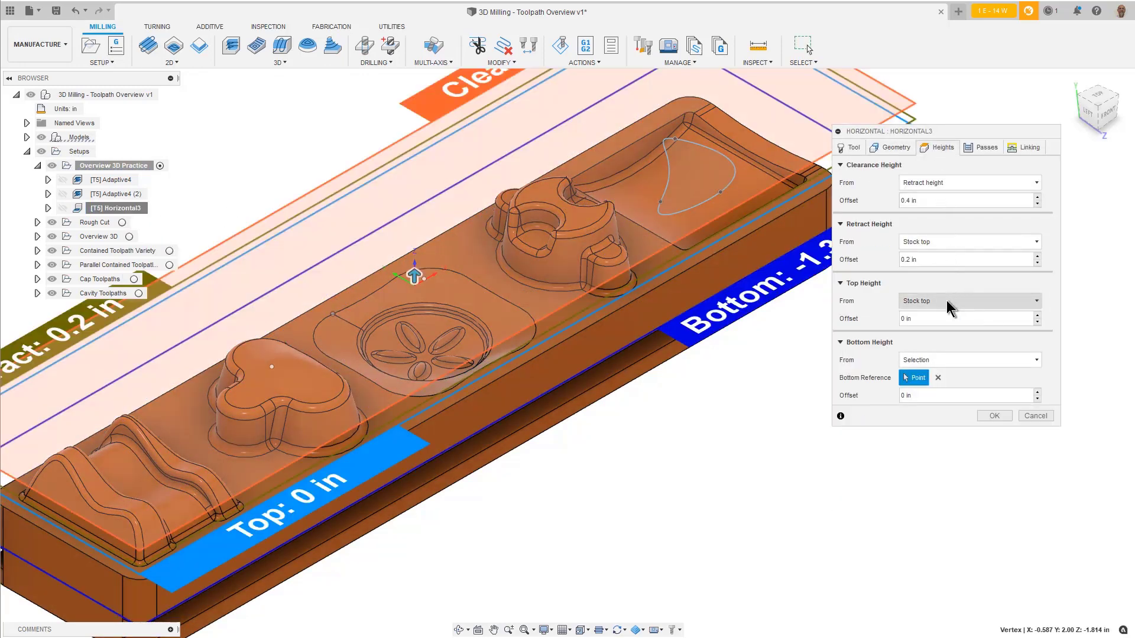
{"action": "left_click", "coordinate": [970, 301]}
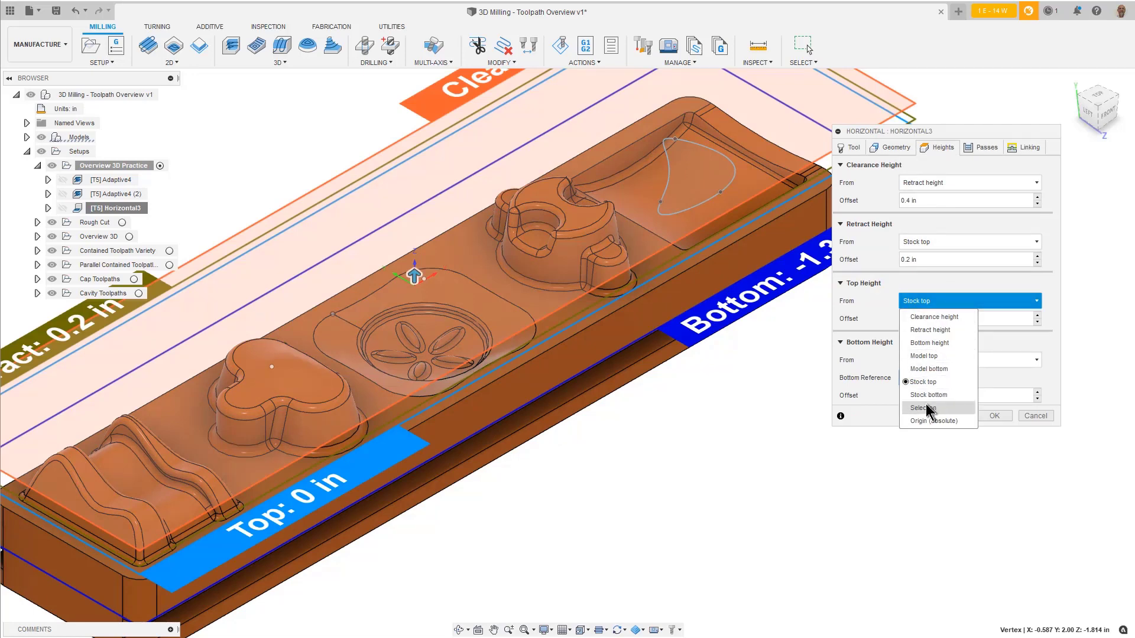
{"action": "left_click", "coordinate": [922, 408]}
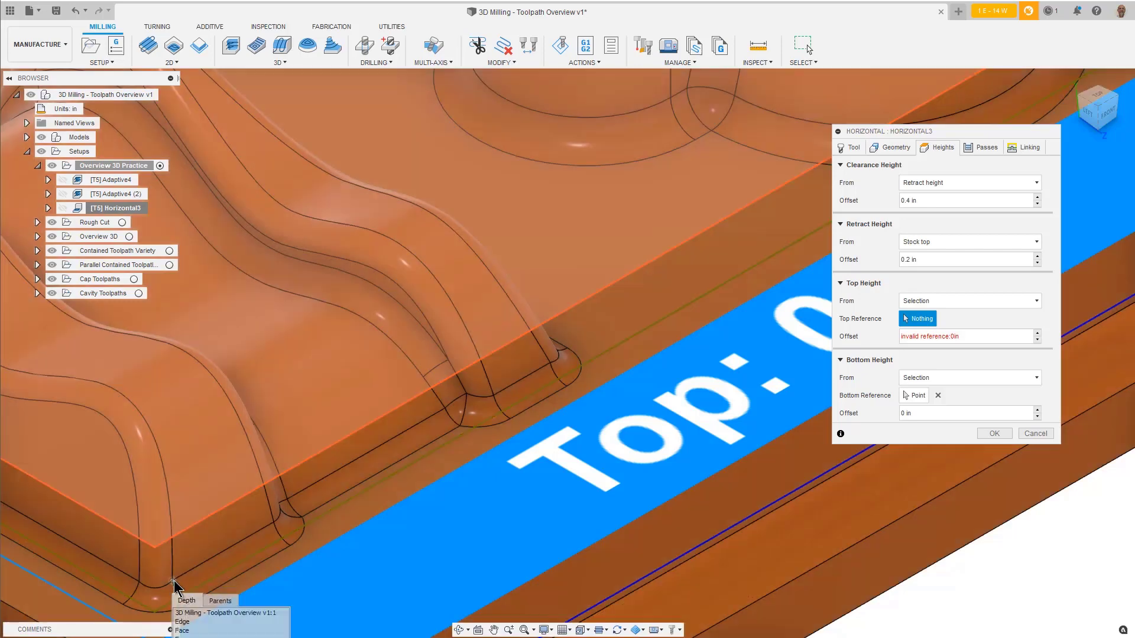
{"action": "left_click", "coordinate": [492, 343]}
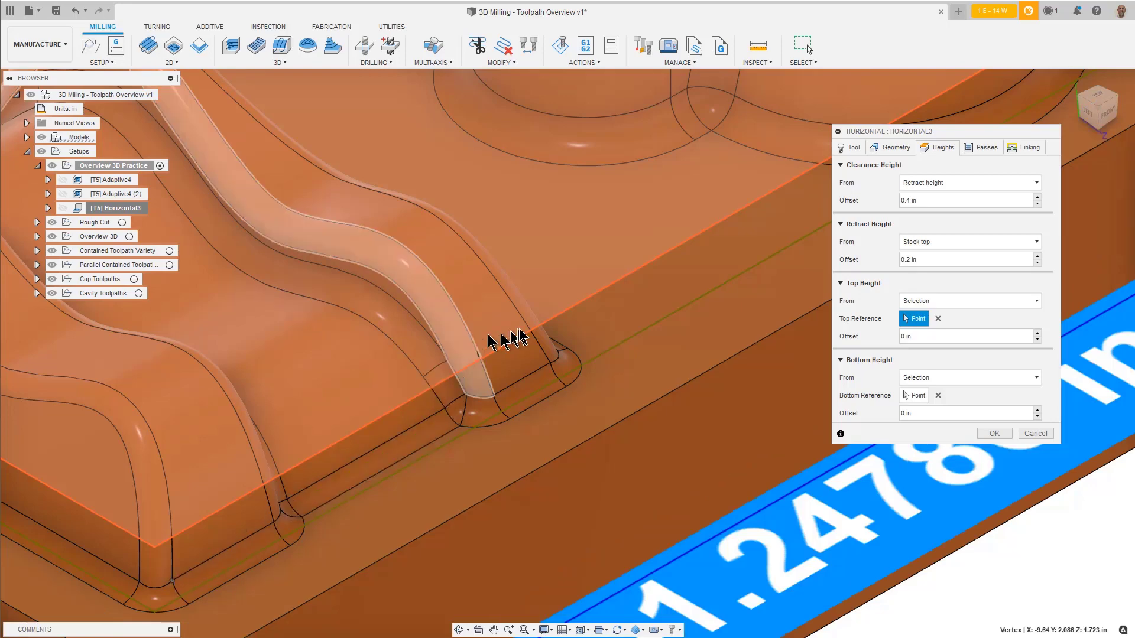
{"action": "left_click", "coordinate": [994, 433]}
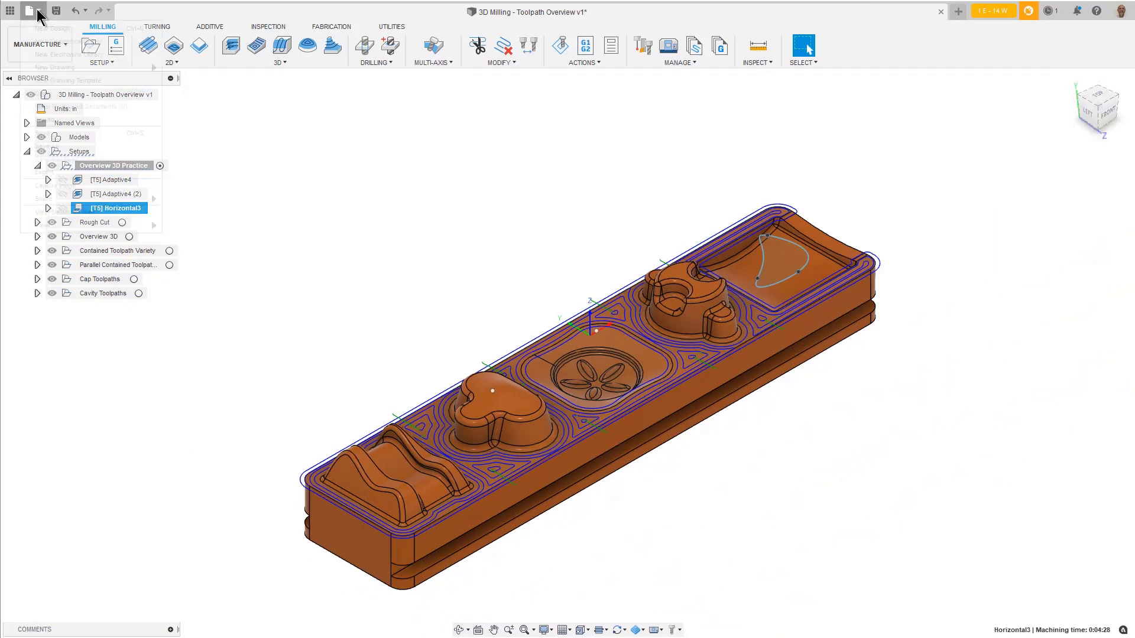
{"action": "left_click", "coordinate": [40, 12]}
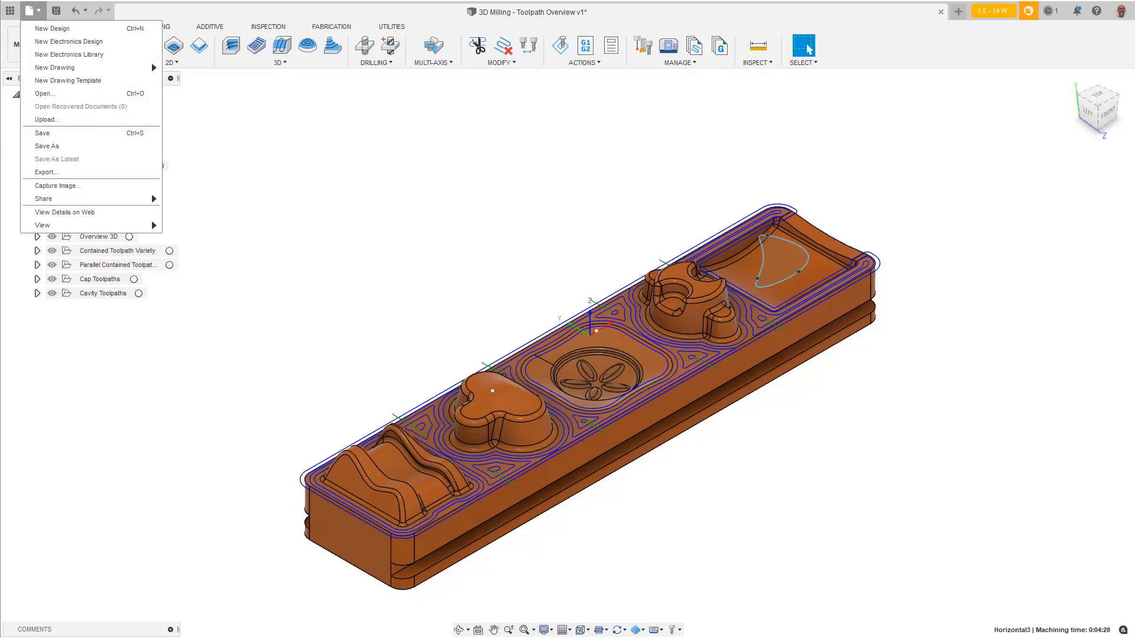
{"action": "left_click", "coordinate": [41, 11]}
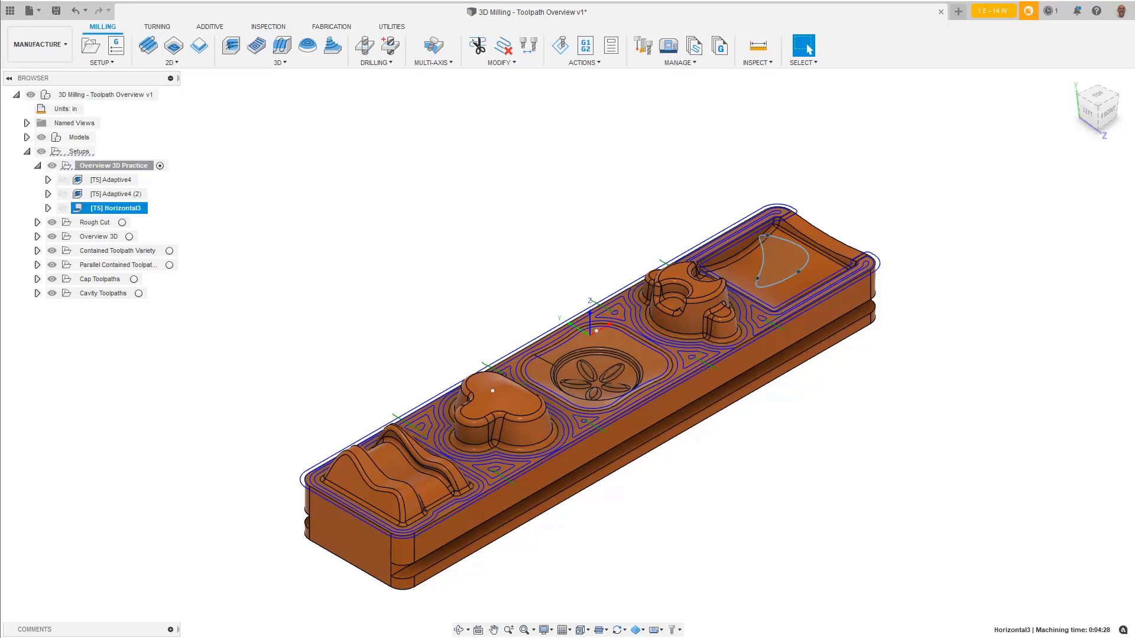